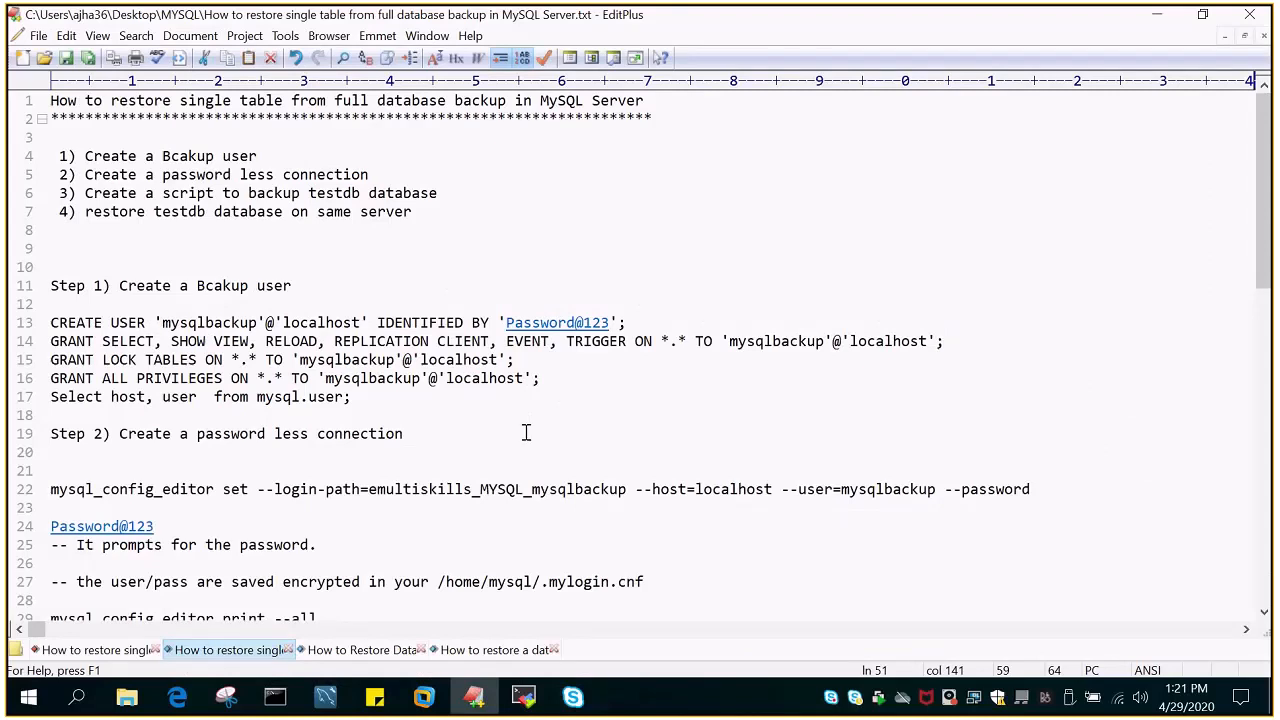
mouse_move(215, 156)
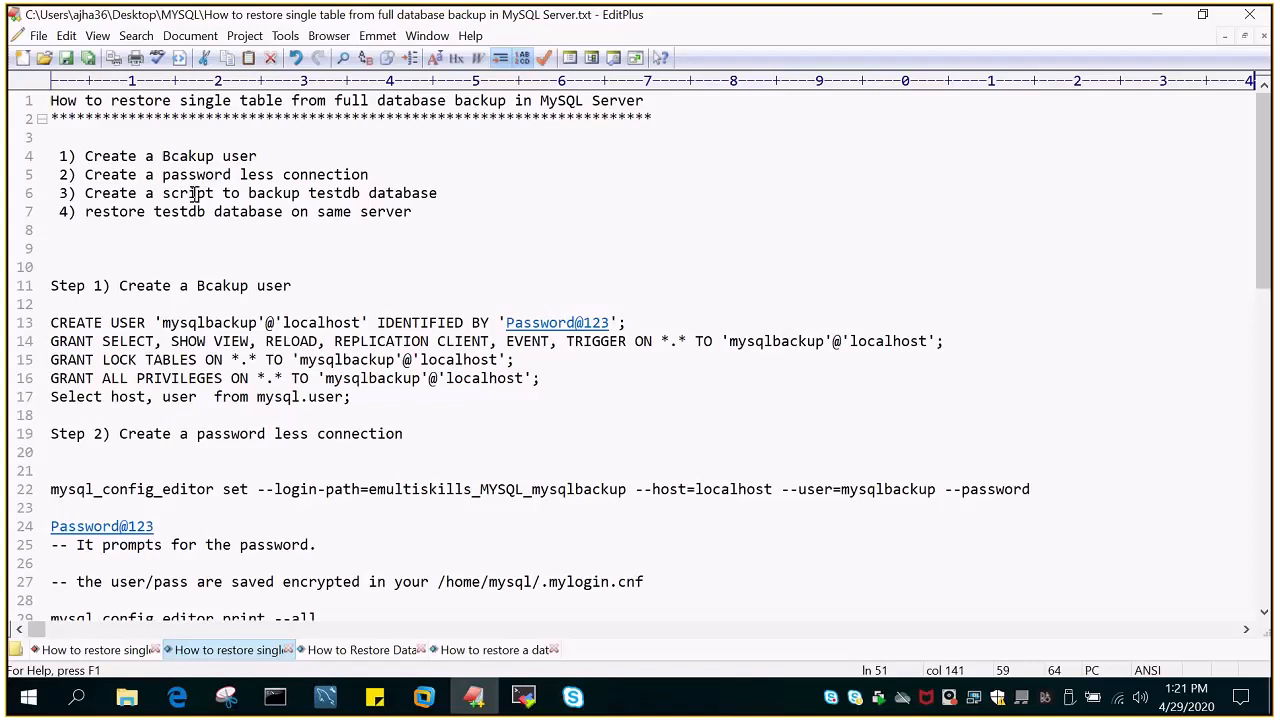
- Read the MySQL backup-user and restore notes, then bring up the 192.168.1.51 root terminal
double_click(187, 193)
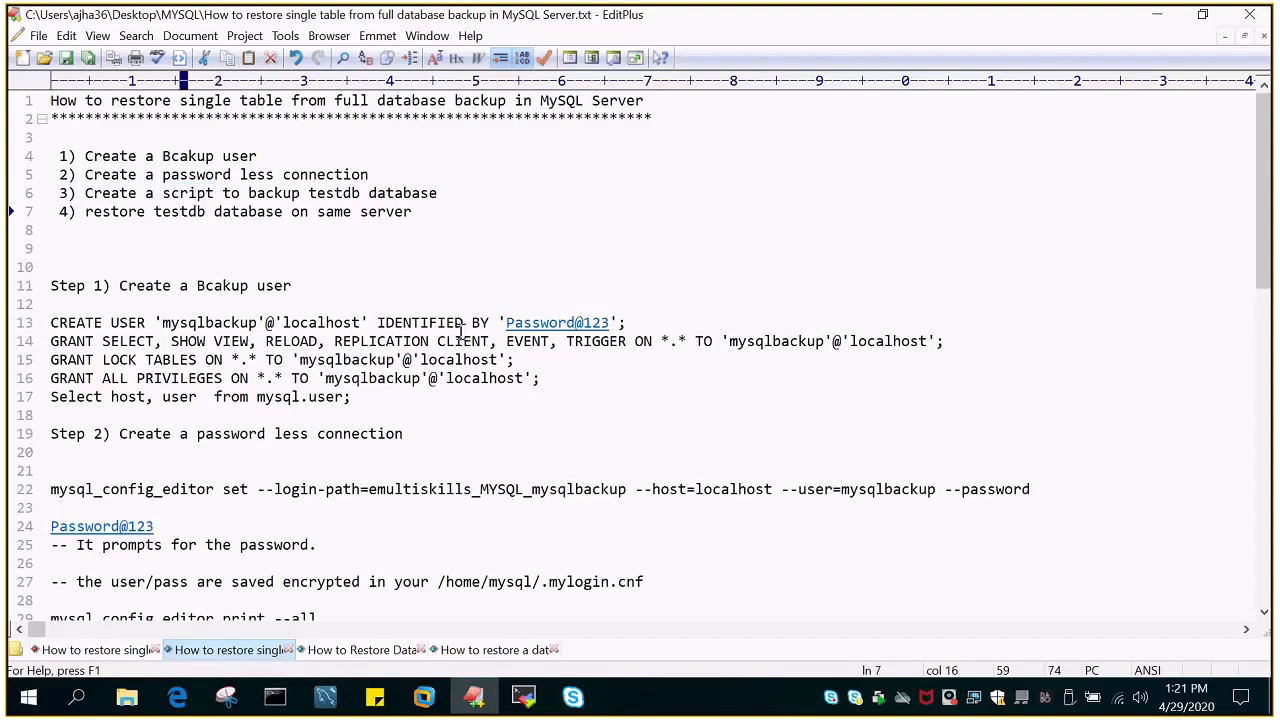
scroll("down", 3)
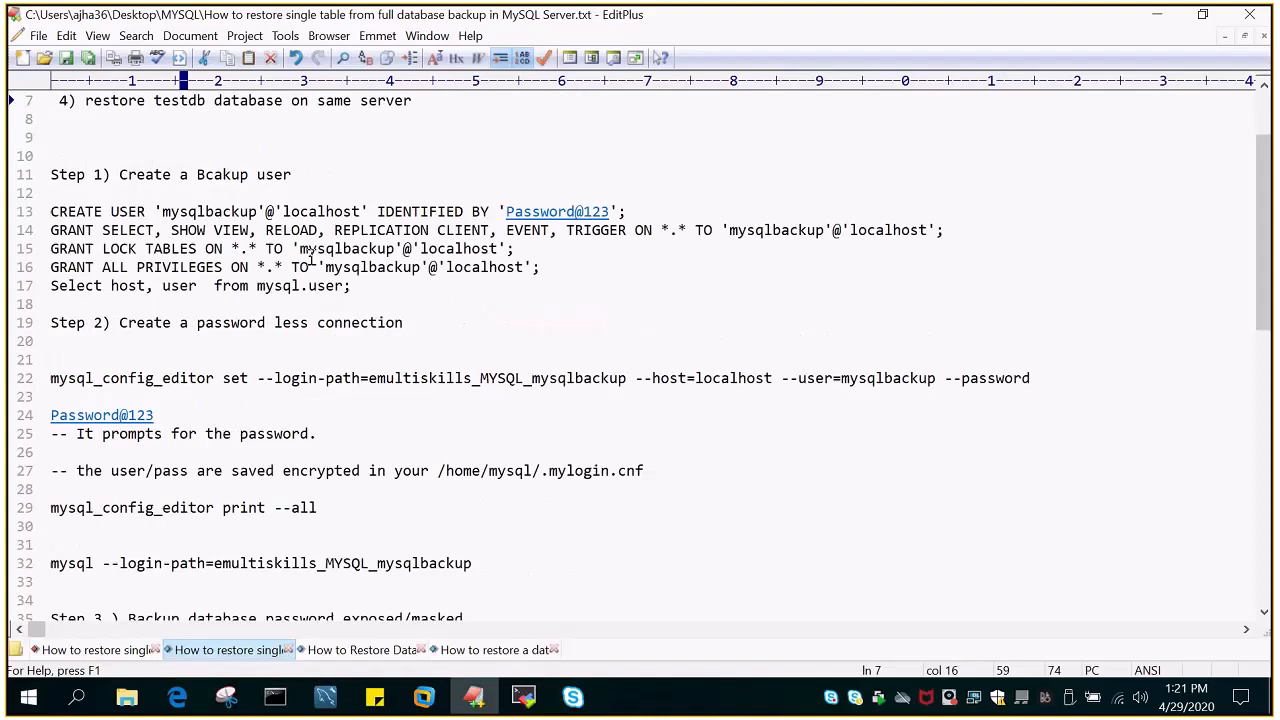
scroll("down", 3)
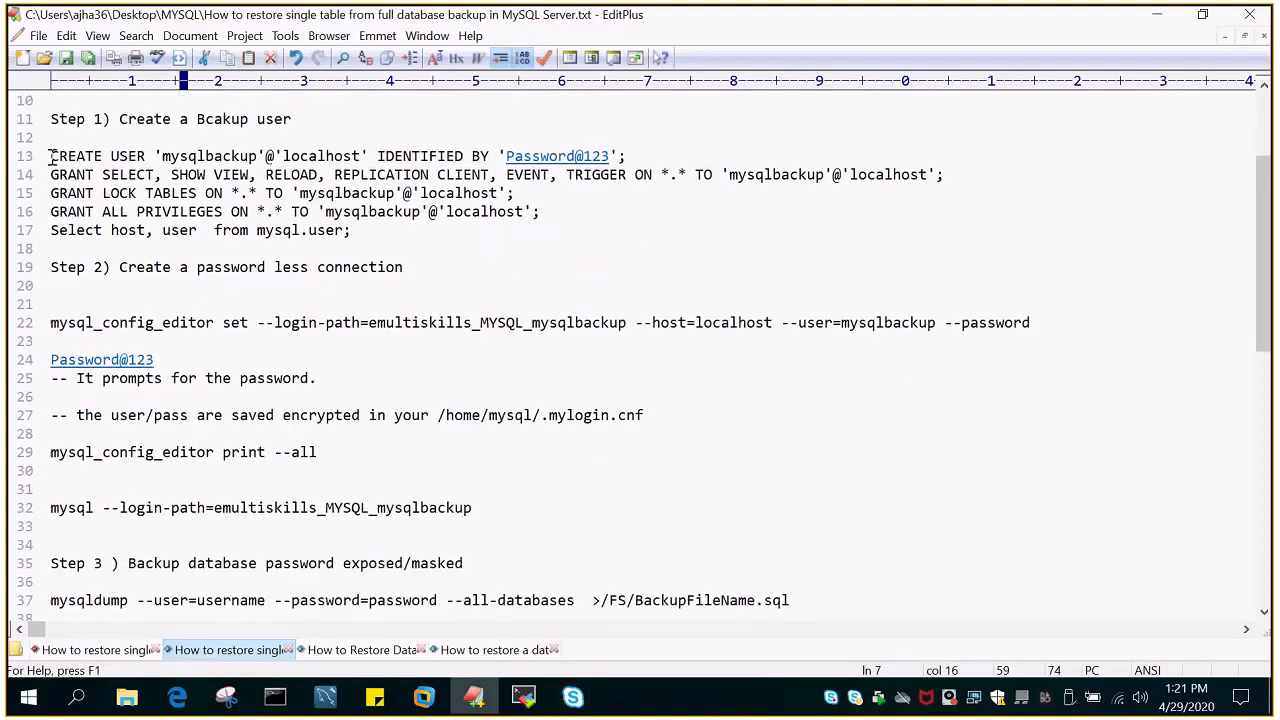
left_click(522, 697)
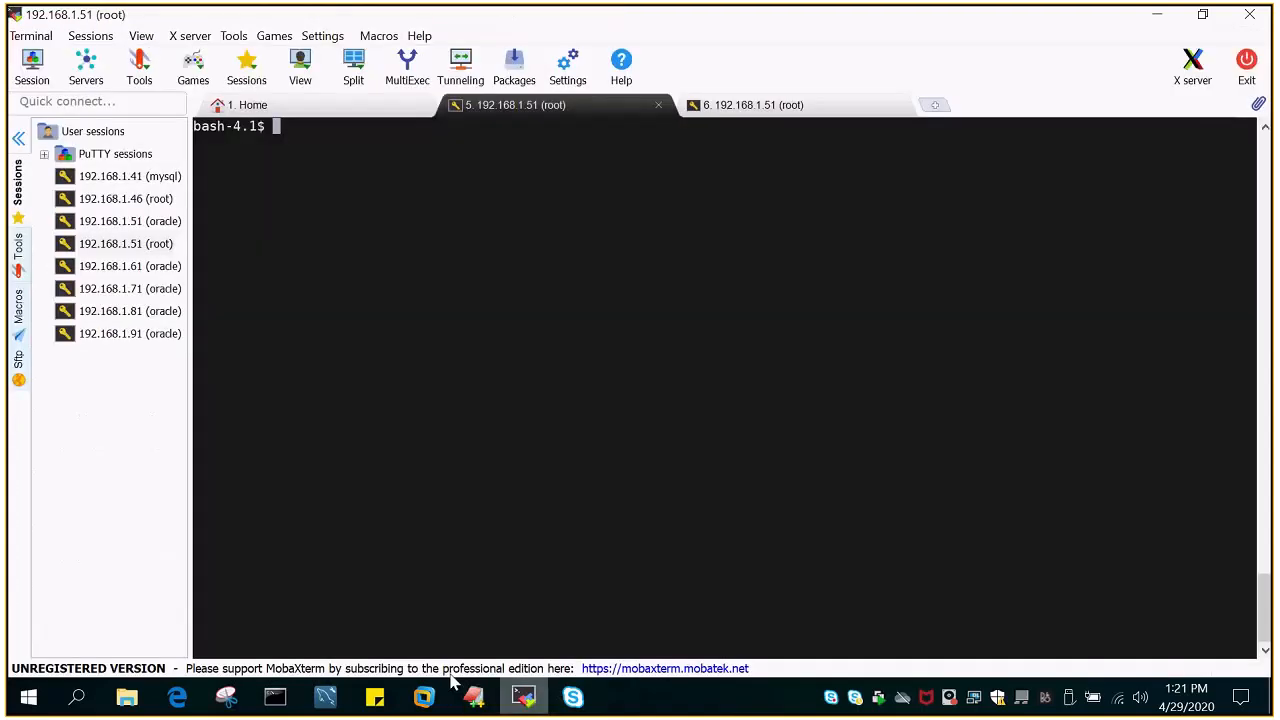
- Log in to MySQL as root with mysql -u root -p
type("m")
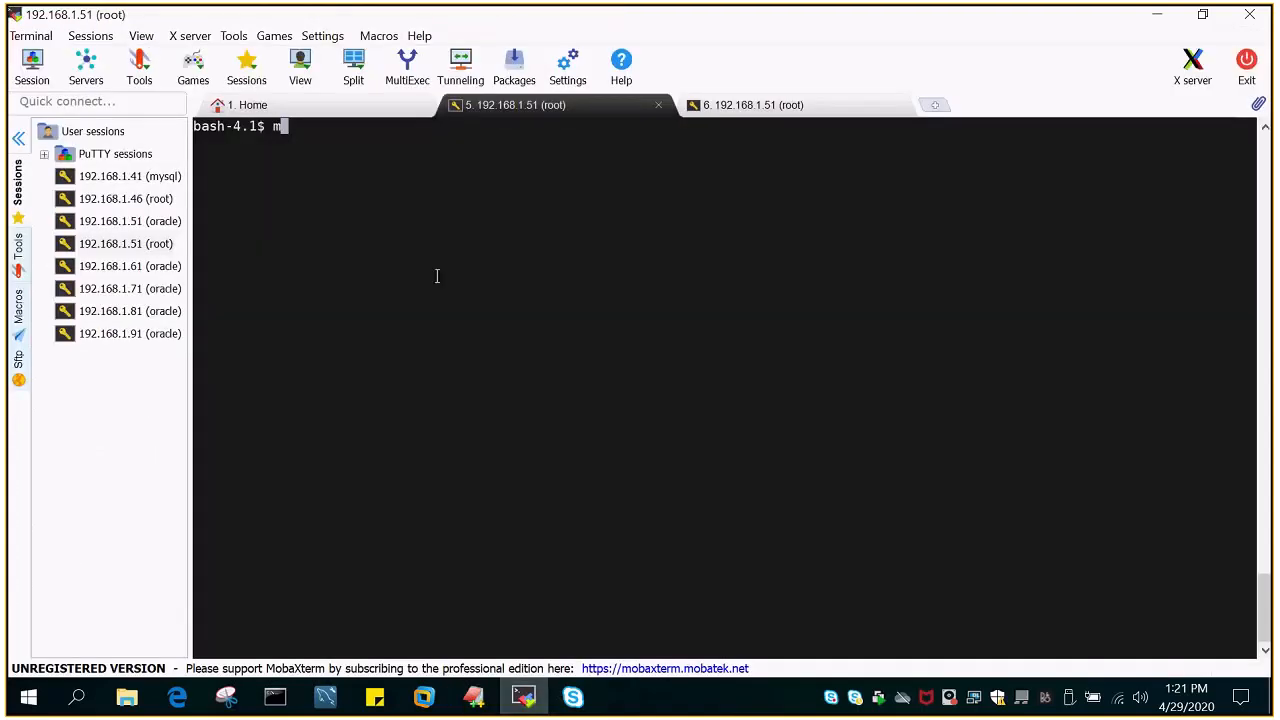
type("ysql -u")
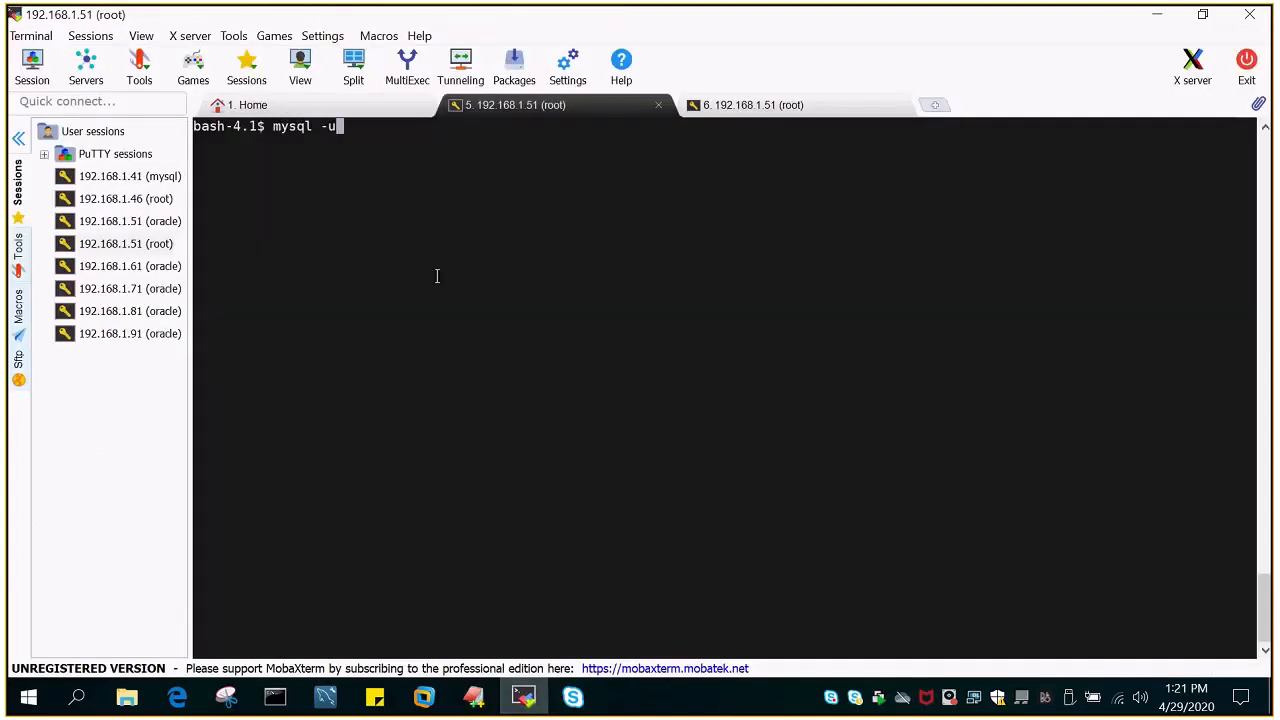
type("root")
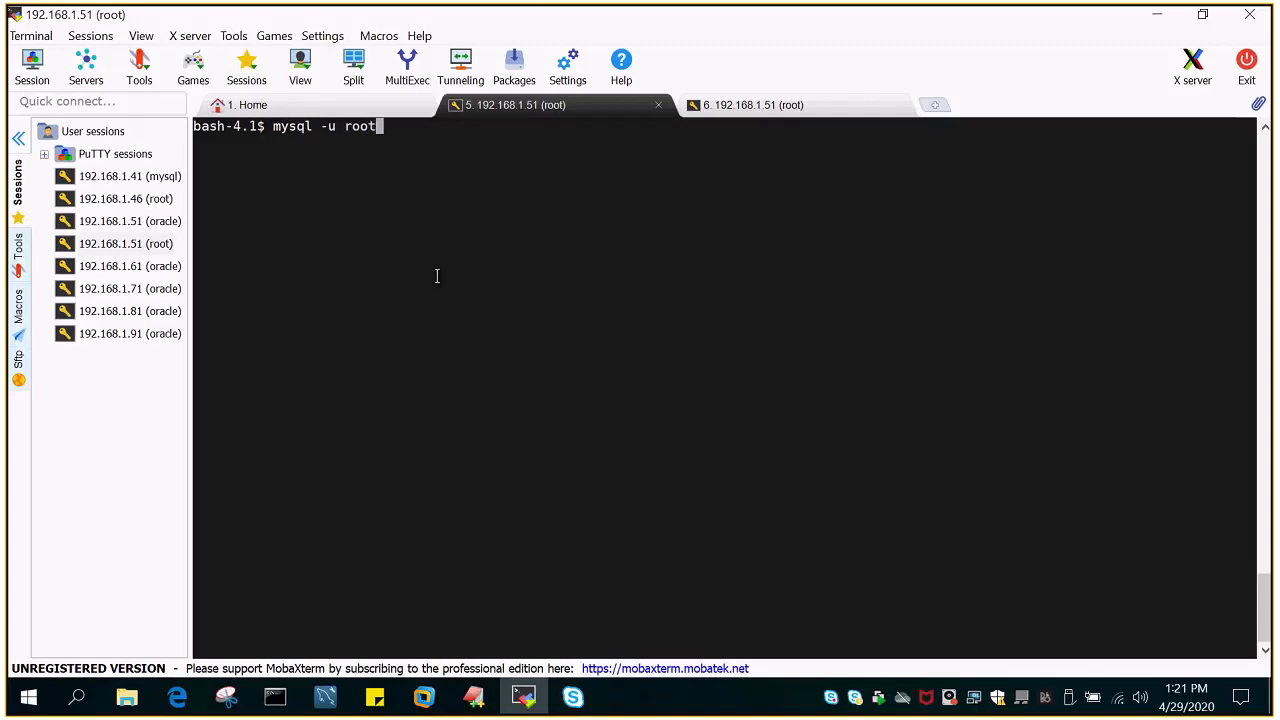
key("Return")
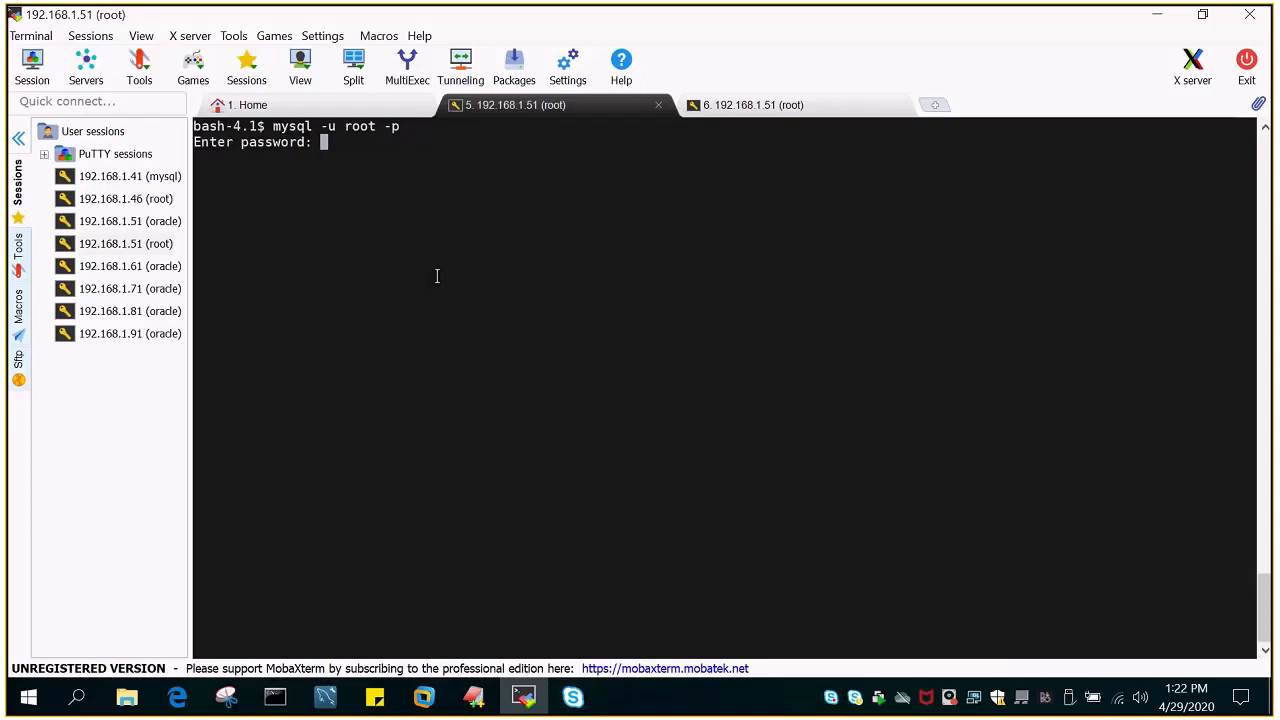
key("Return")
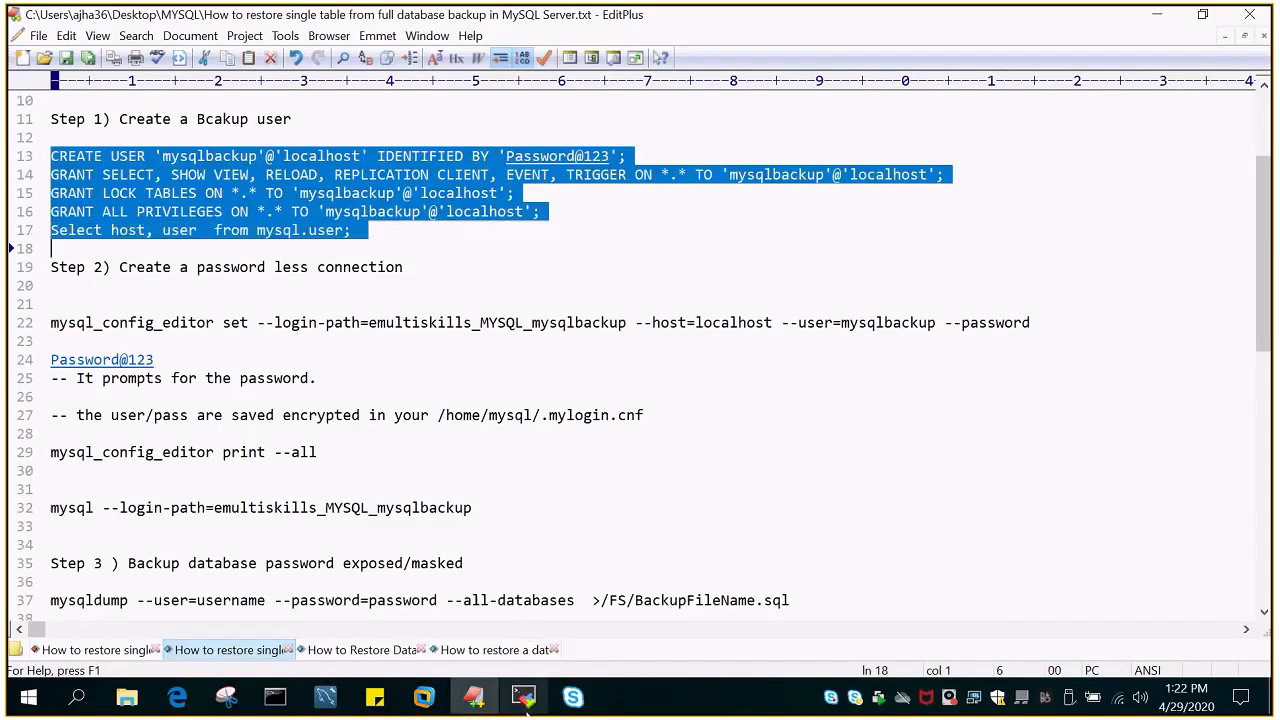
- Create mysqlbackup@localhost with backup grants, confirm it in mysql.user, and exit
left_click(523, 697)
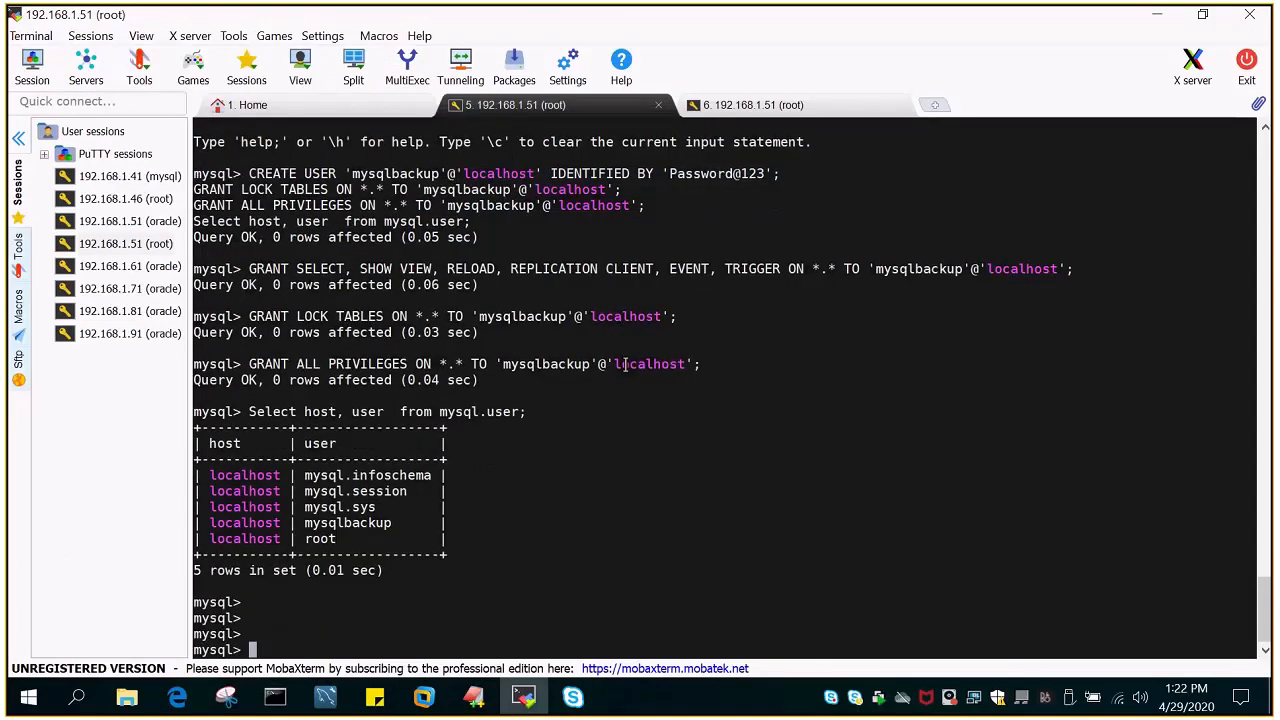
double_click(347, 522)
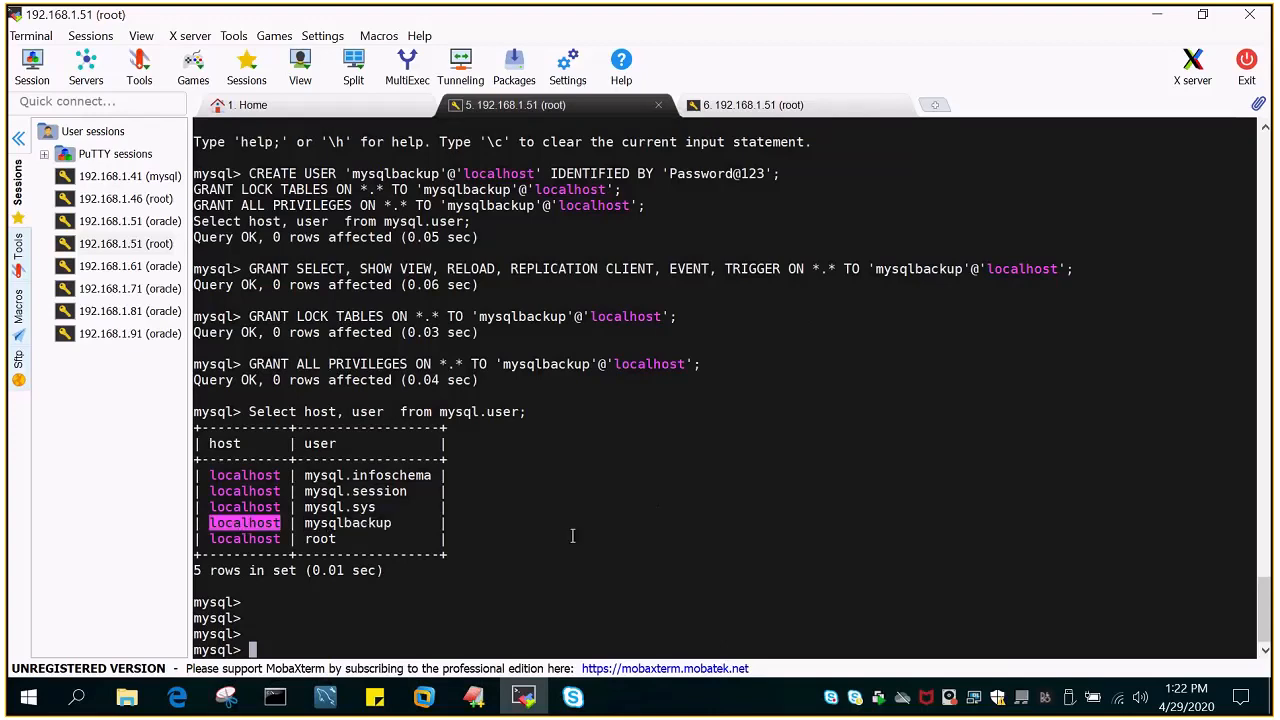
type("exit")
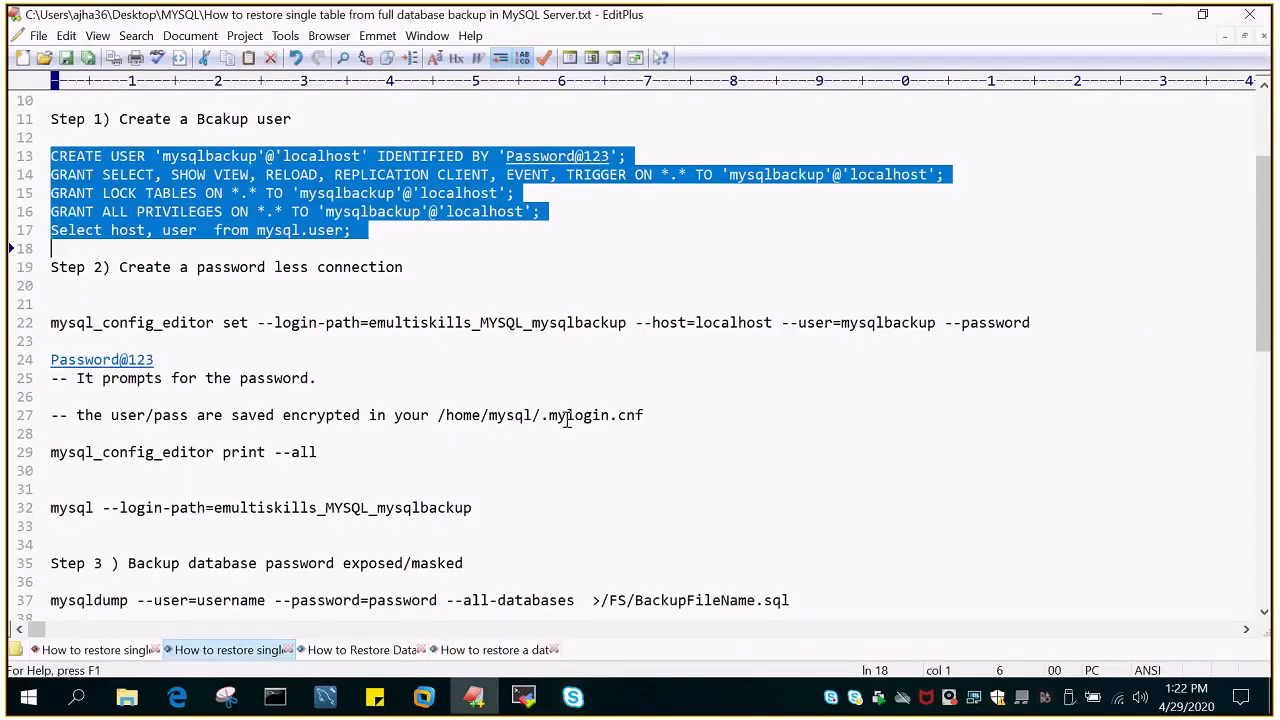
- Store the emultiskills_MYSQL_mysqlbackup login path with mysqlbackup's password, overwriting the old one
scroll("down", 3)
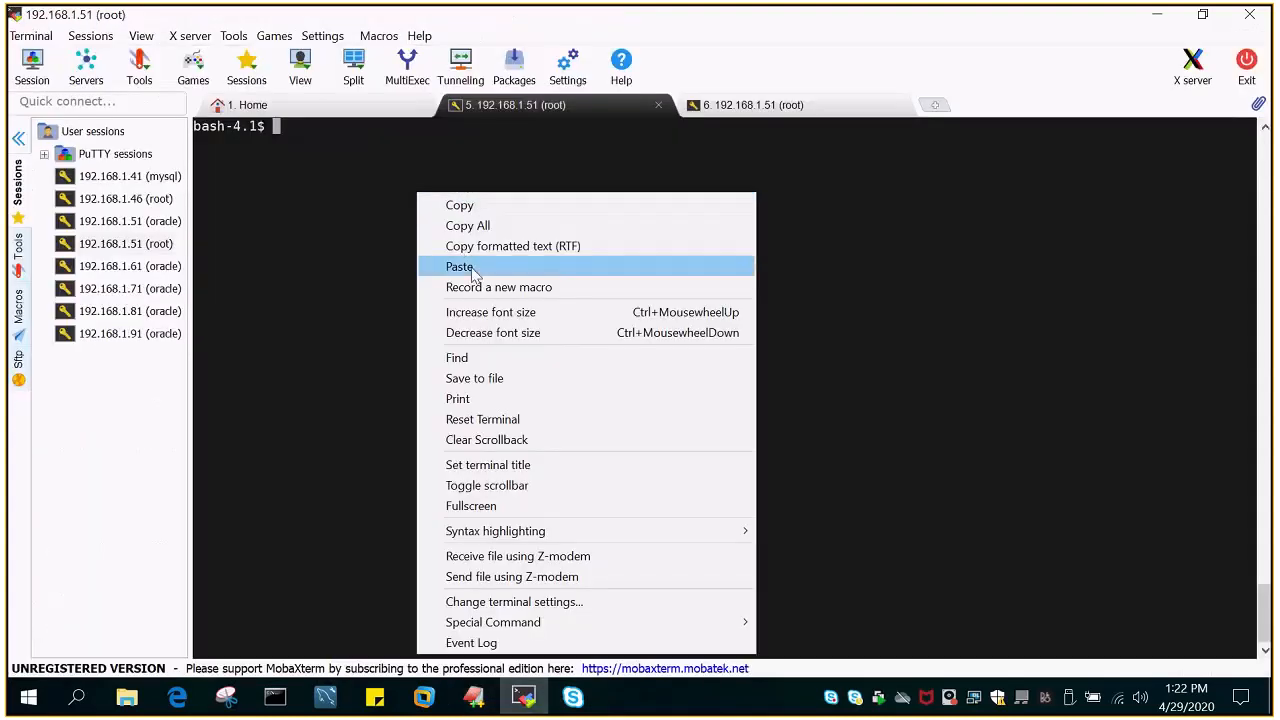
left_click(458, 266)
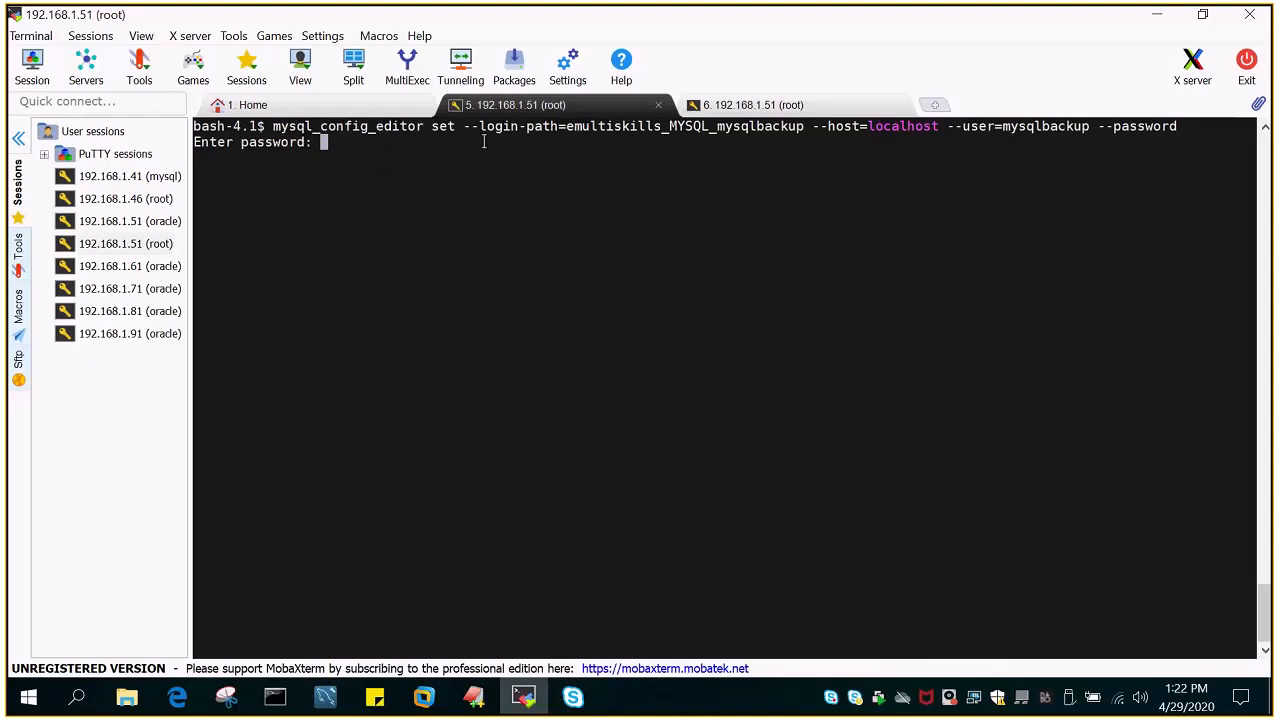
mouse_move(484, 130)
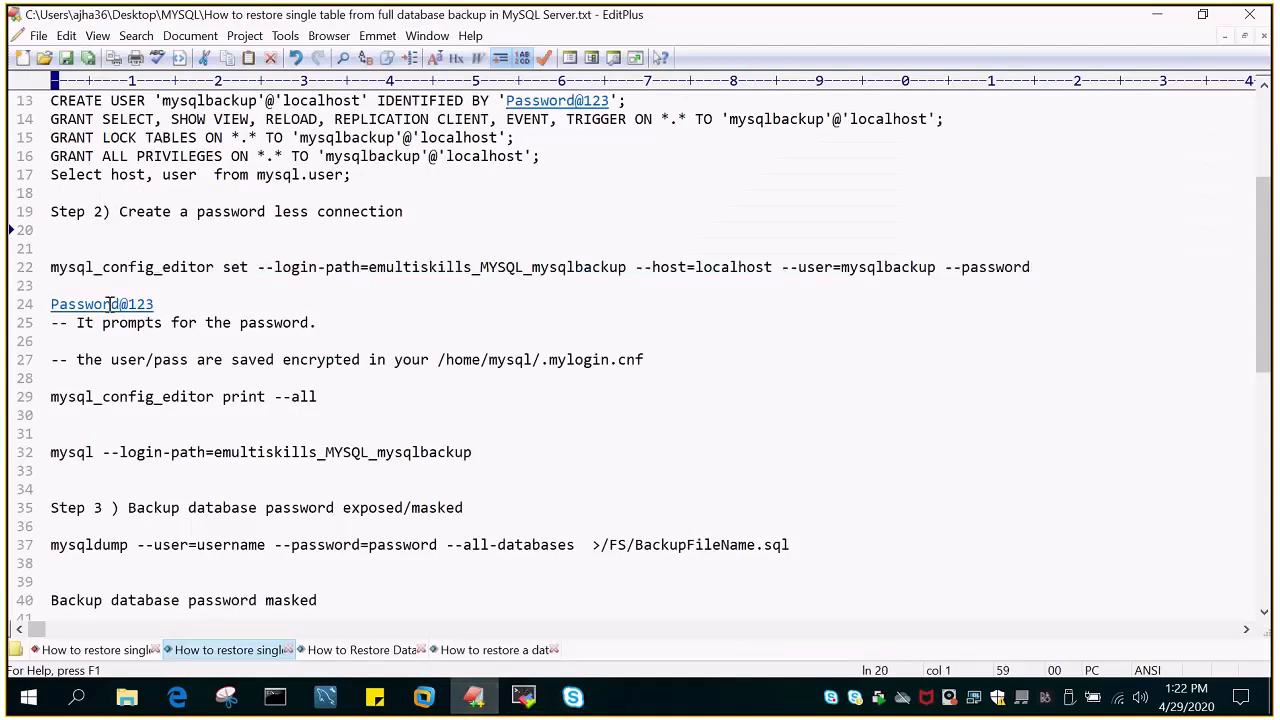
double_click(101, 303)
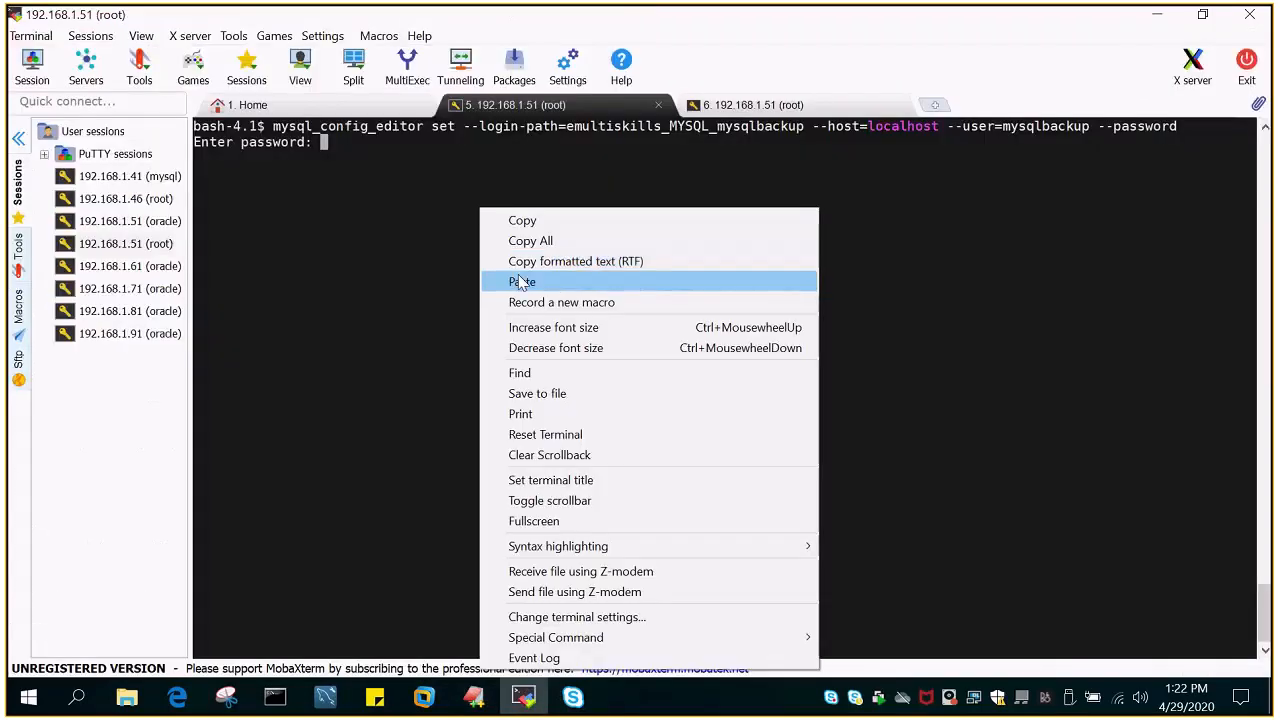
left_click(521, 281)
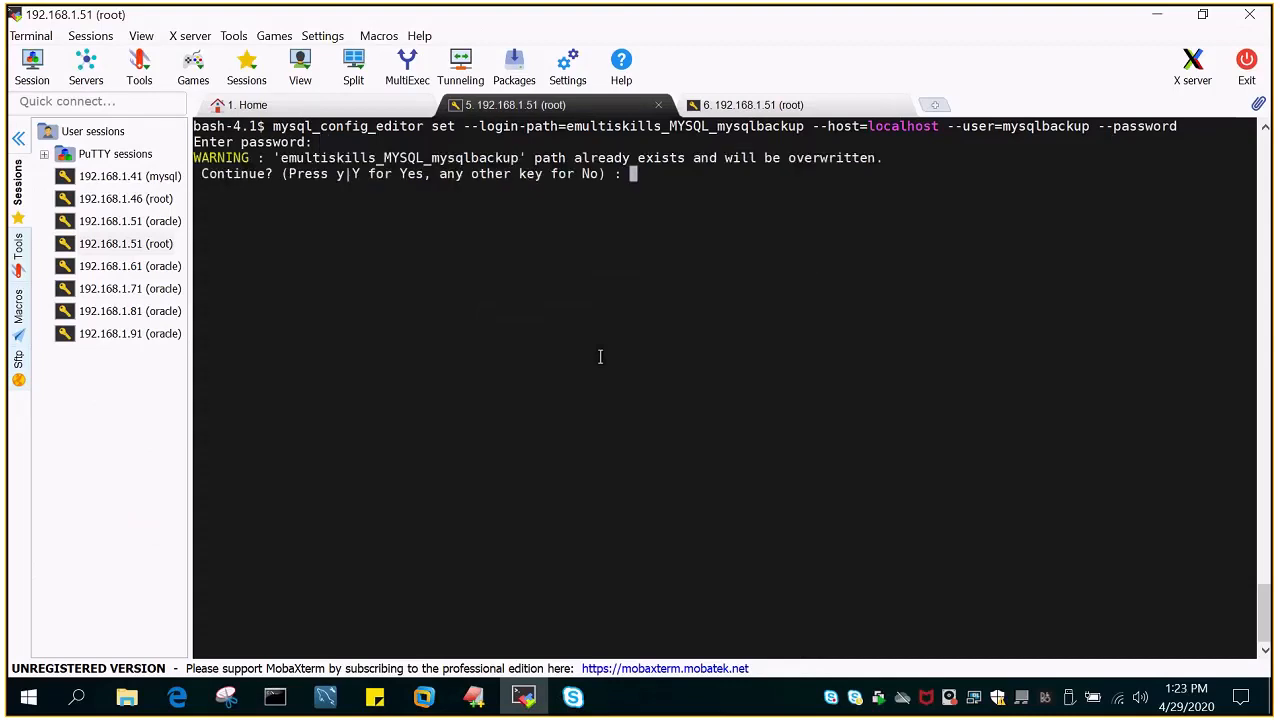
type("y")
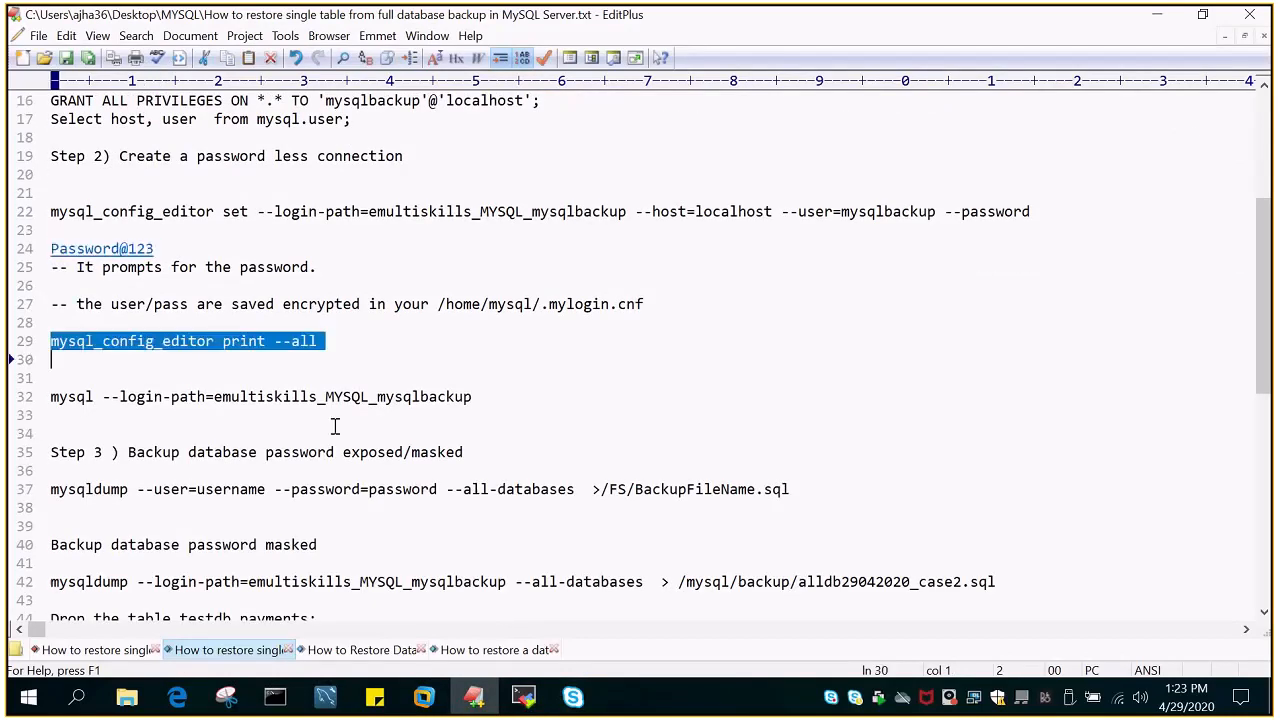
- Print all login paths, log in via emultiskills_MYSQL_mysqlbackup without a password, and show databases
left_click(523, 697)
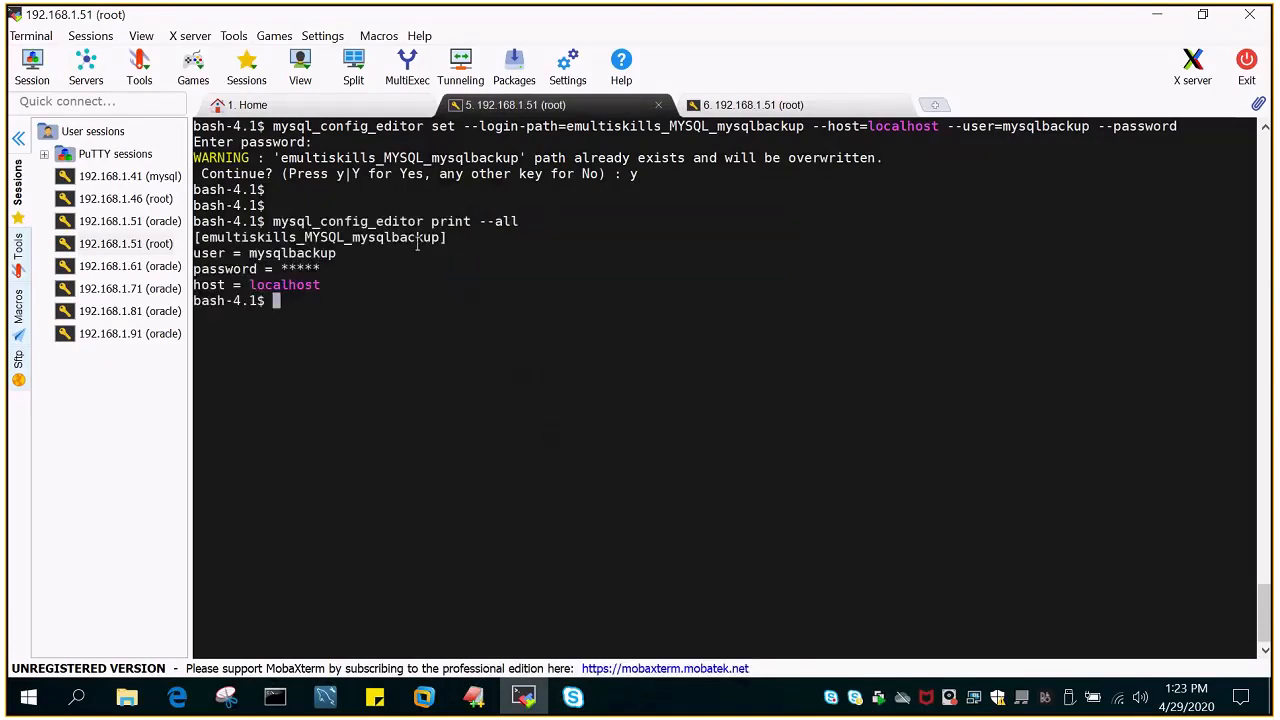
double_click(318, 237)
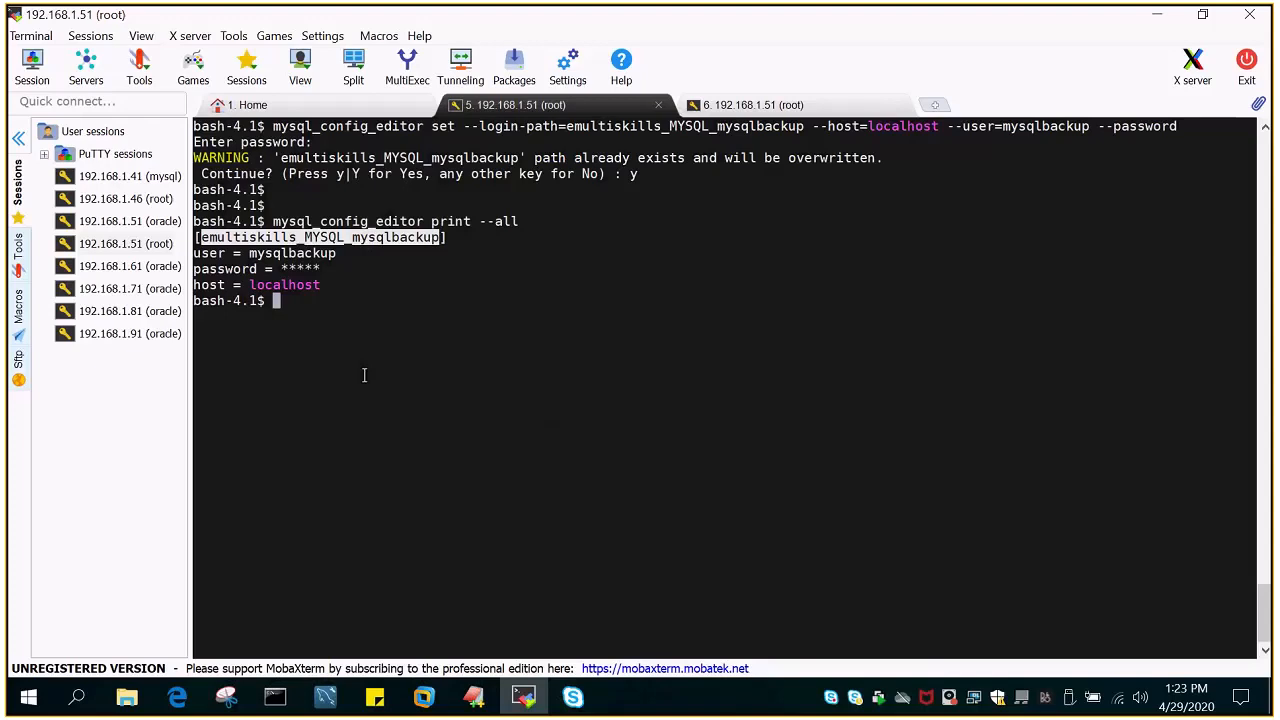
mouse_move(291, 253)
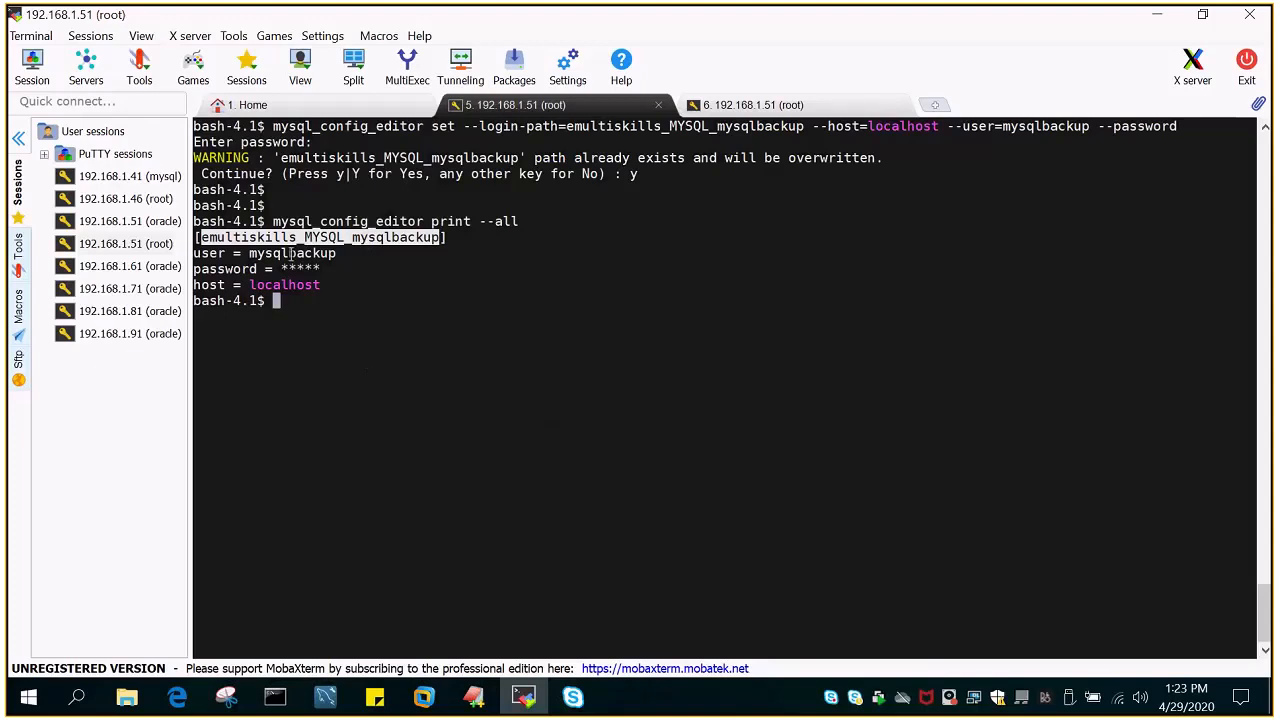
mouse_move(358, 249)
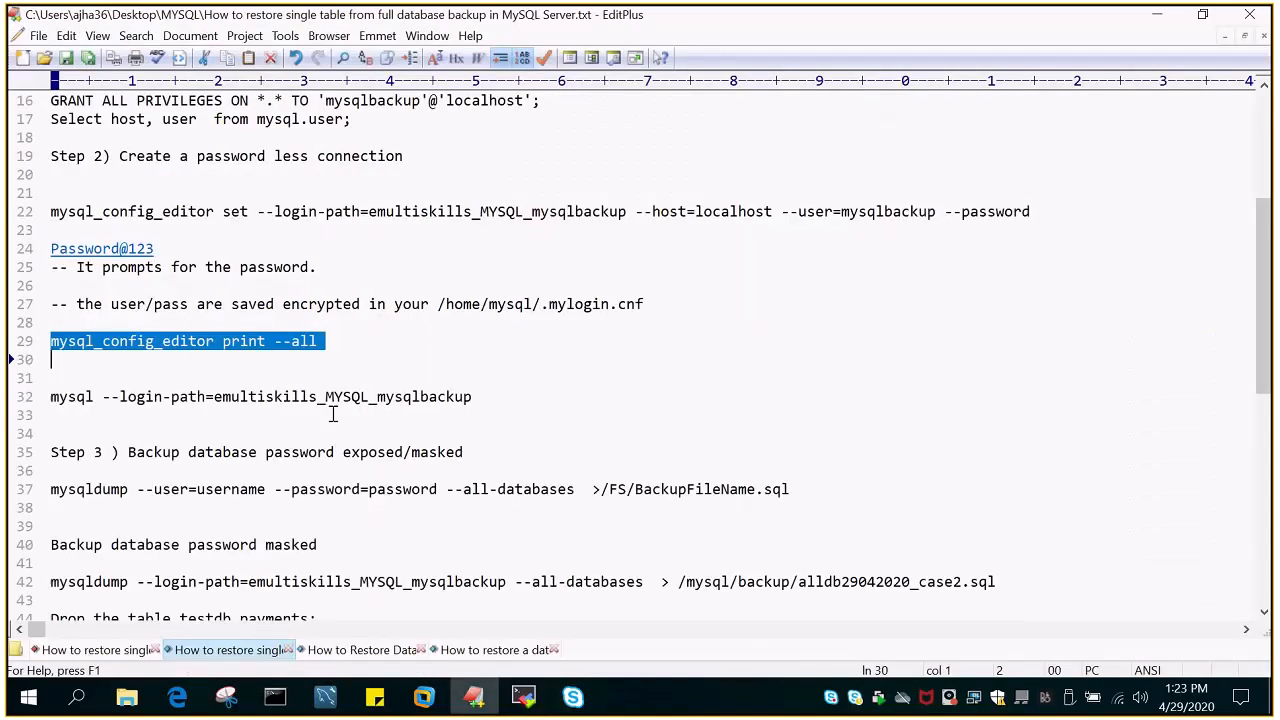
left_click(522, 697)
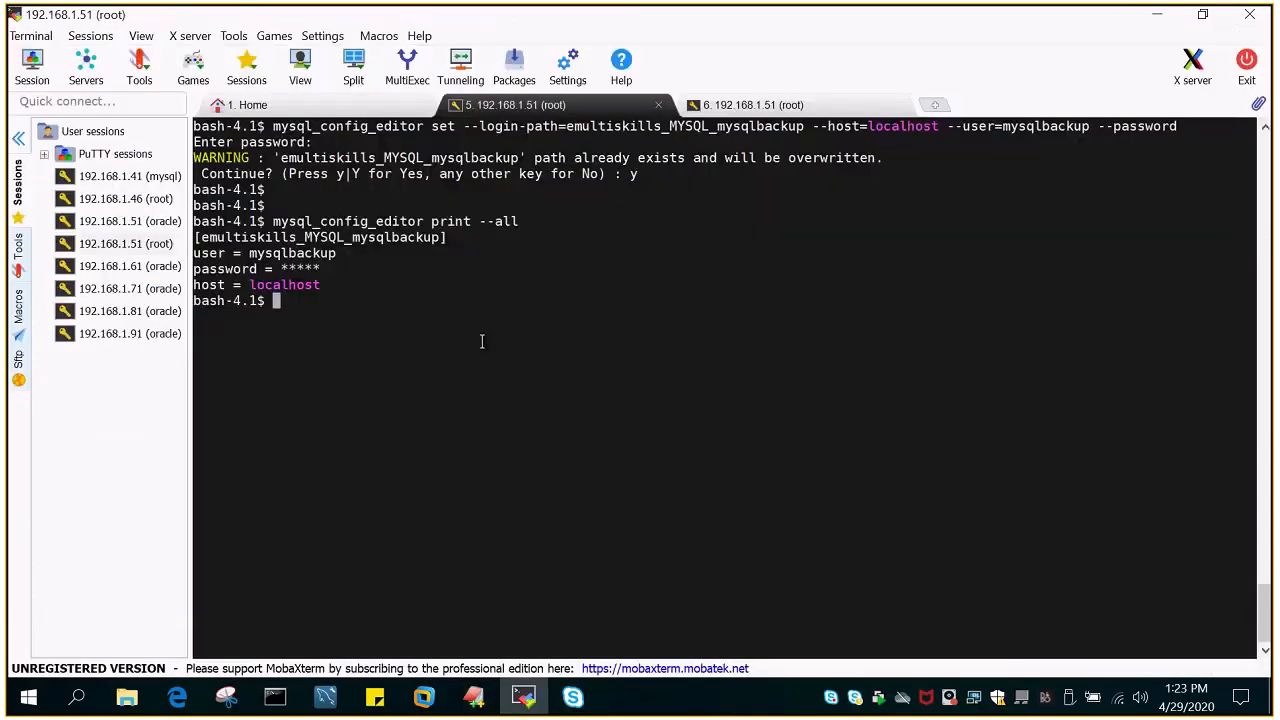
key("Return")
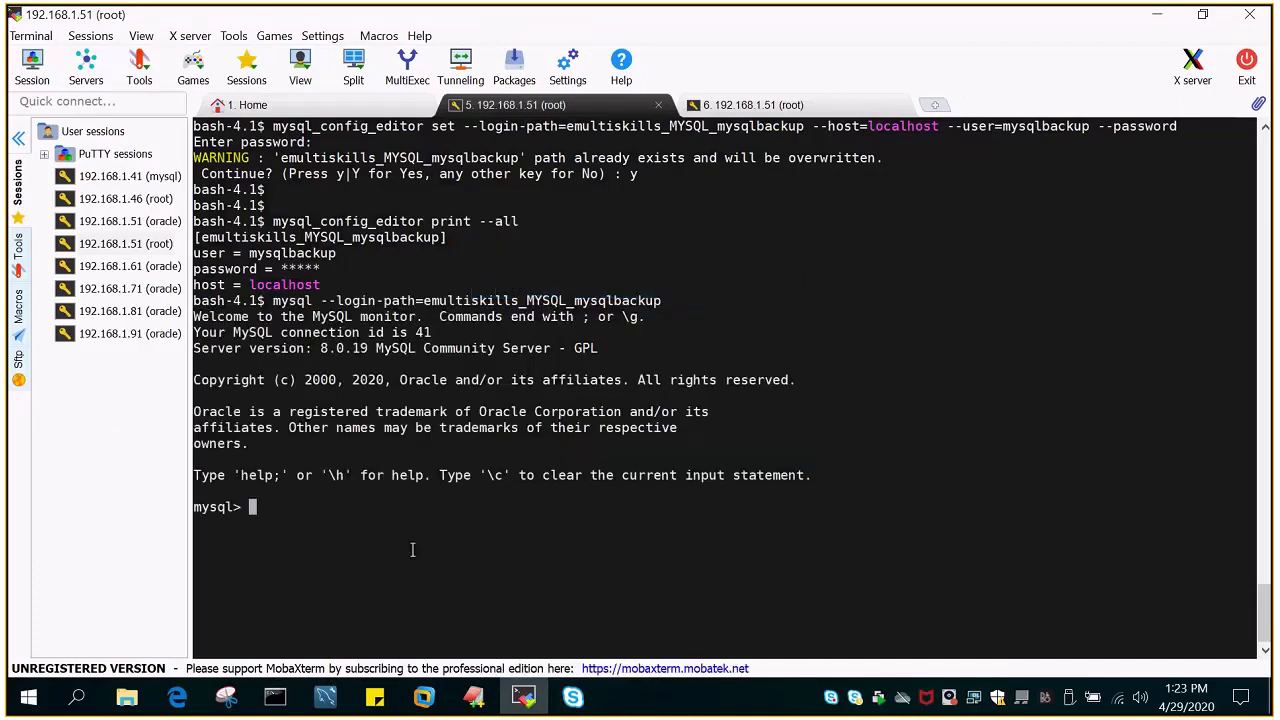
type("ex")
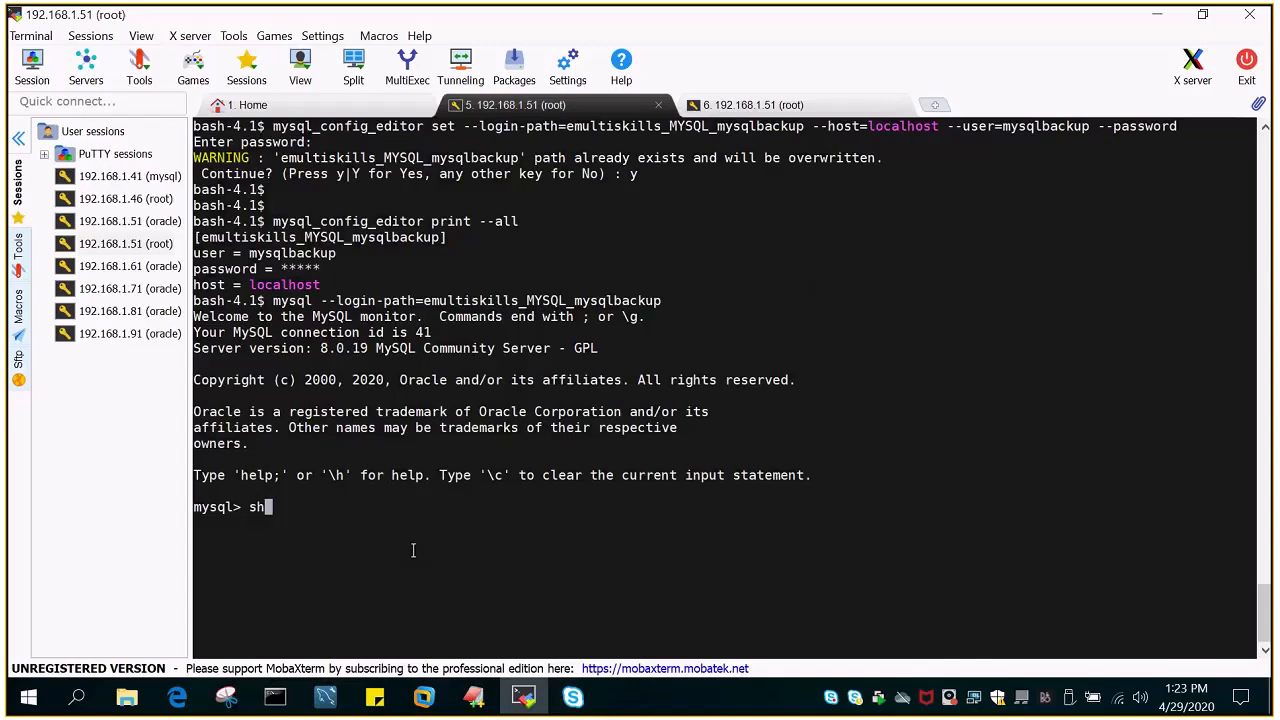
type("ow databases")
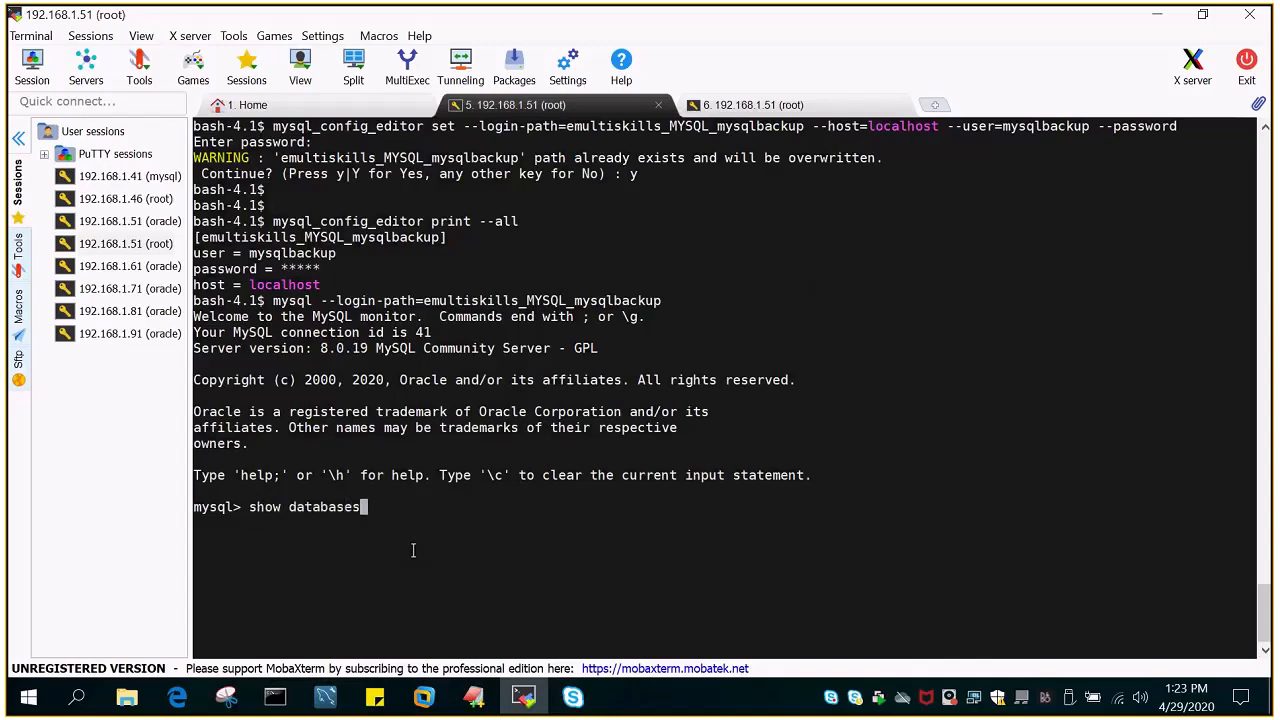
key("Return")
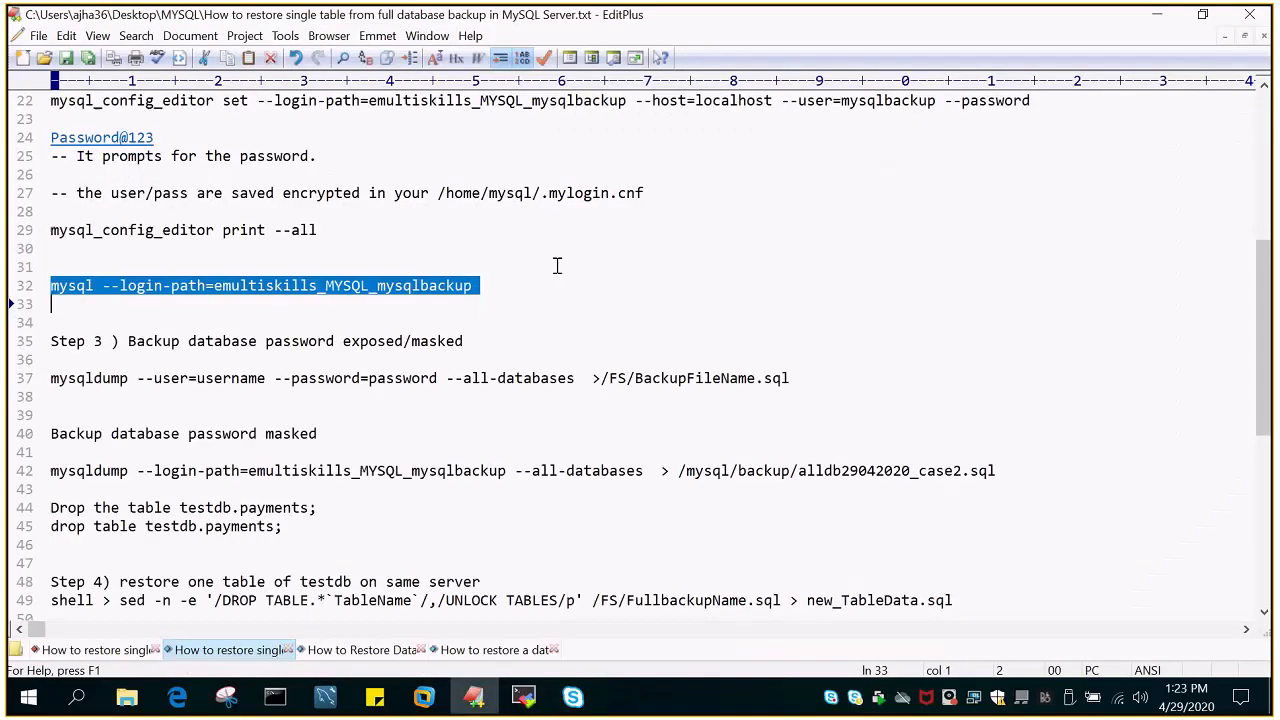
mouse_move(105, 463)
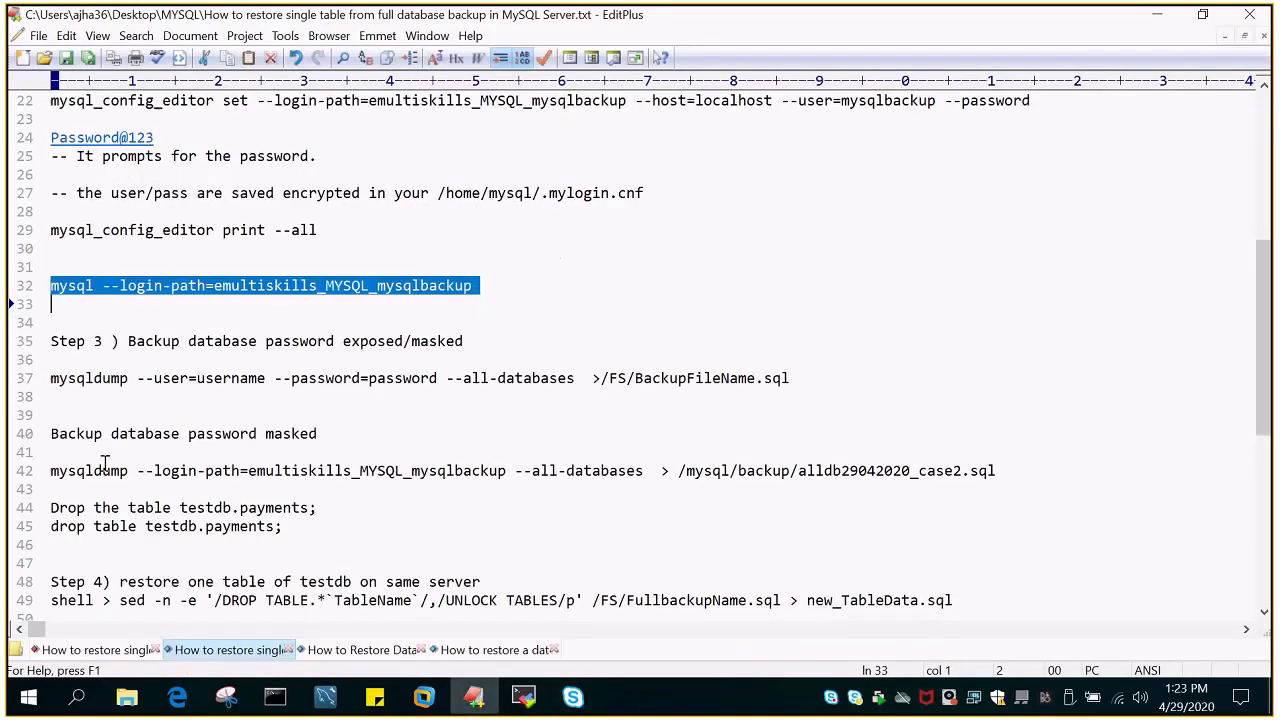
- Dump all databases through the login path into alldb29042020_case2.sql
scroll("down", 3)
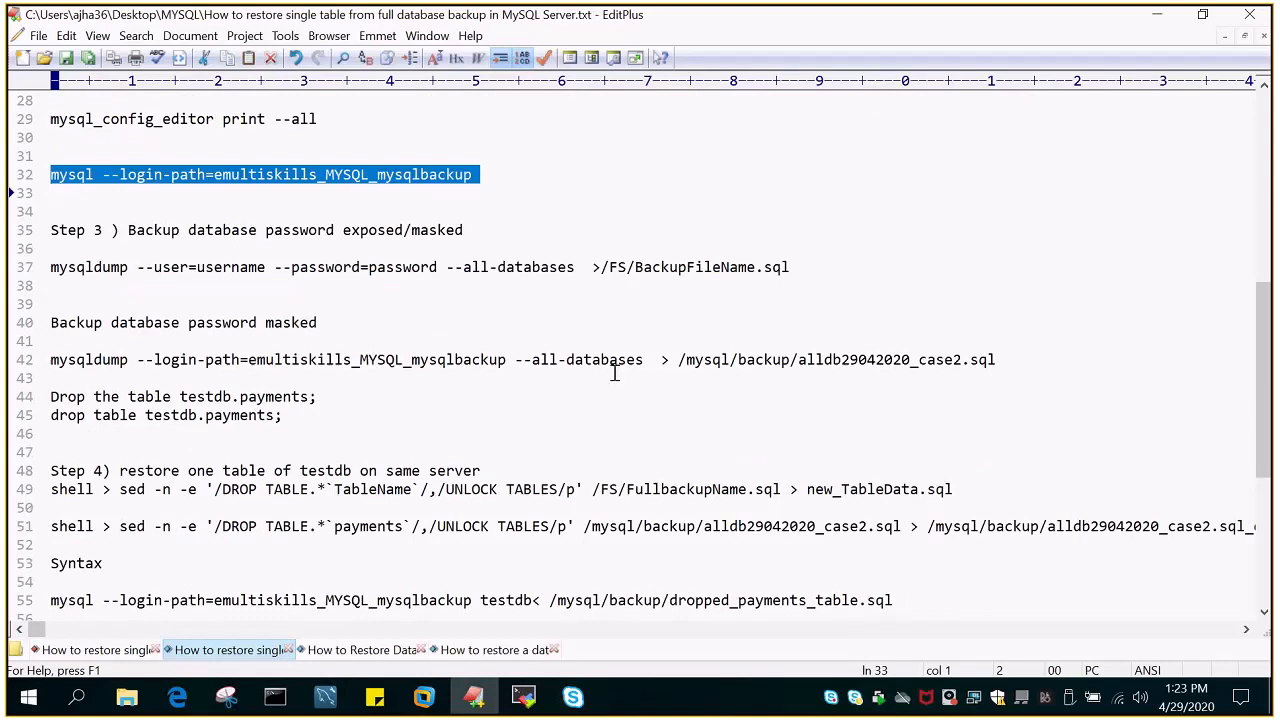
mouse_move(895, 375)
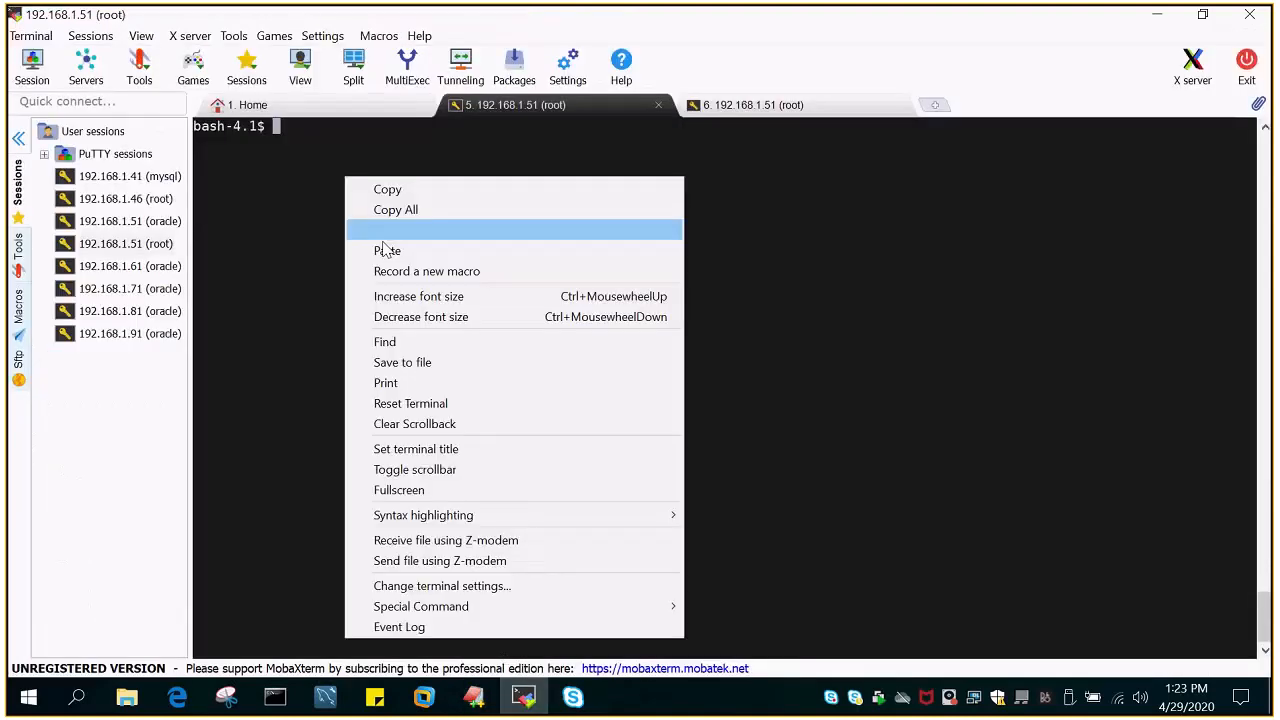
left_click(387, 230)
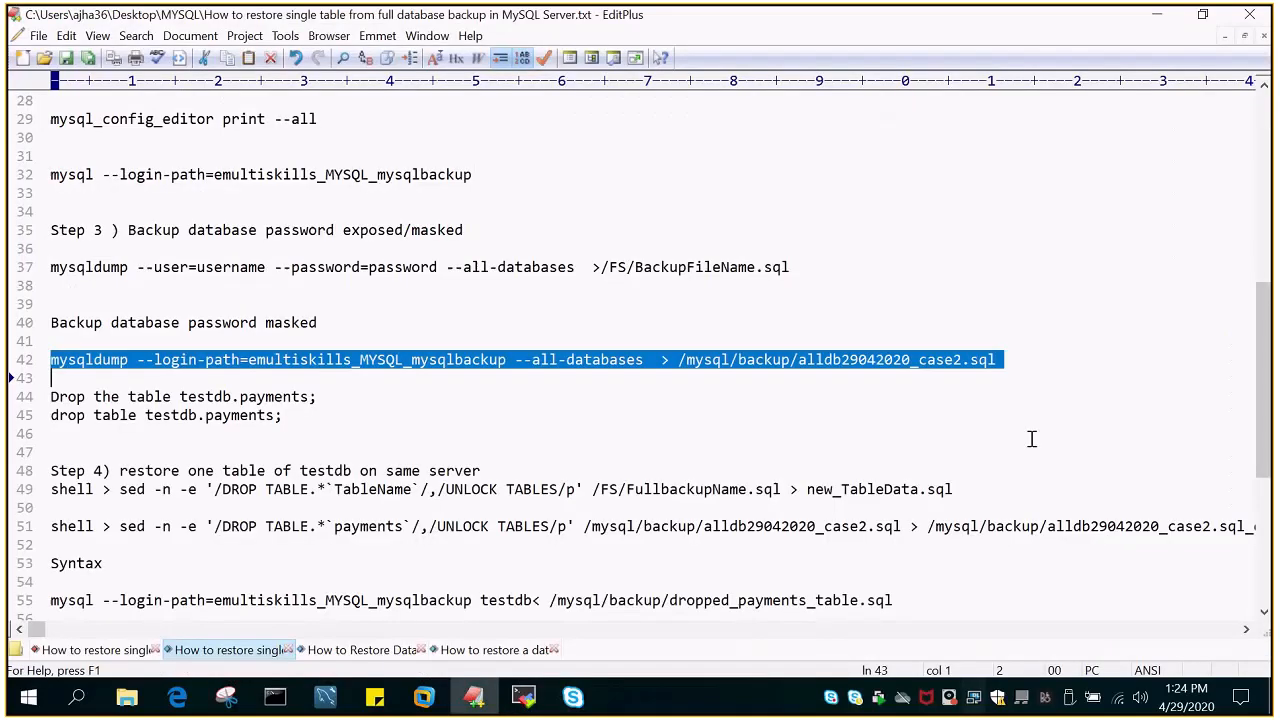
scroll("down", 3)
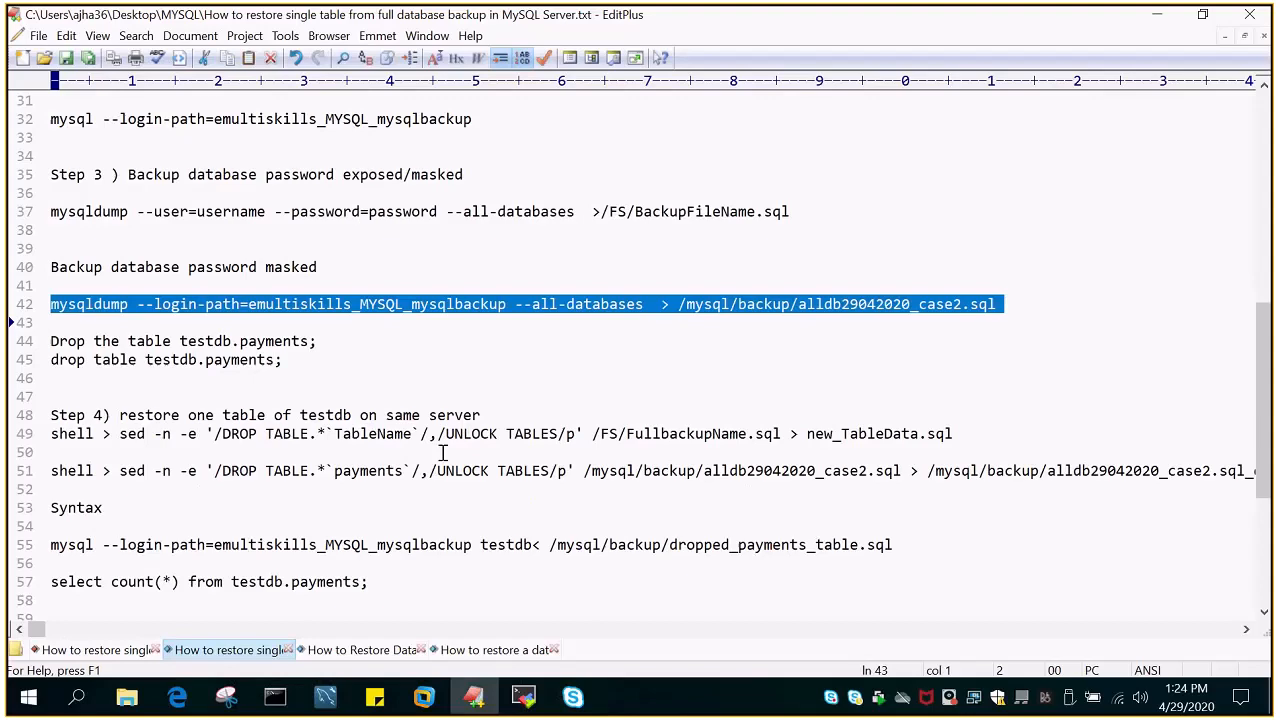
mouse_move(524, 697)
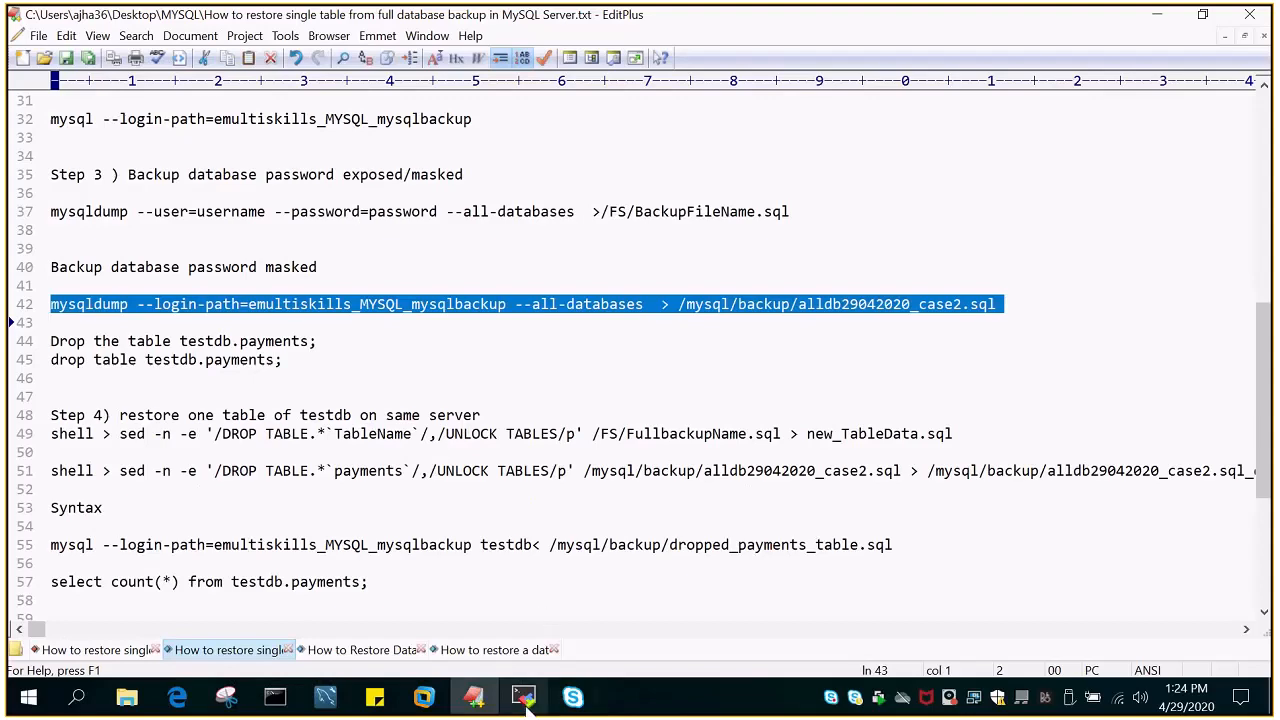
- Sign in to MySQL as root using mysql -u root -p and its password
left_click(522, 697)
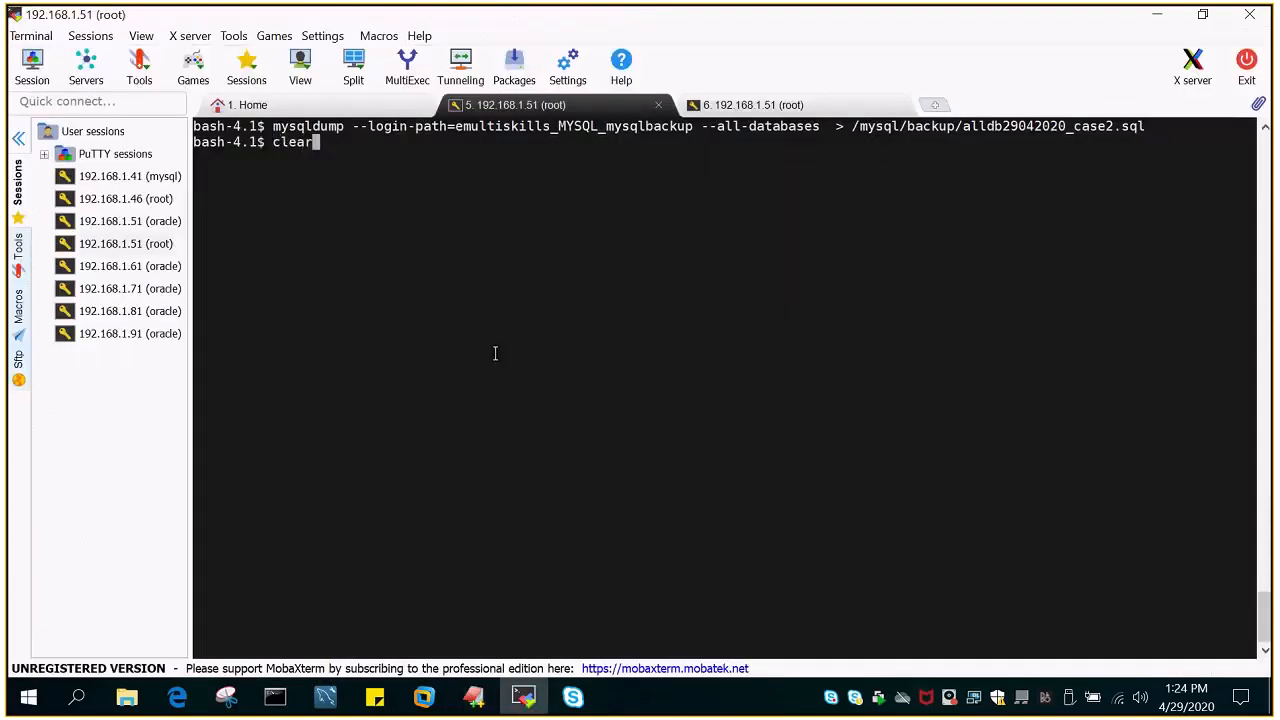
type("mysql -u root -p")
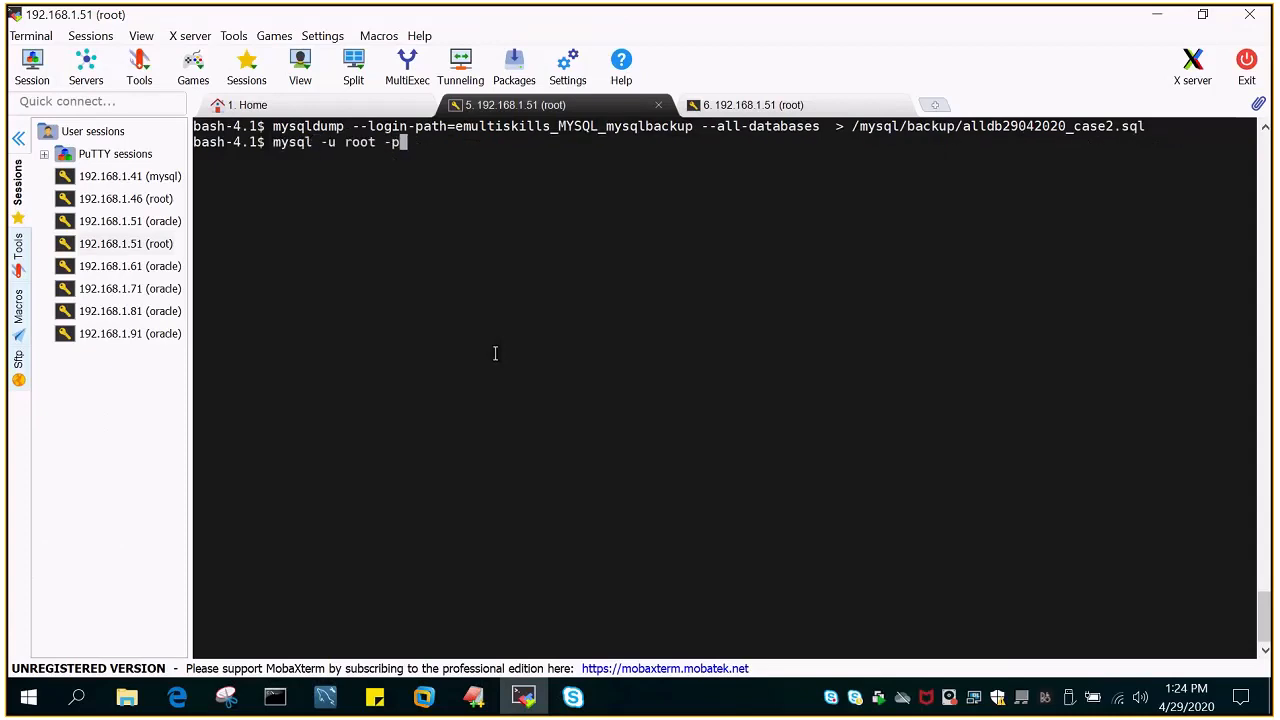
key("Return")
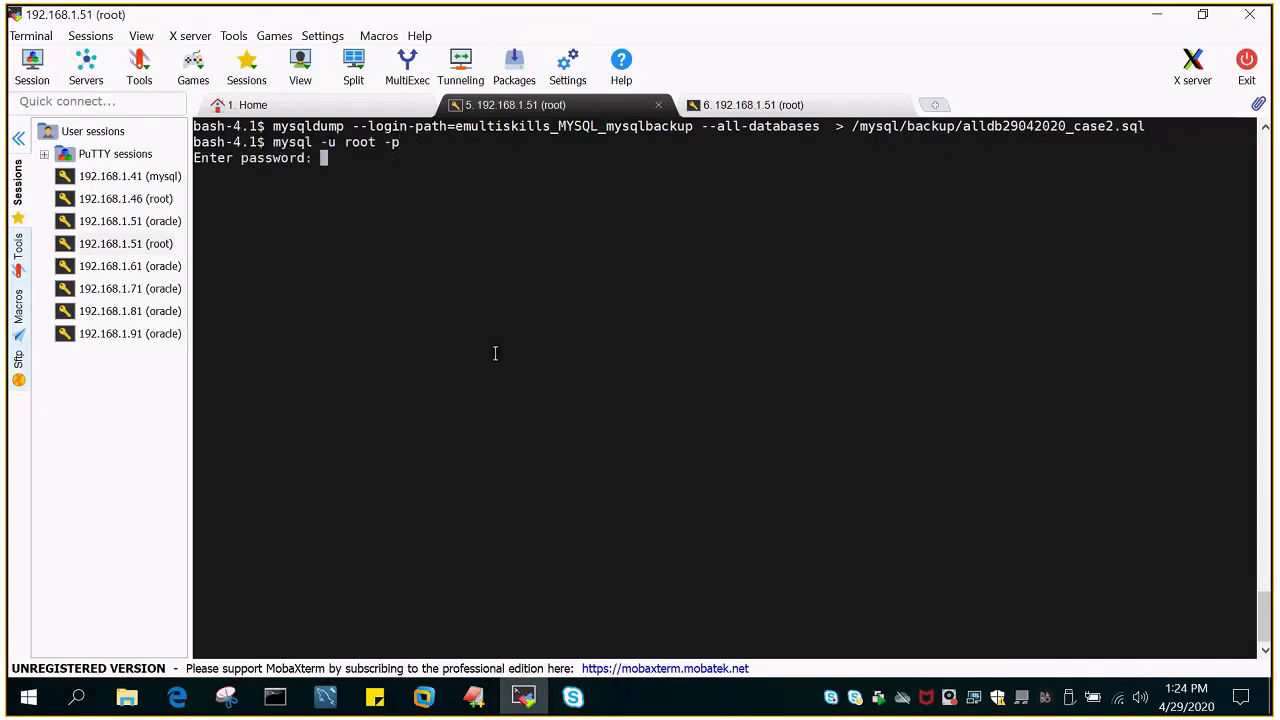
key("Return")
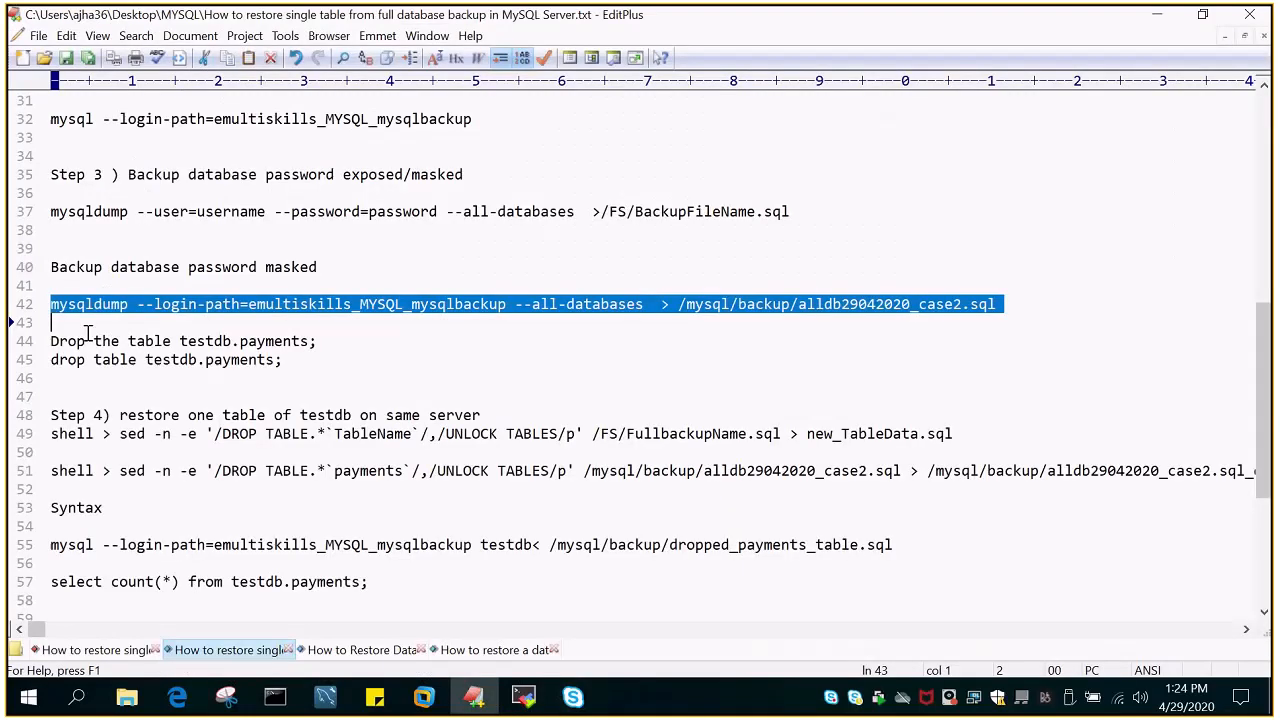
left_click(48, 341)
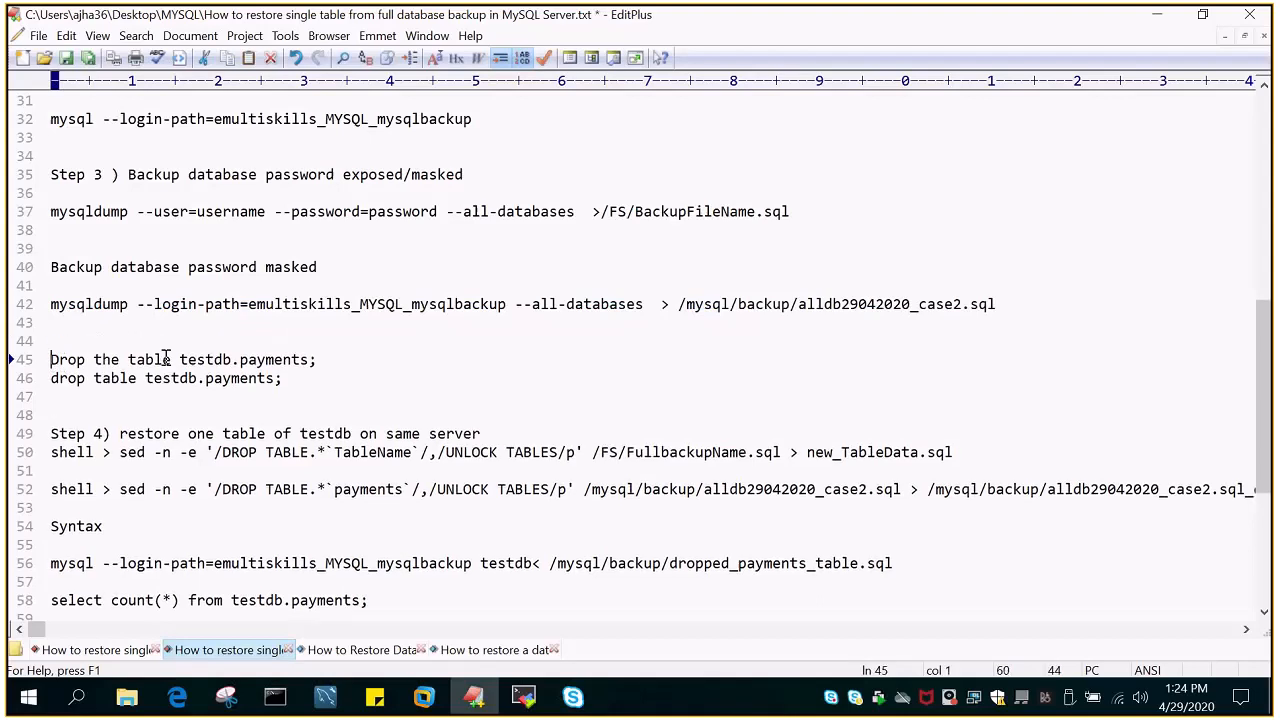
- Add a 'show databases;' line to the notes and copy it
type("show dat")
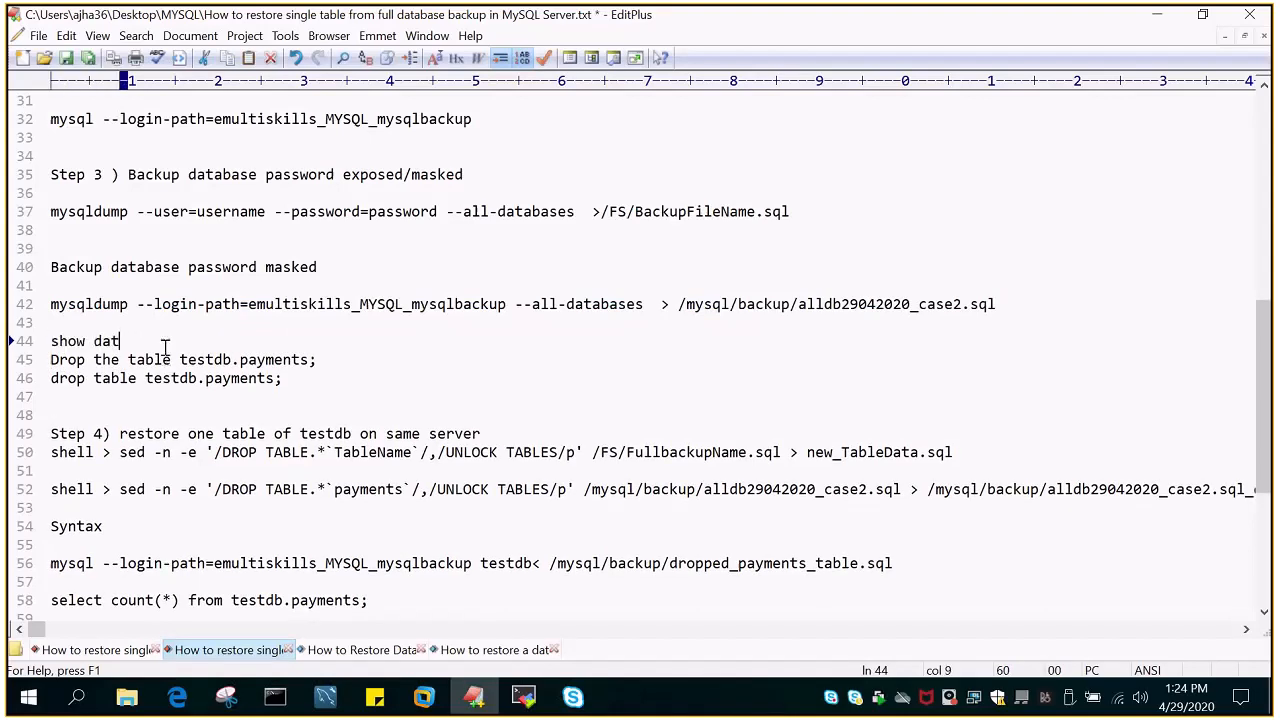
type("abases;")
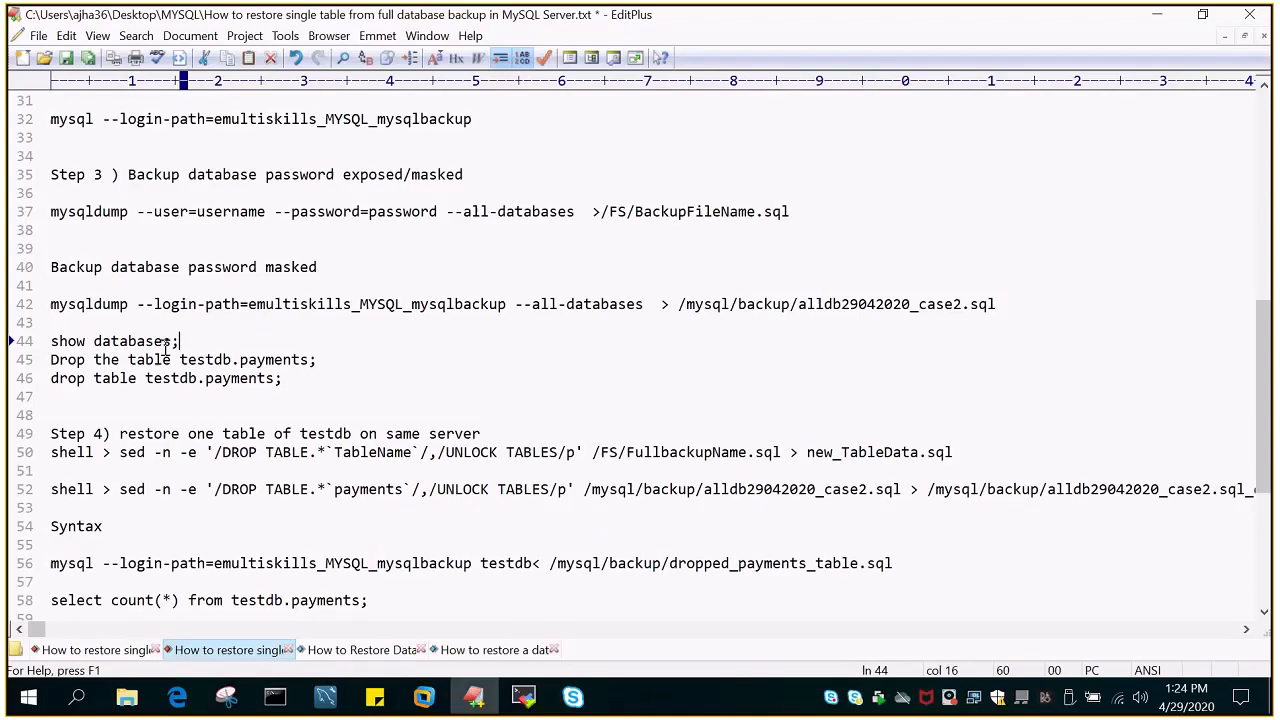
triple_click(113, 341)
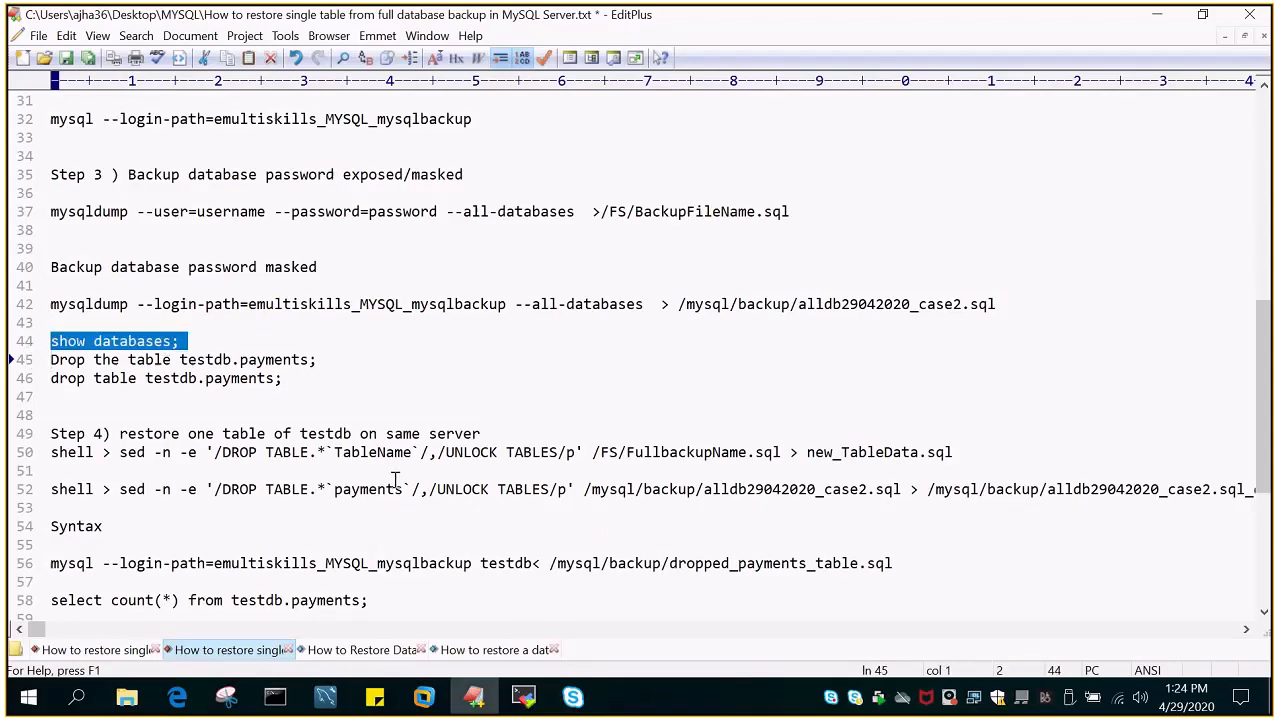
left_click(522, 697)
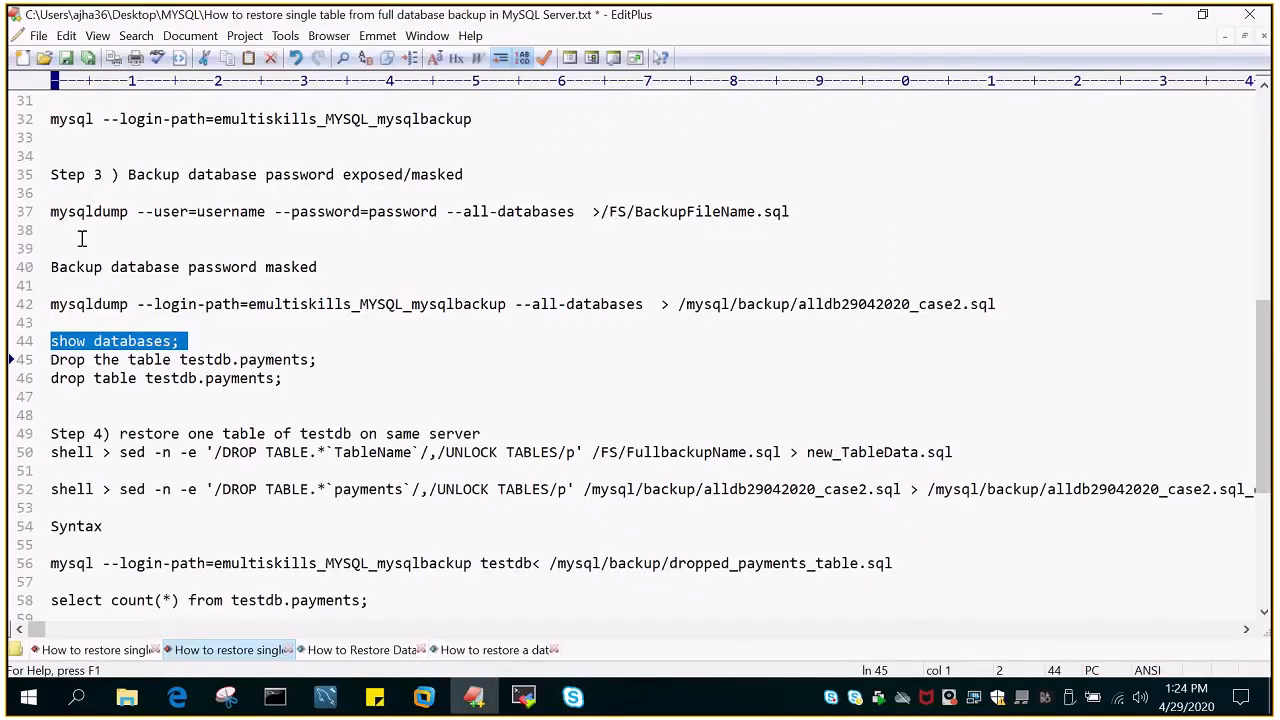
- Add 'use testdb;' and 'show tables;' lines, fix a typo, and run them
left_click(184, 341)
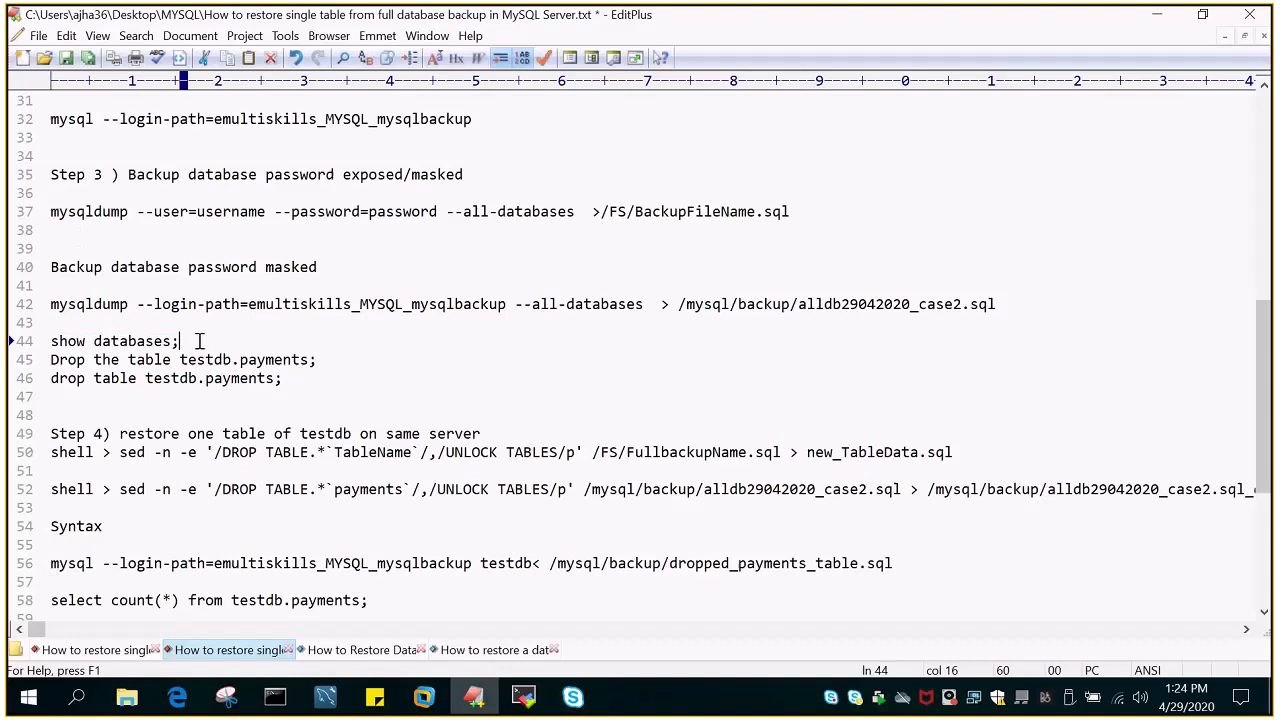
type("user testdb;")
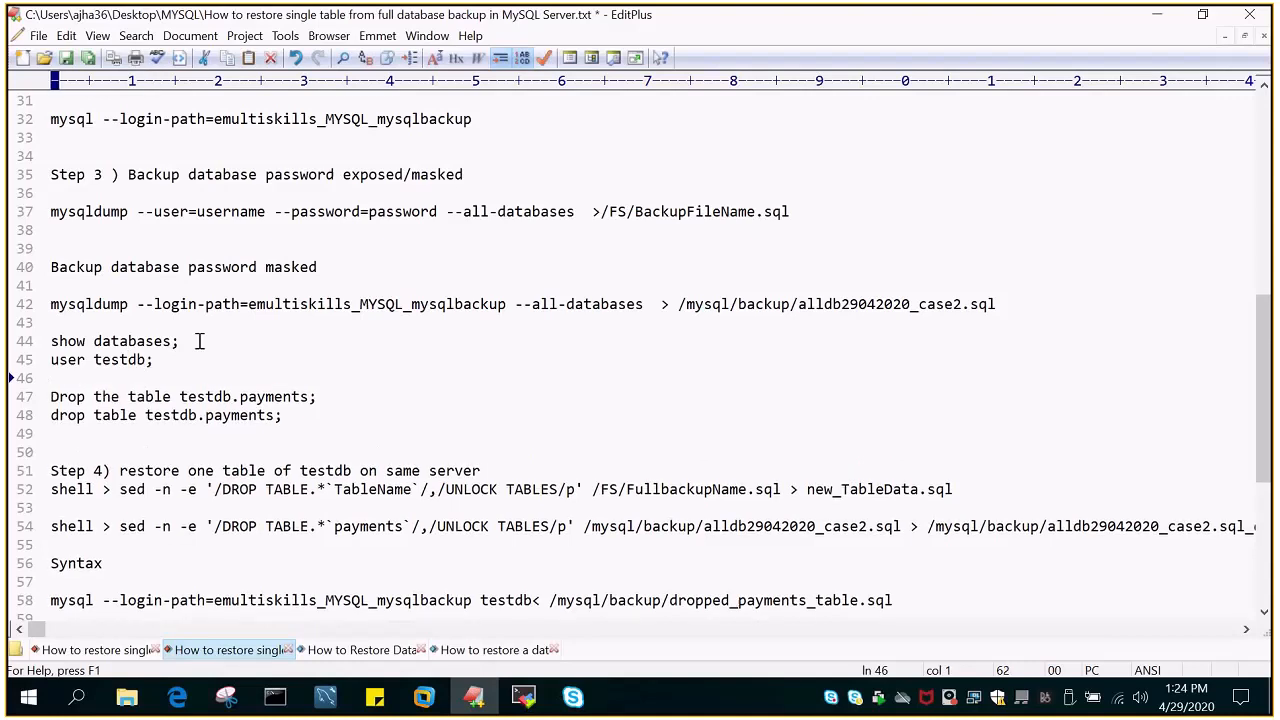
type("show tables;")
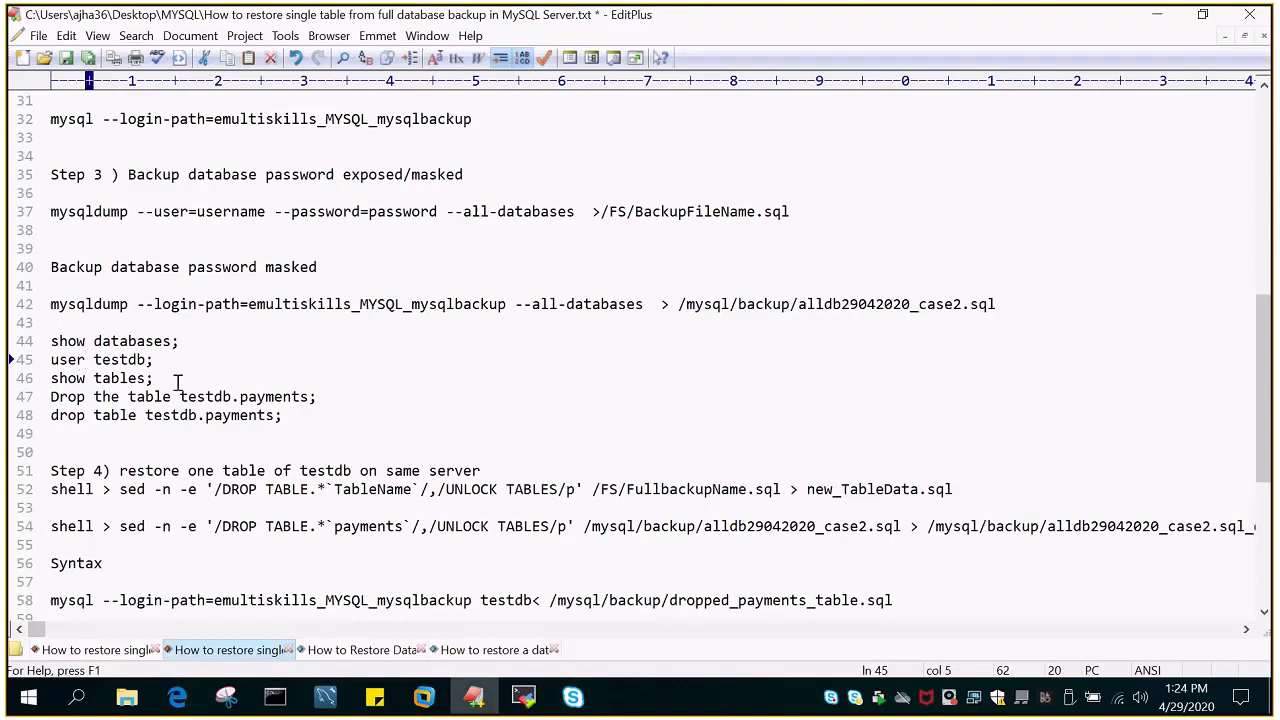
double_click(95, 359)
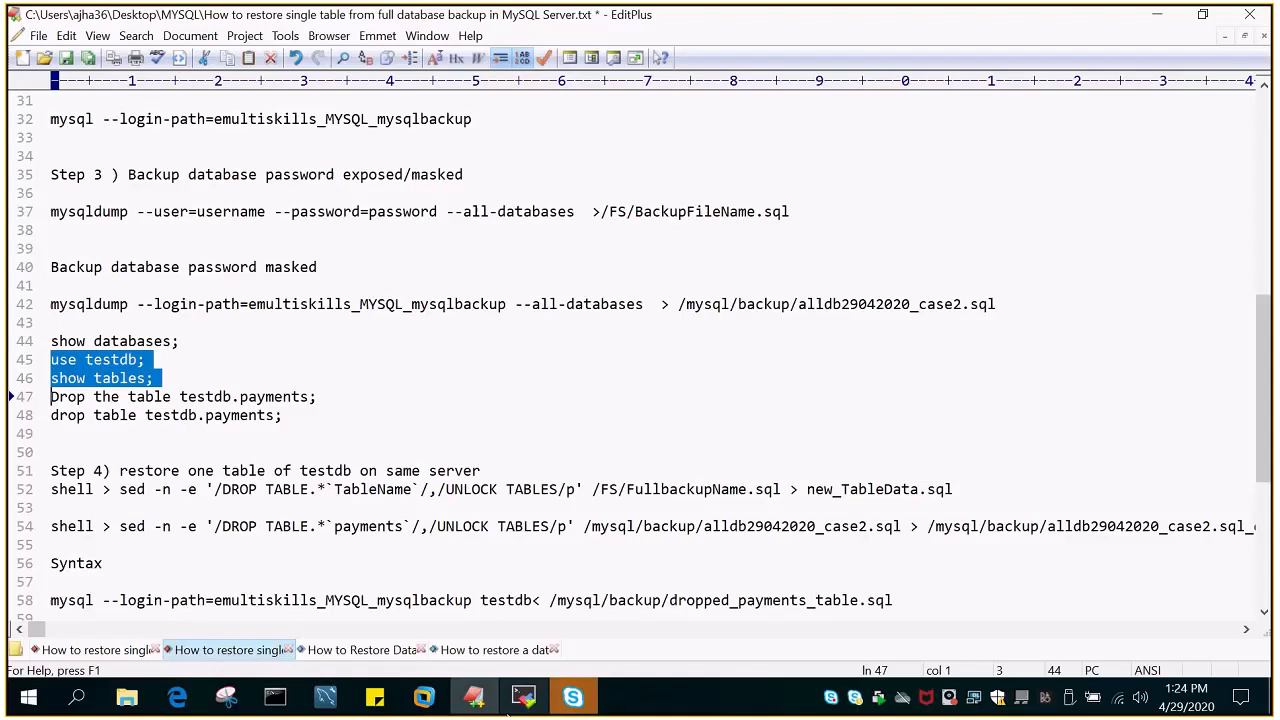
left_click(522, 697)
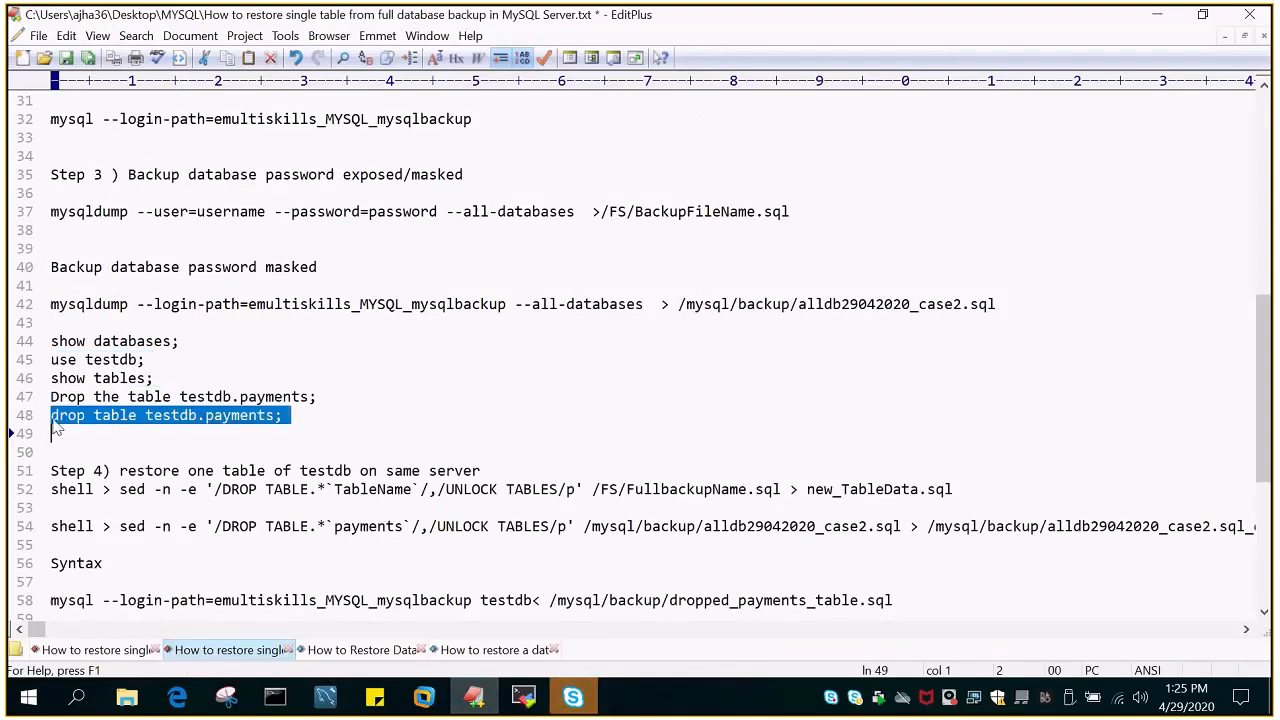
mouse_move(229, 434)
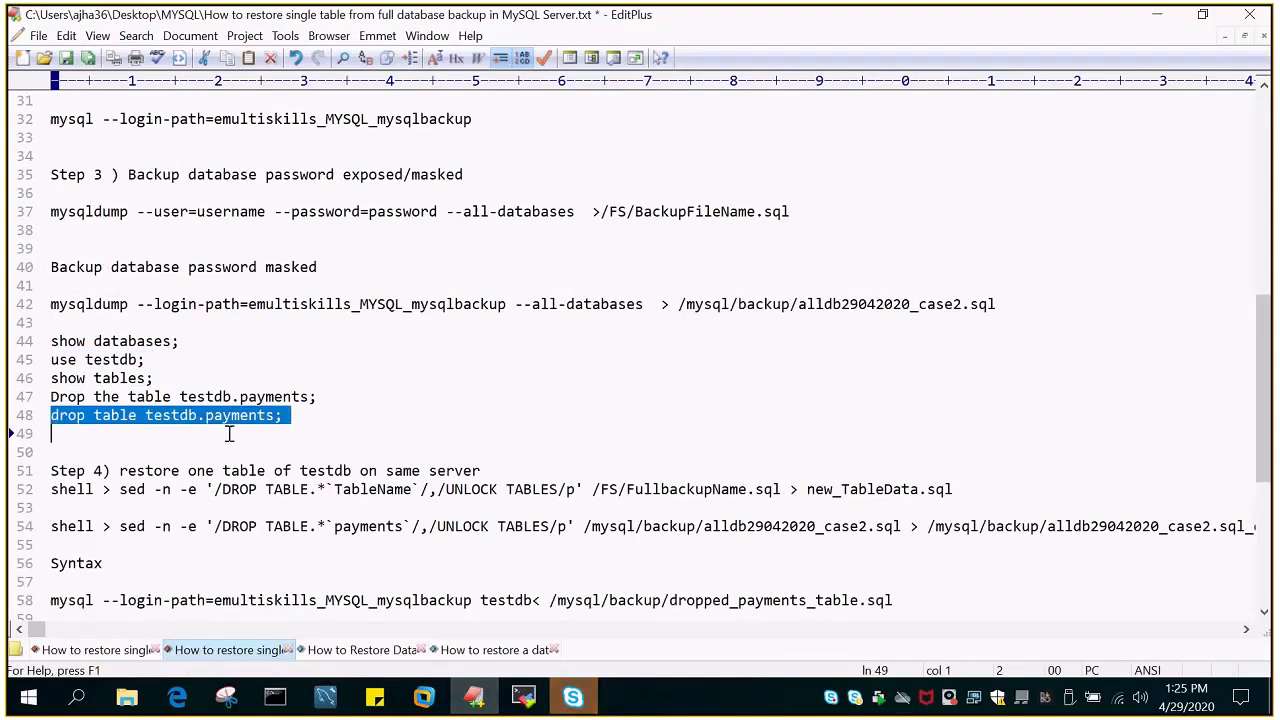
left_click(522, 697)
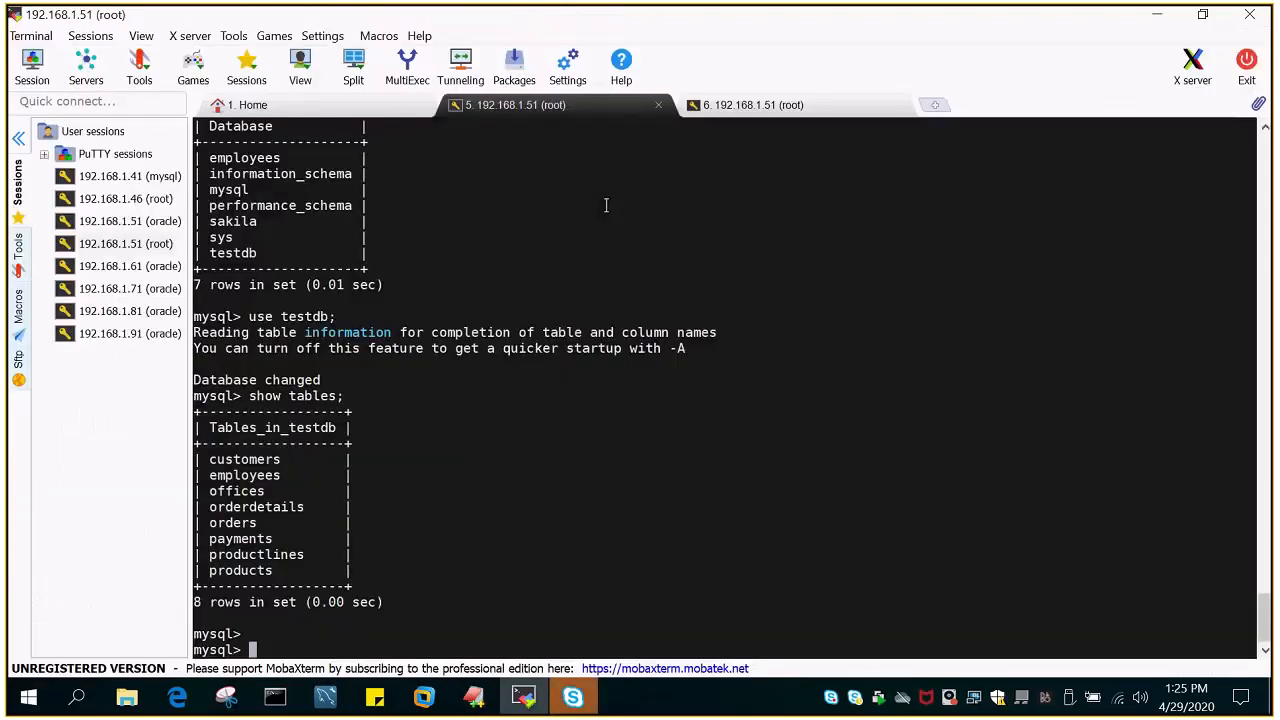
- Drop testdb.payments, confirm seven tables remain, then exit MySQL and clear the screen
type("drop table testdb.payments;")
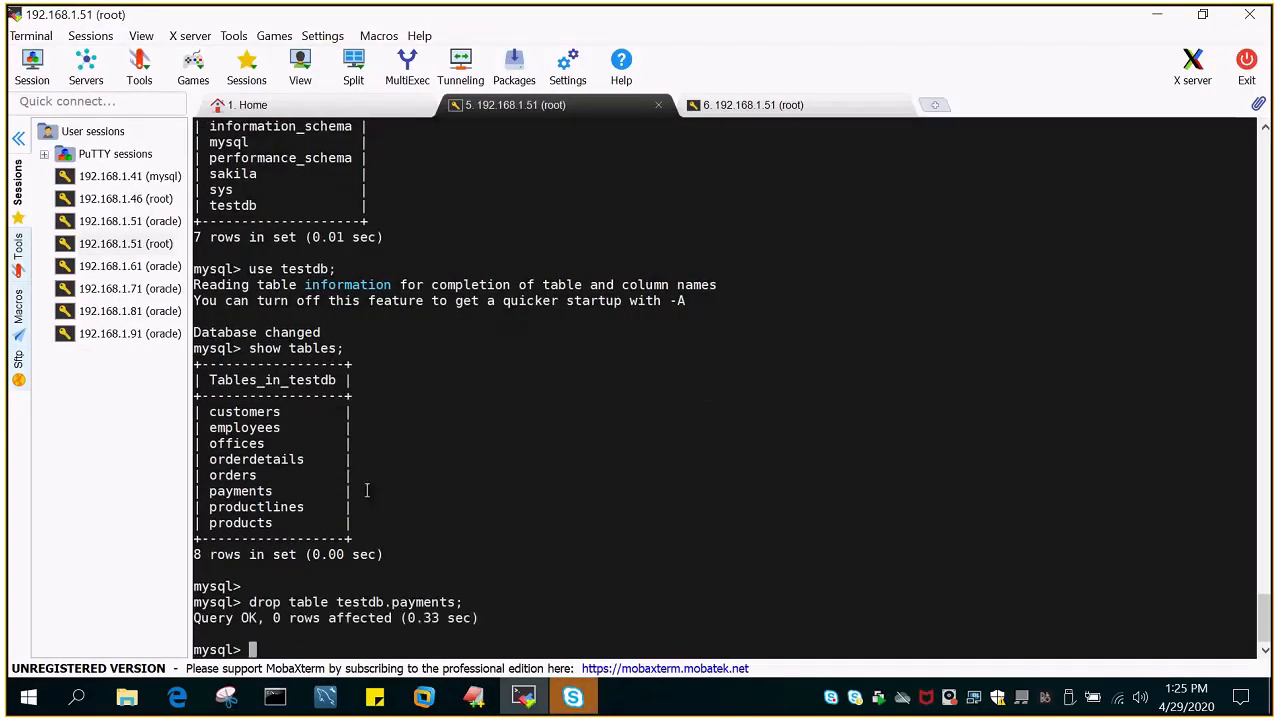
right_click(685, 200)
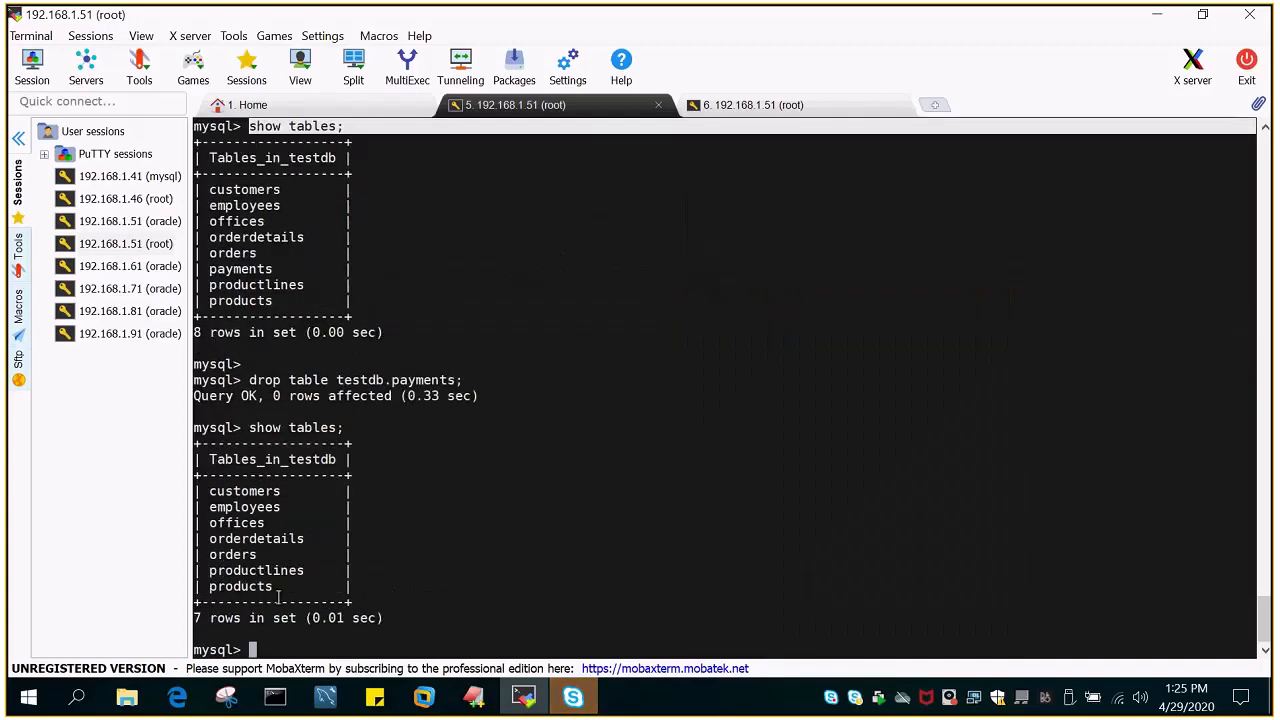
mouse_move(428, 434)
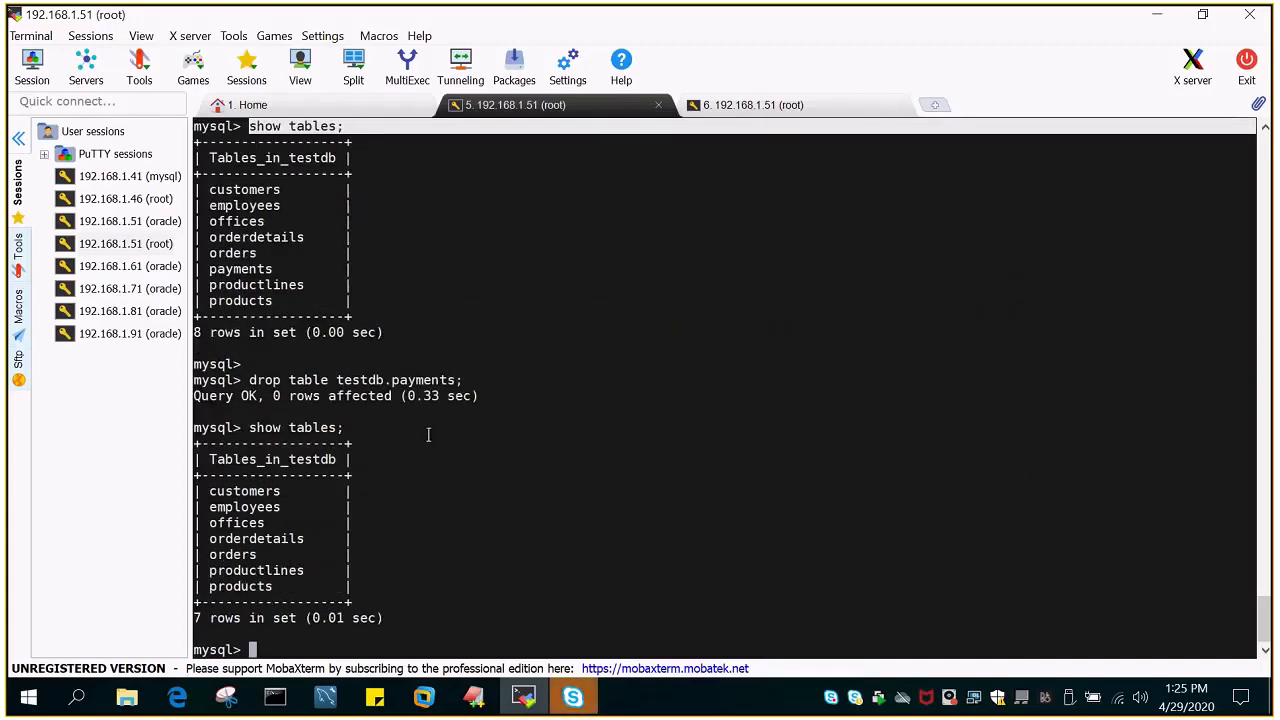
type("ea")
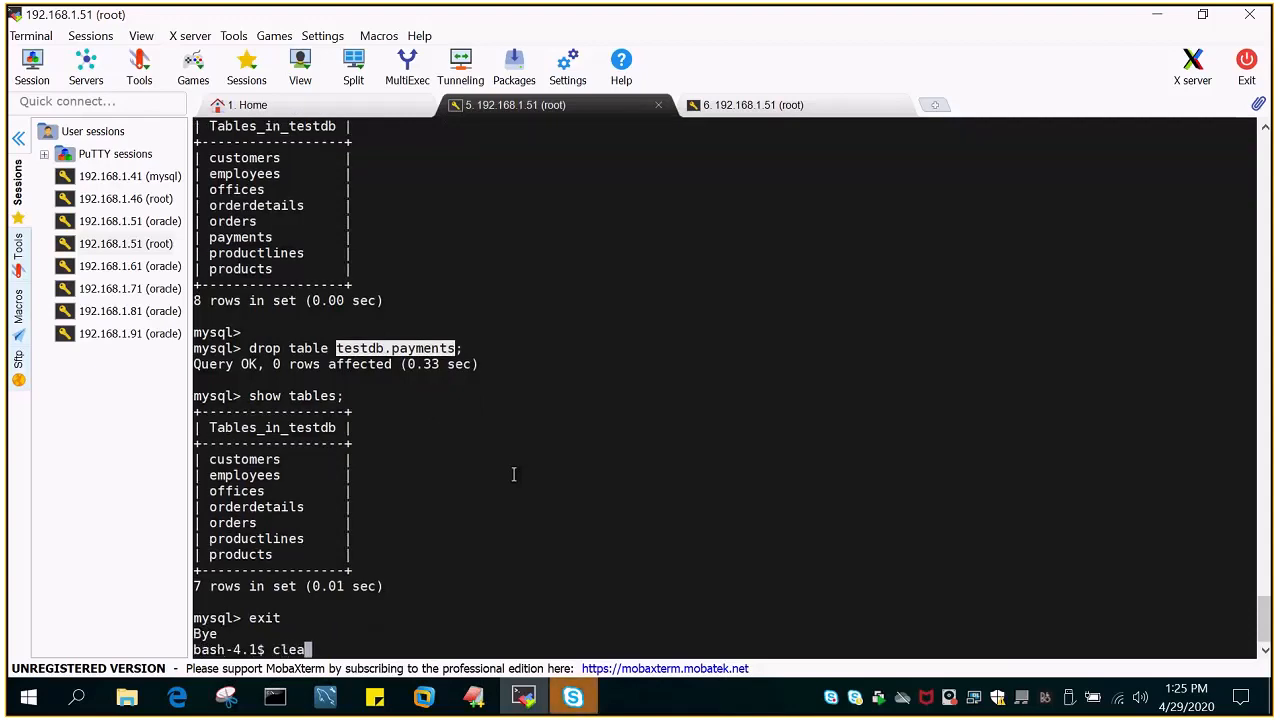
key("Return")
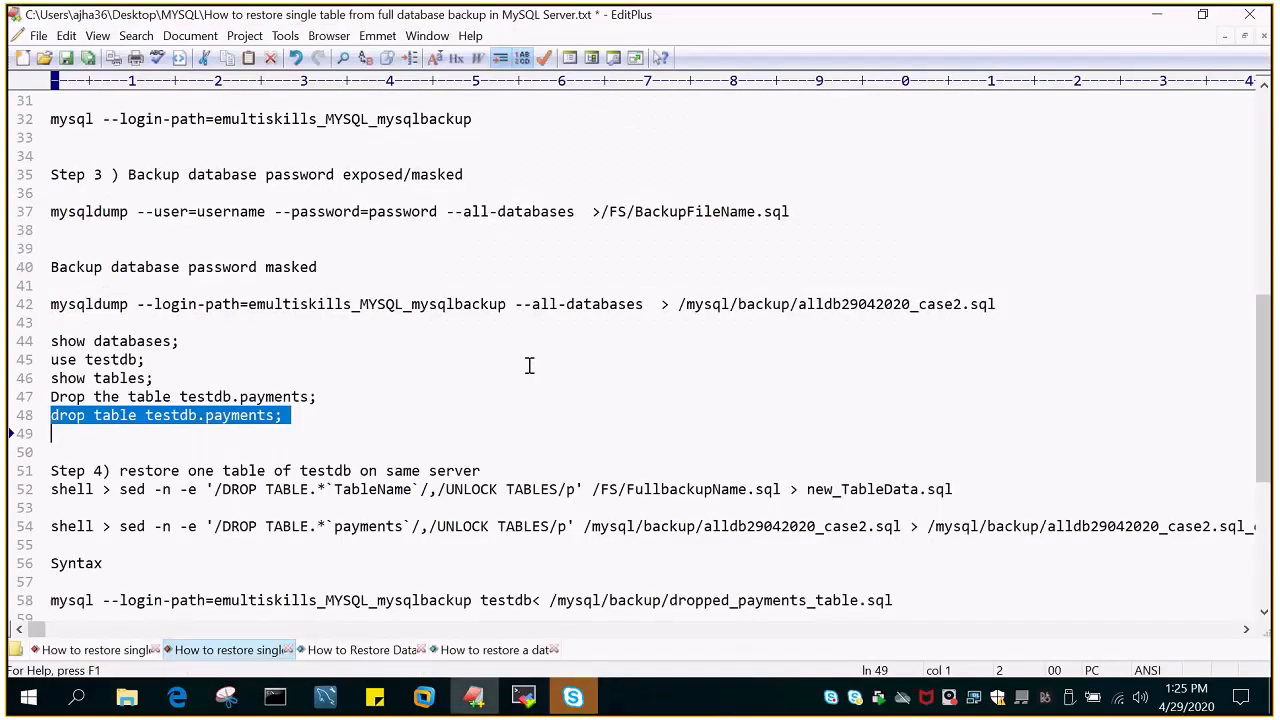
- Select and copy the line 54 sed command that extracts the payments table
scroll("down", 3)
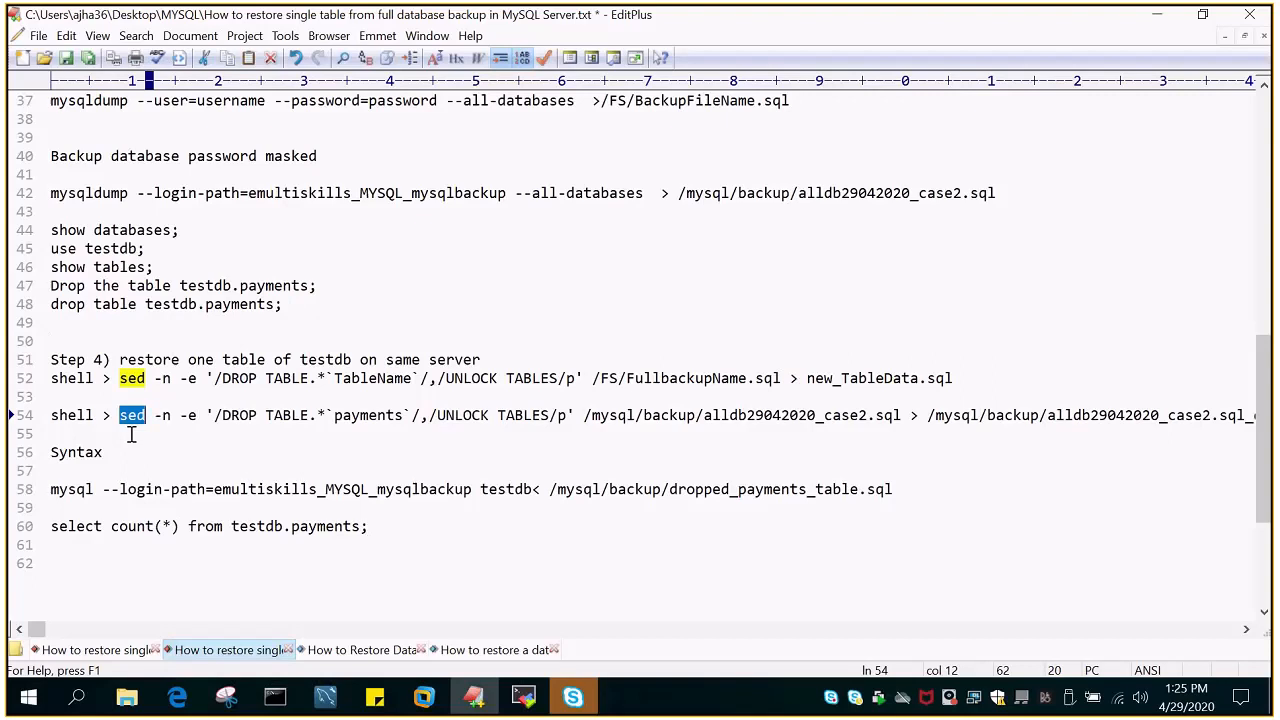
mouse_move(650, 415)
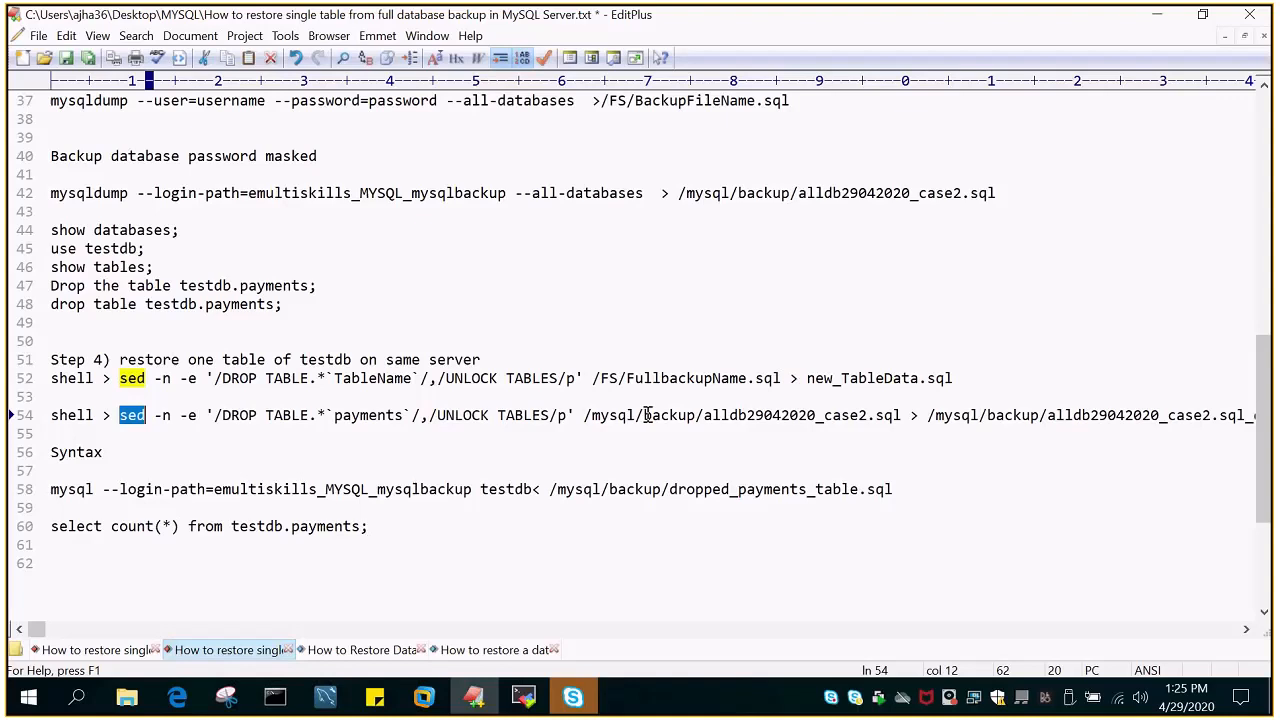
mouse_move(224, 457)
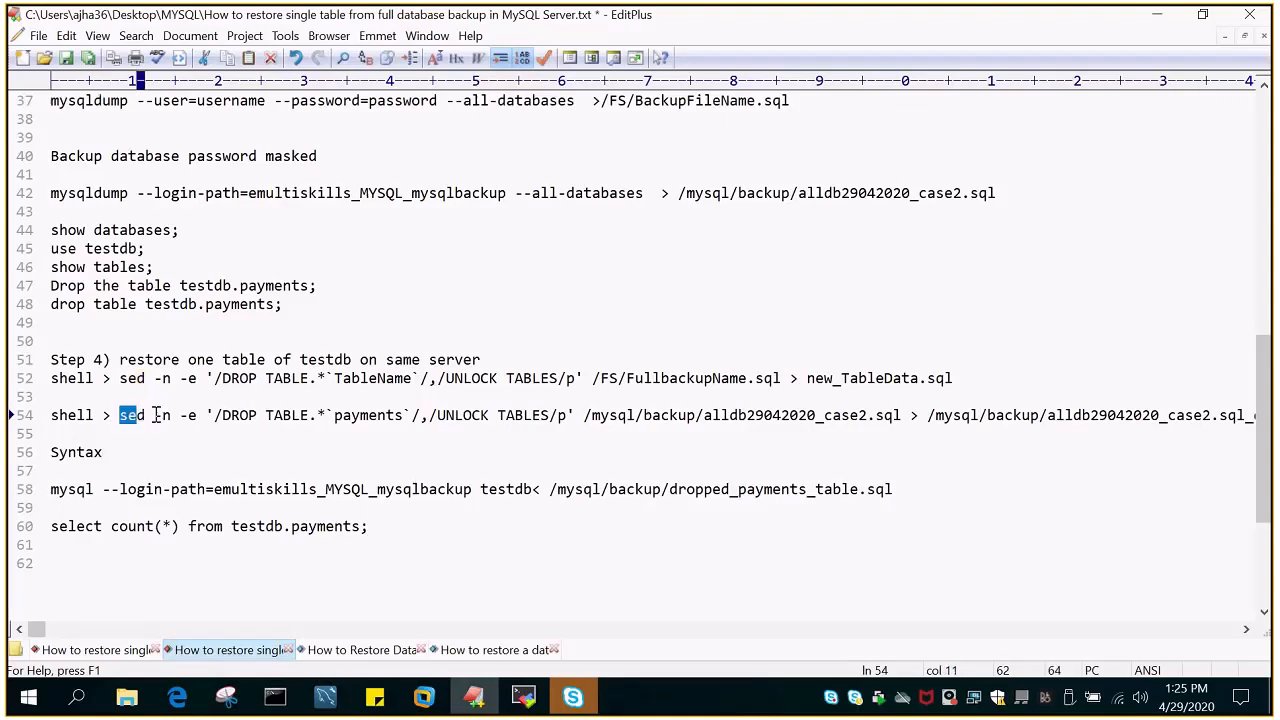
left_click(249, 415)
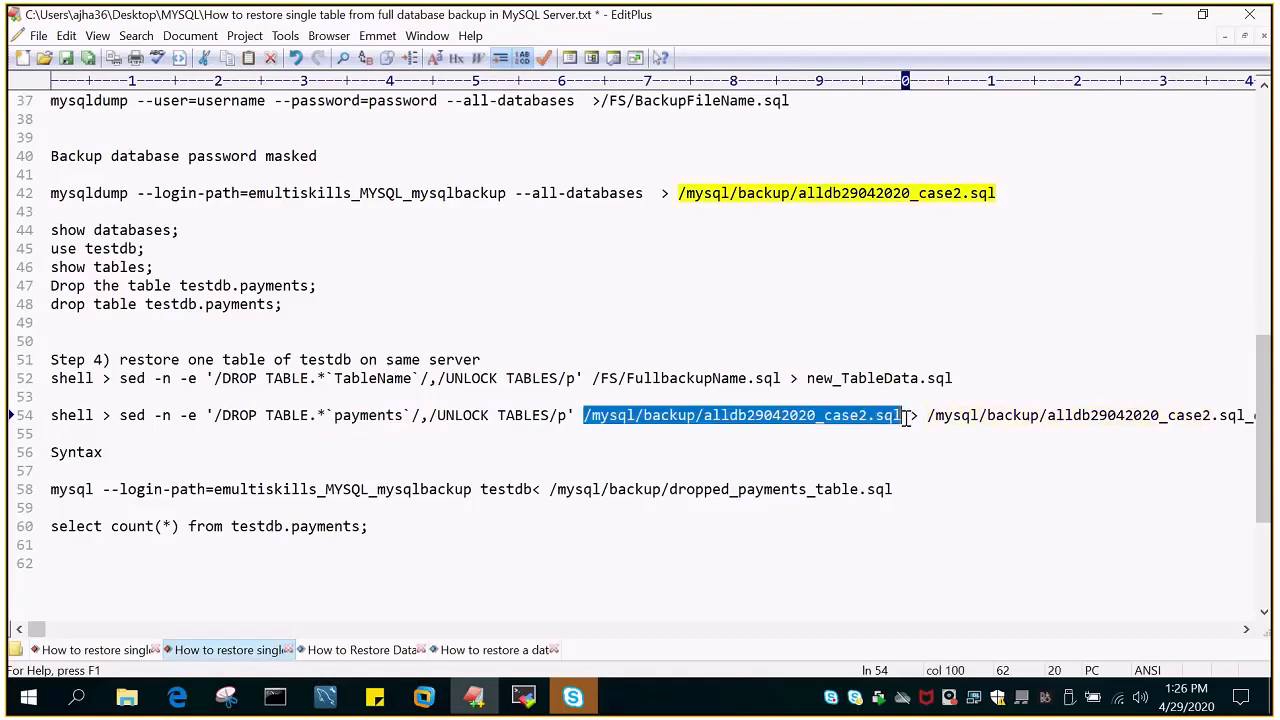
mouse_move(98, 643)
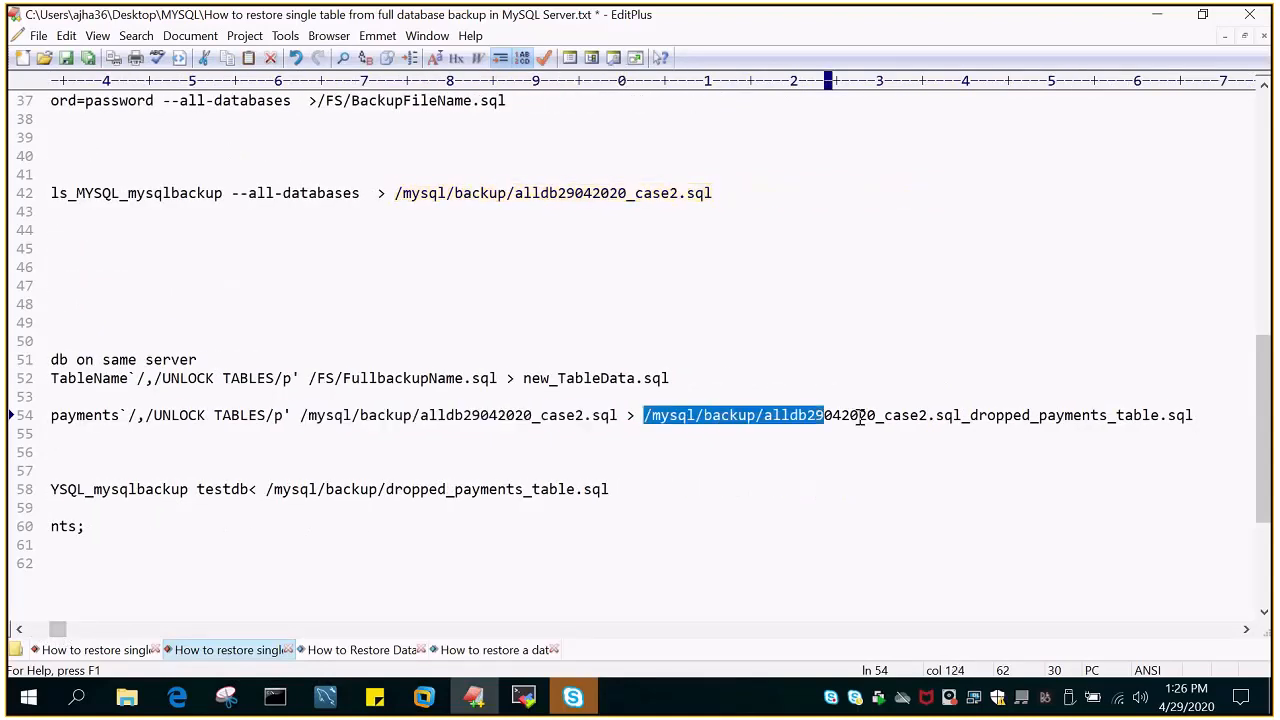
left_click(1192, 415)
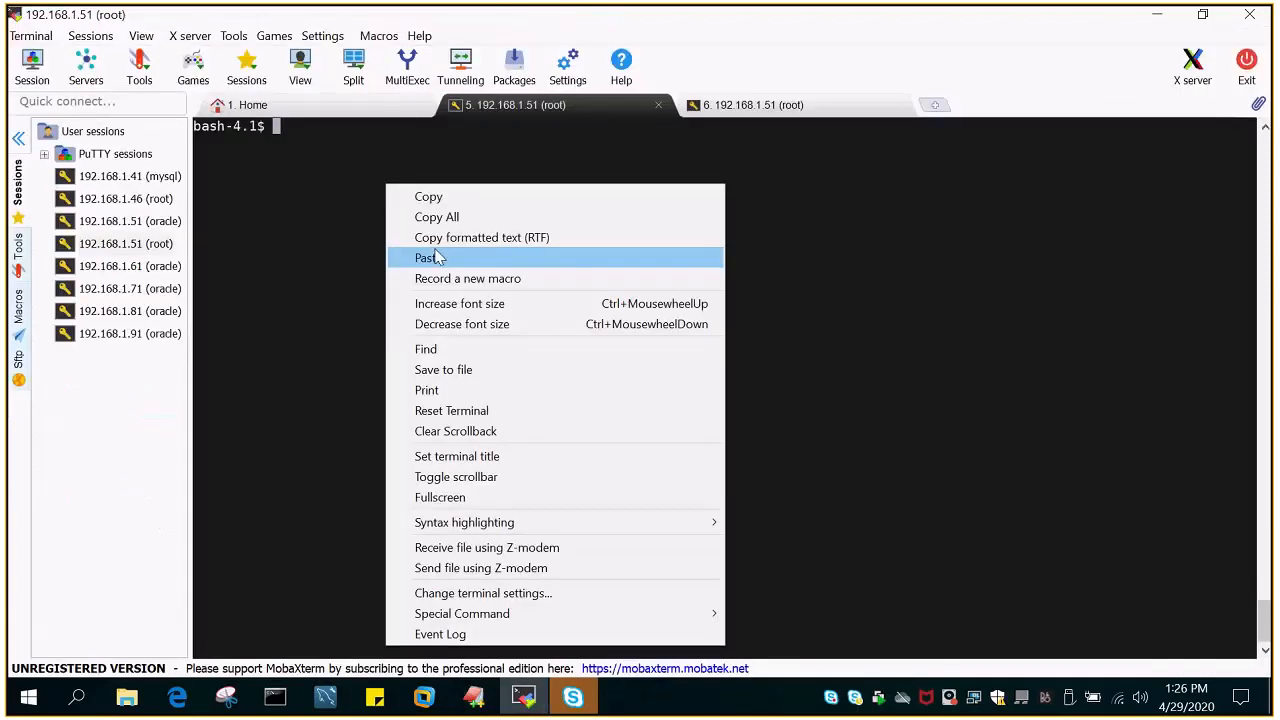
- Run the sed payments extraction and list the 169750185-byte full backup with ls -lrt
left_click(427, 258)
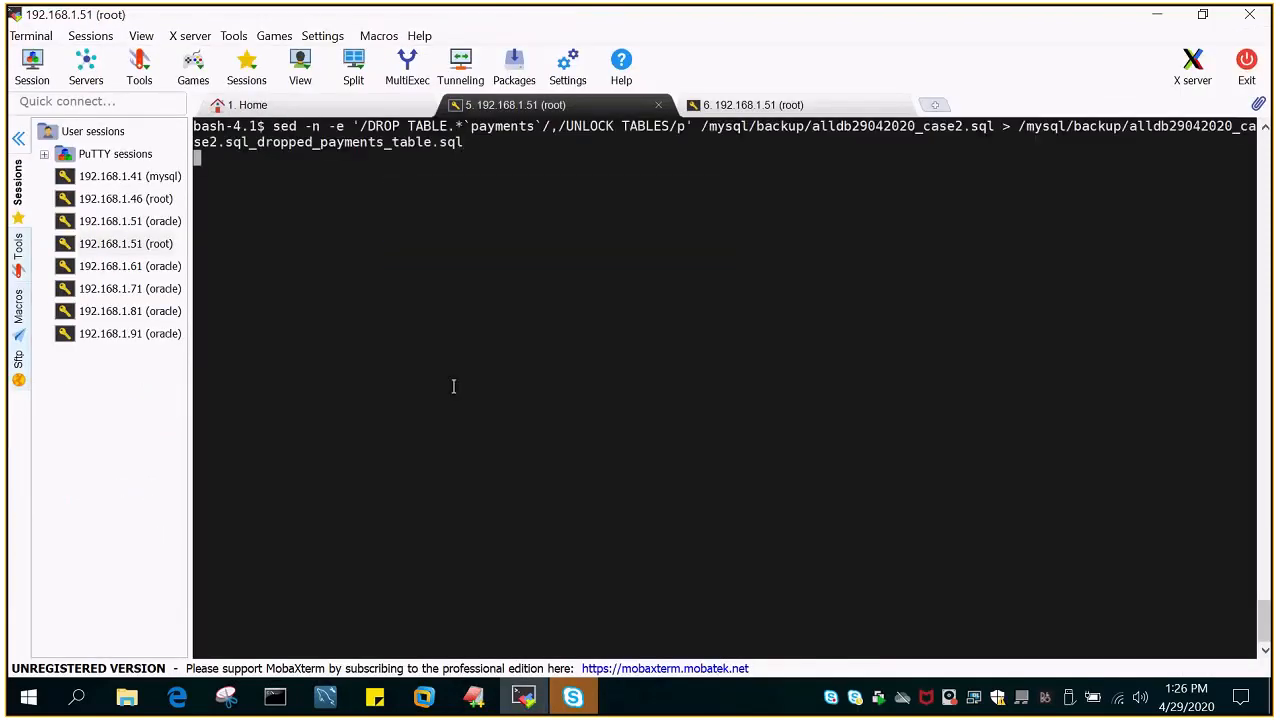
key("Return")
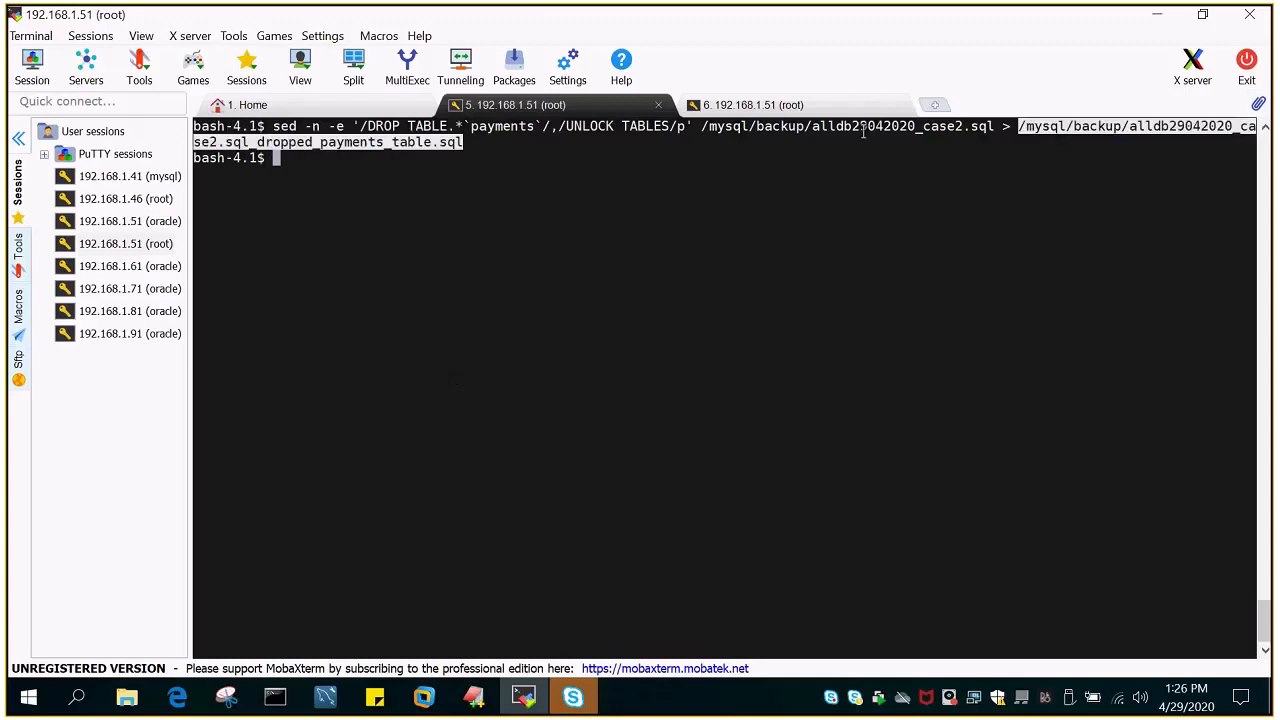
type("ls")
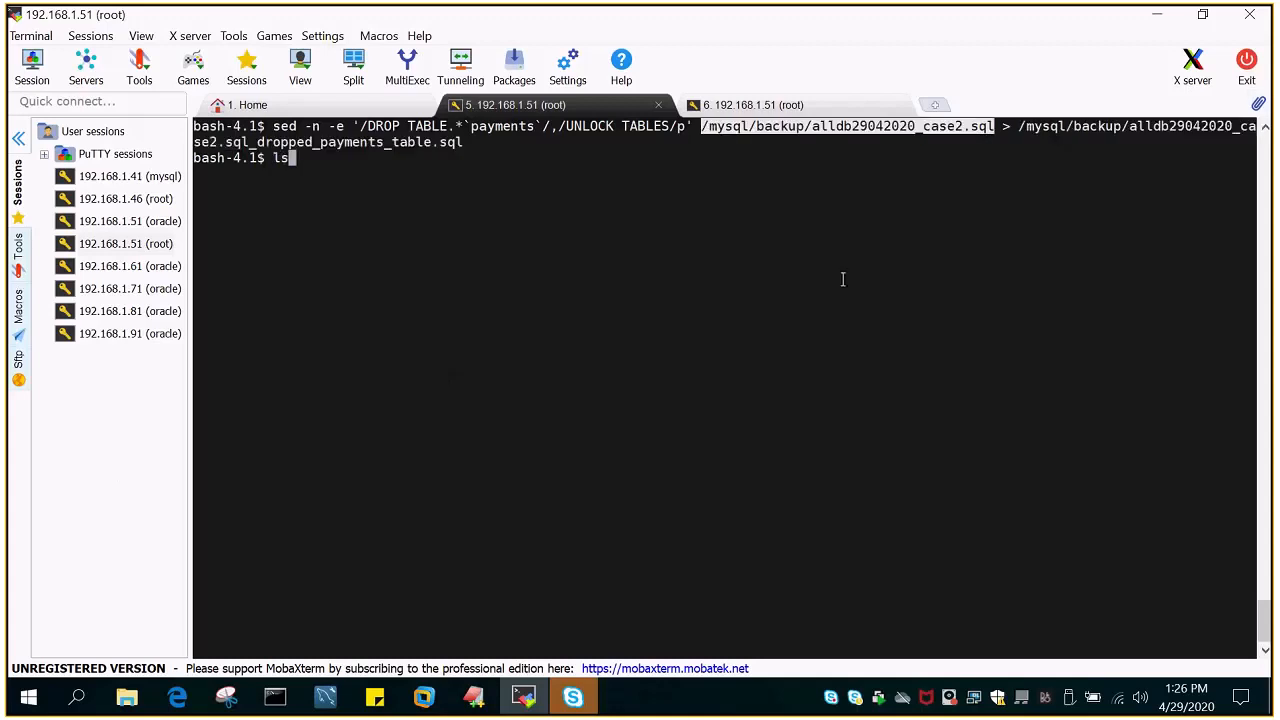
type("-lrt")
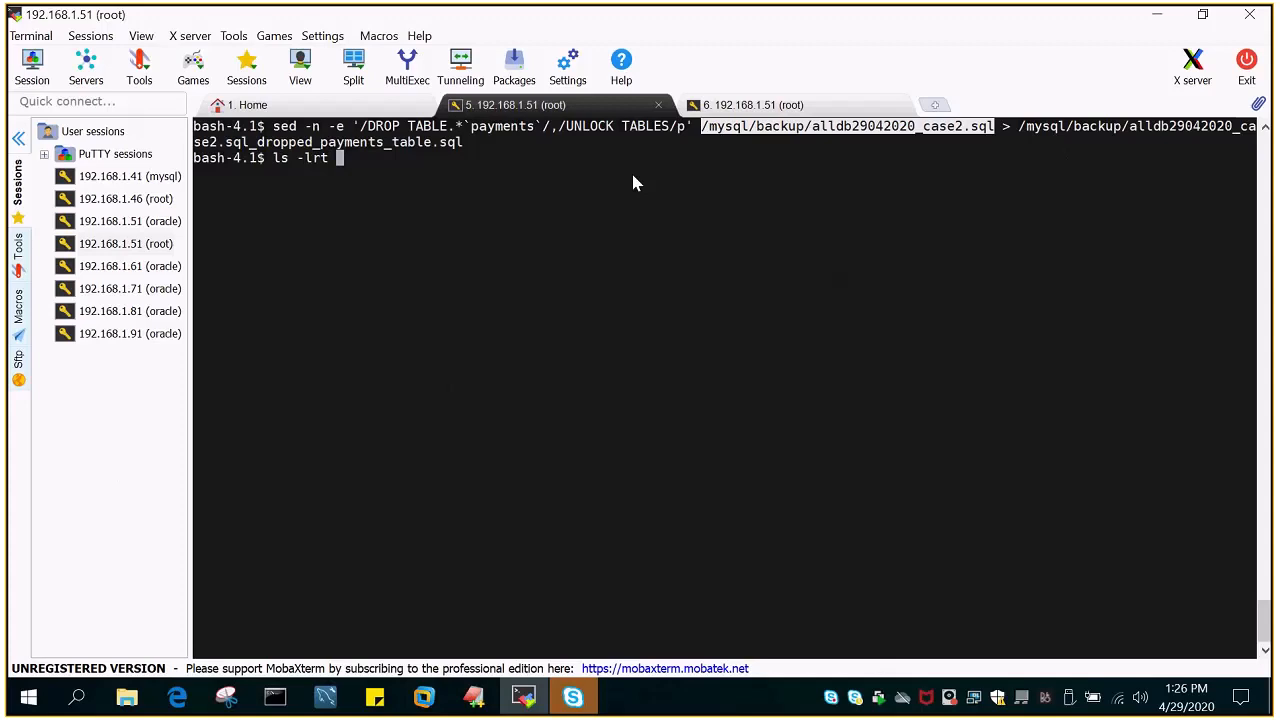
key("Return")
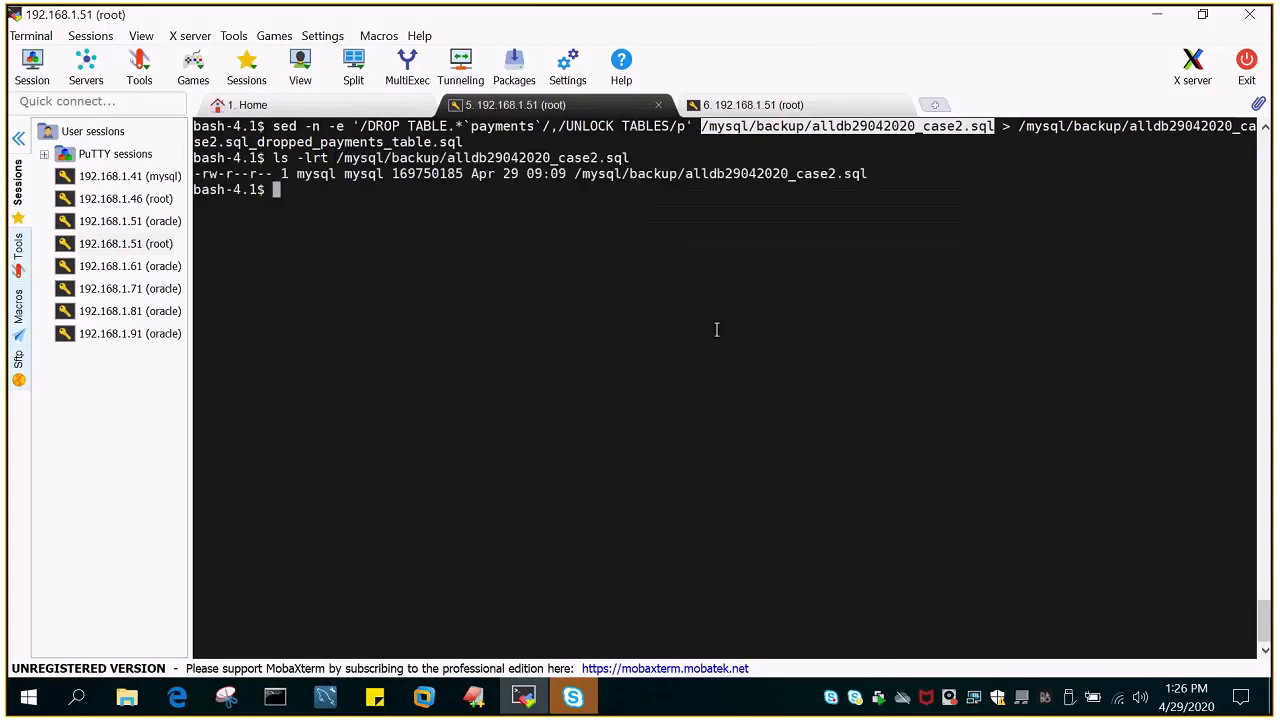
- List alldb29042020_case2.sql_dropped_payments_table.sql, showing its 11360-byte size
double_click(426, 173)
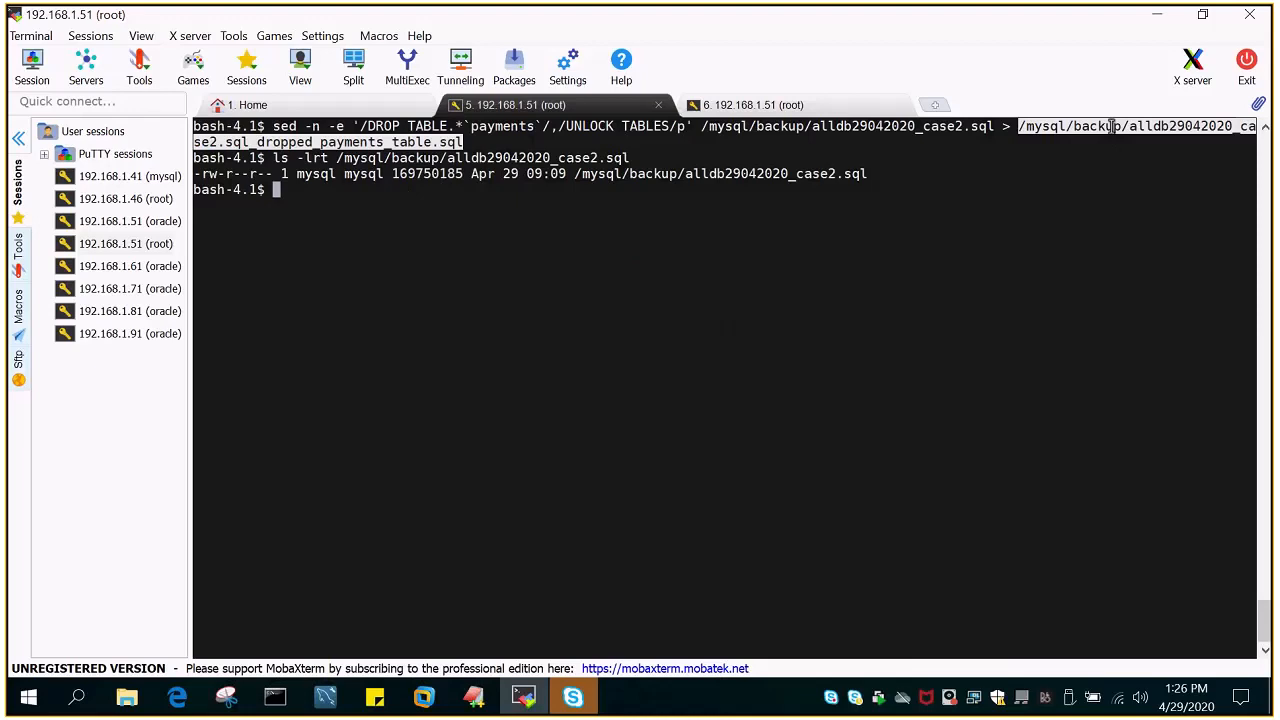
type("ls -lrt")
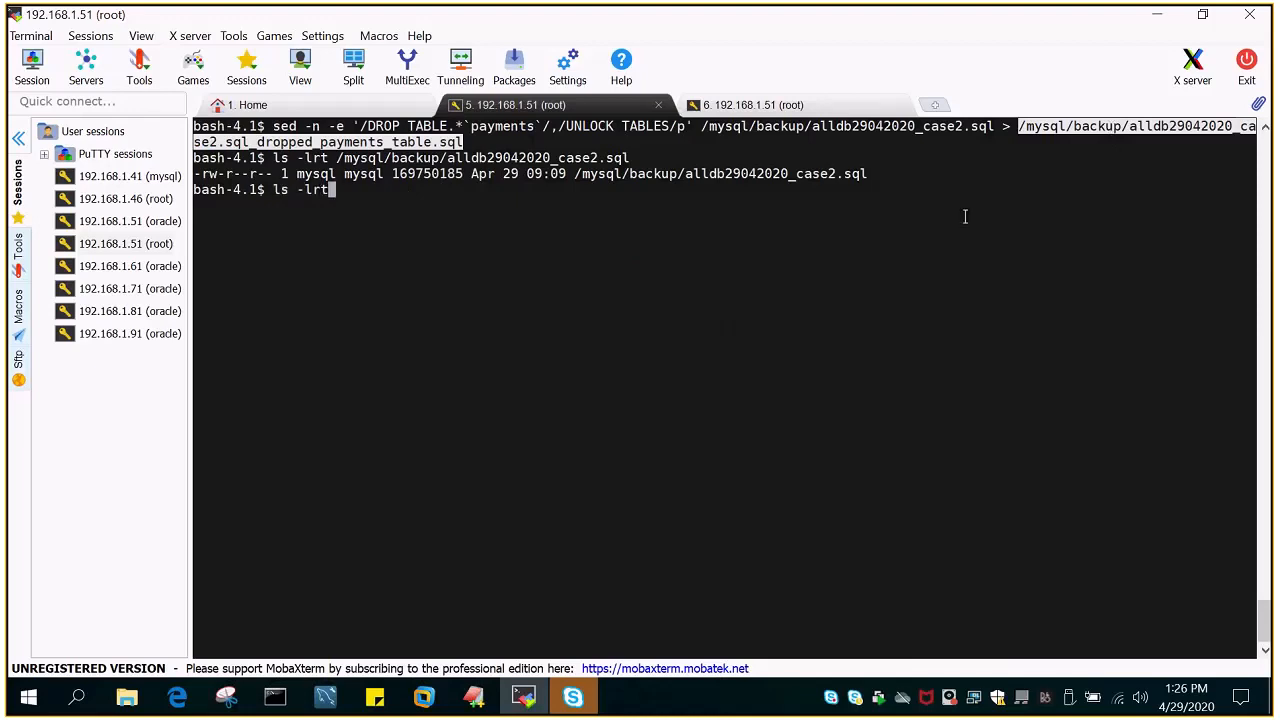
type("/mysql/backup/alldb29042020_case2.sql_dropped_payments_table.sql")
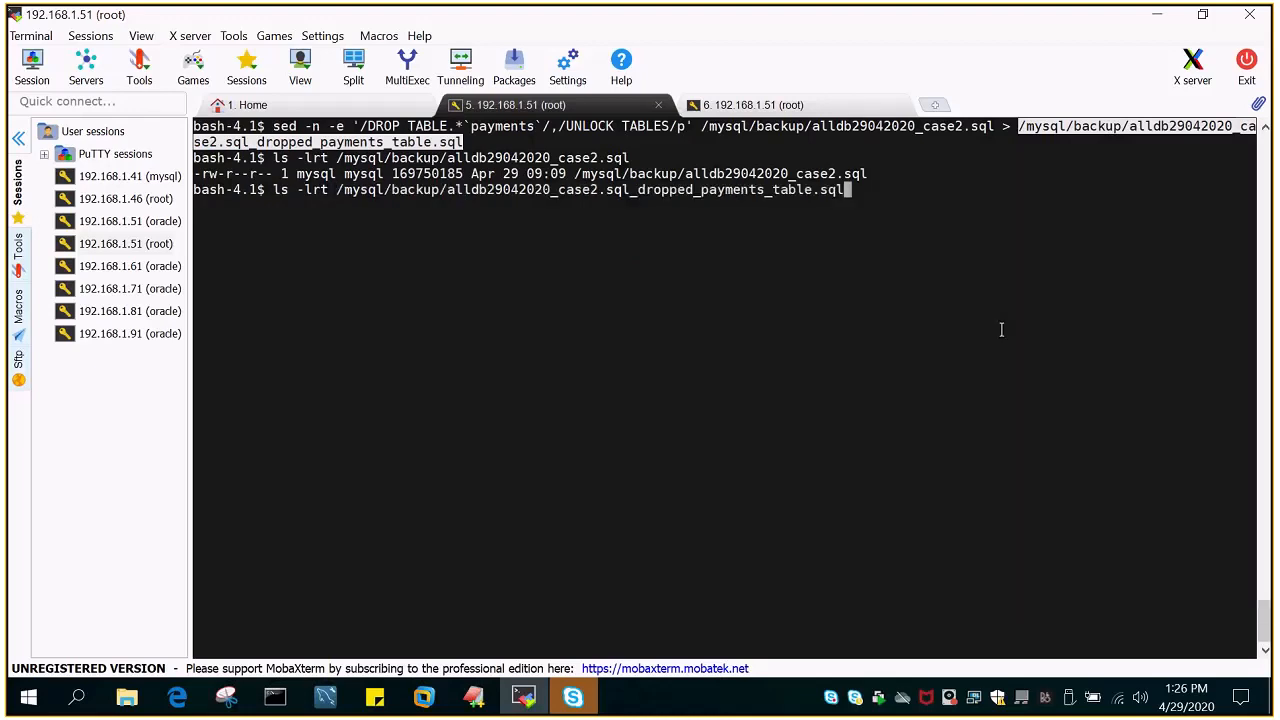
key("Return")
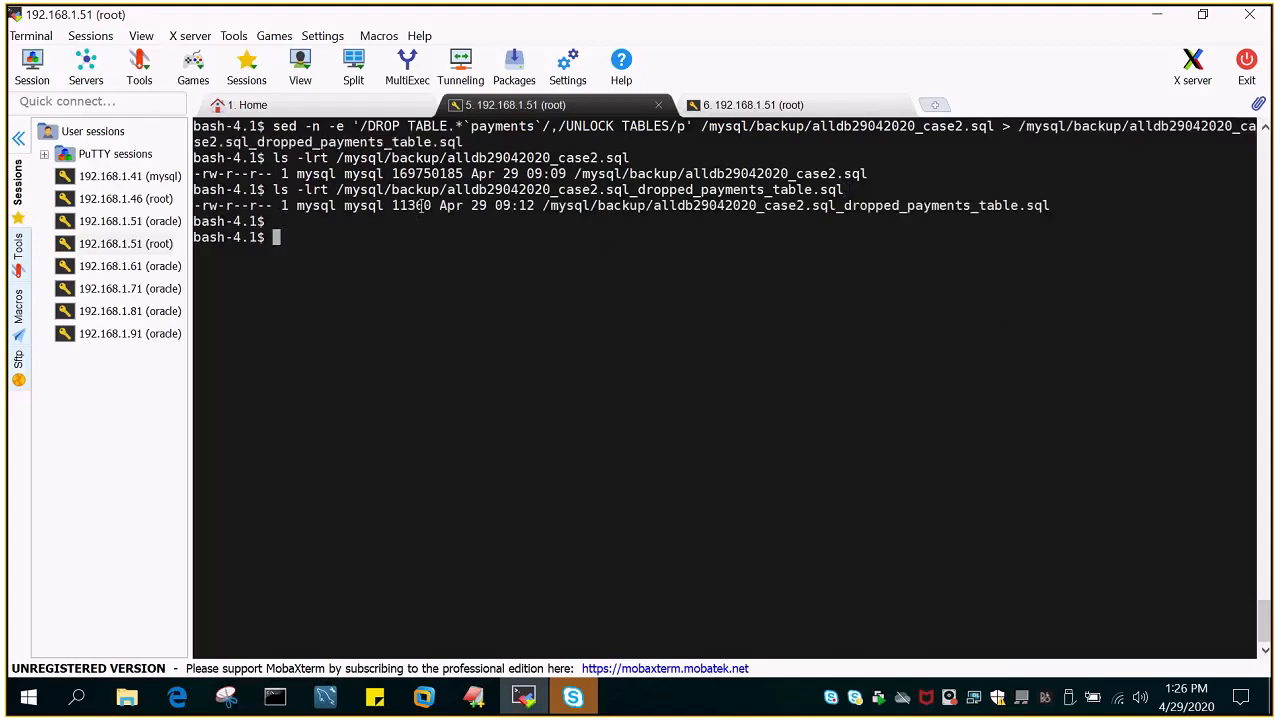
double_click(425, 173)
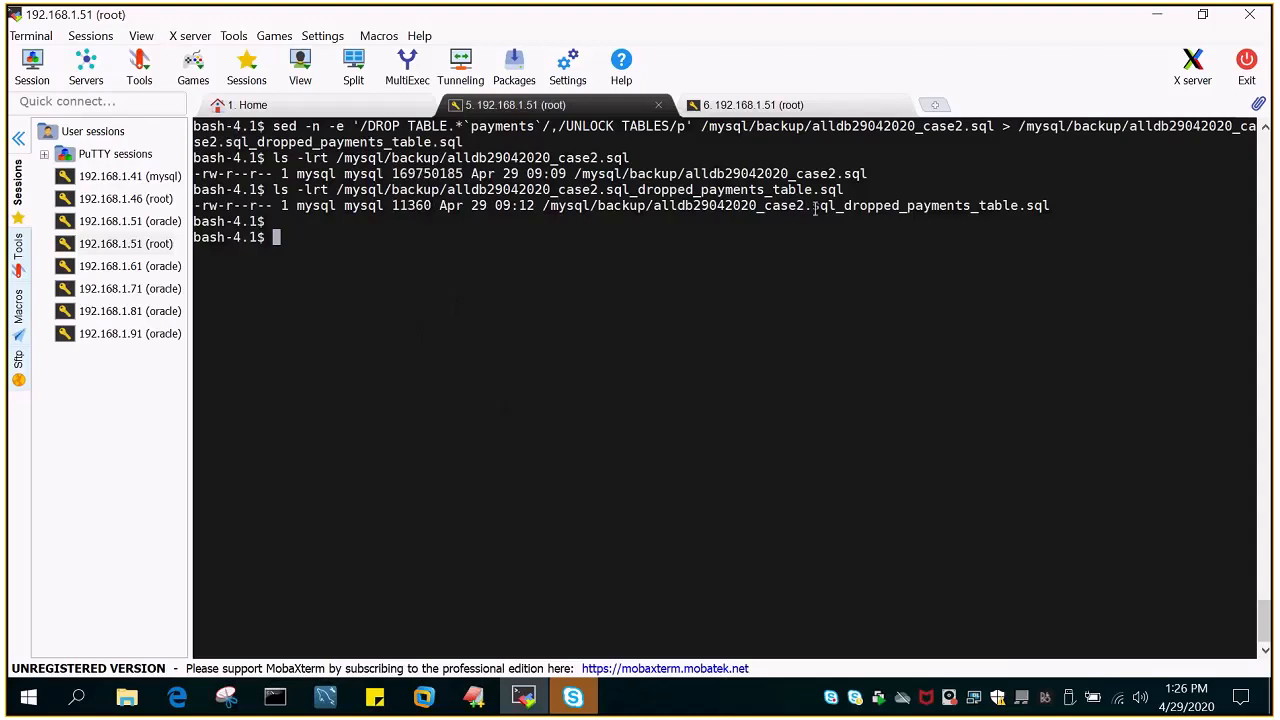
type("vi")
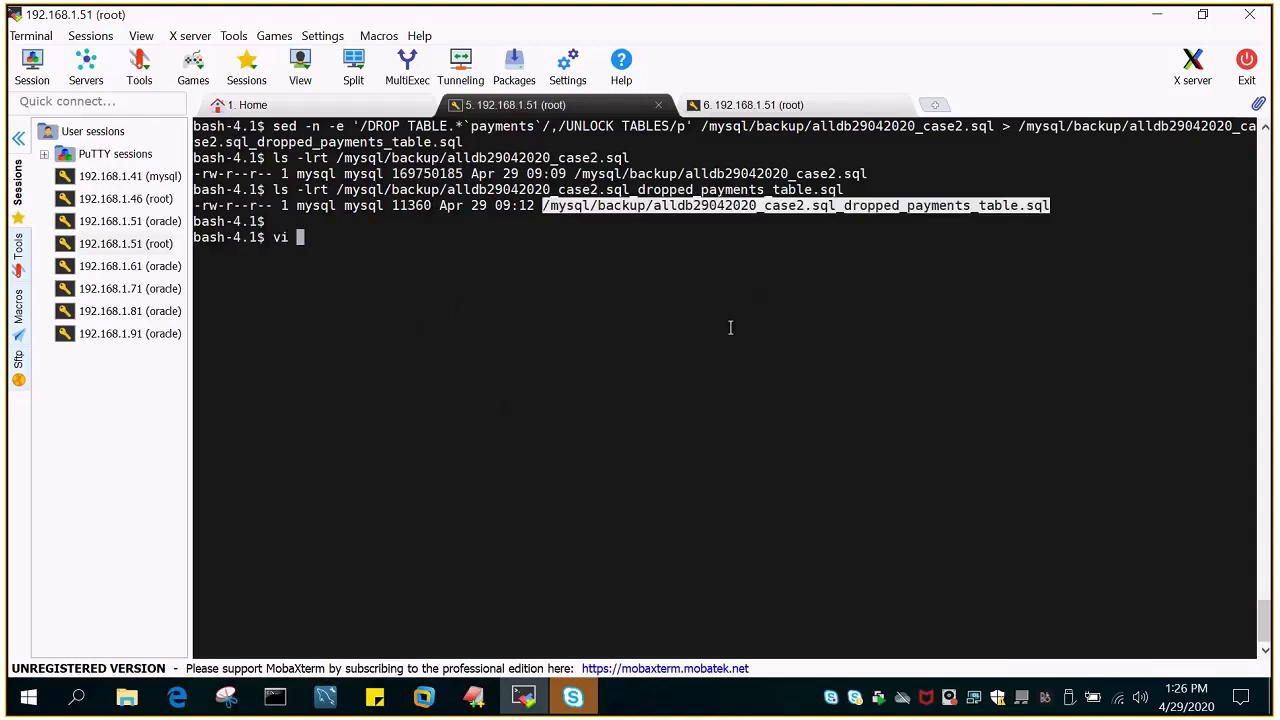
right_click(730, 327)
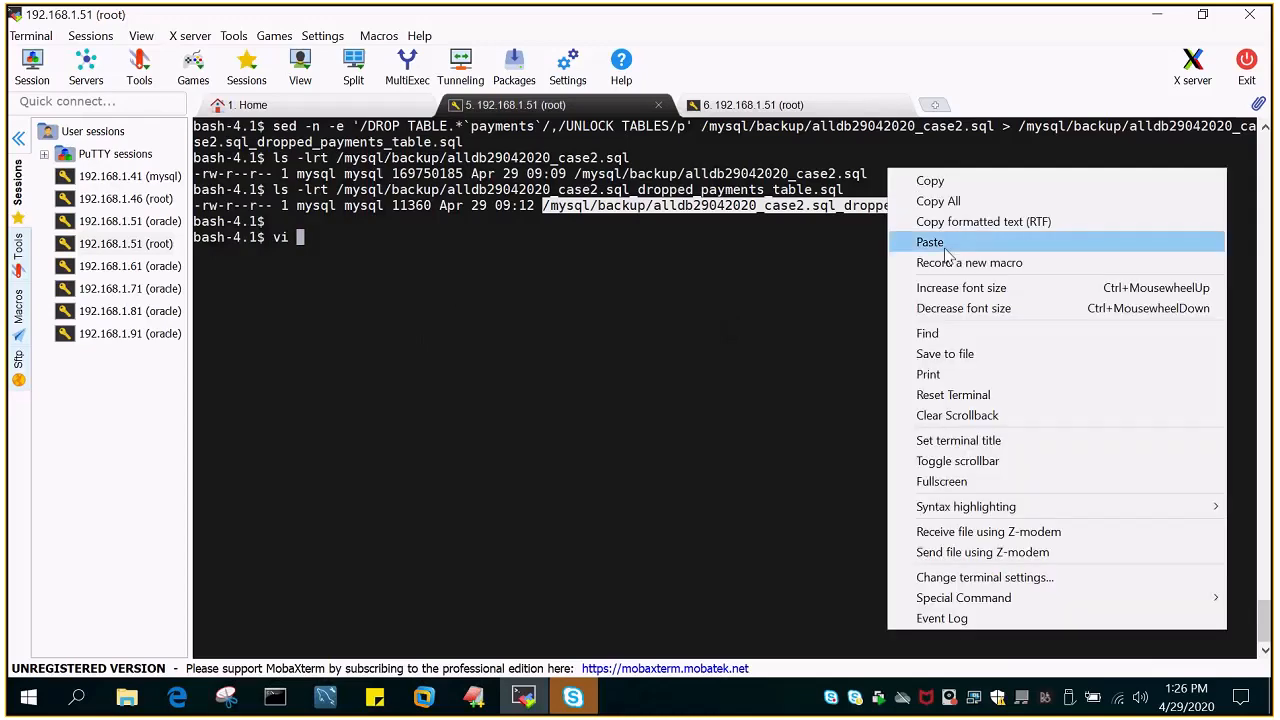
left_click(929, 242)
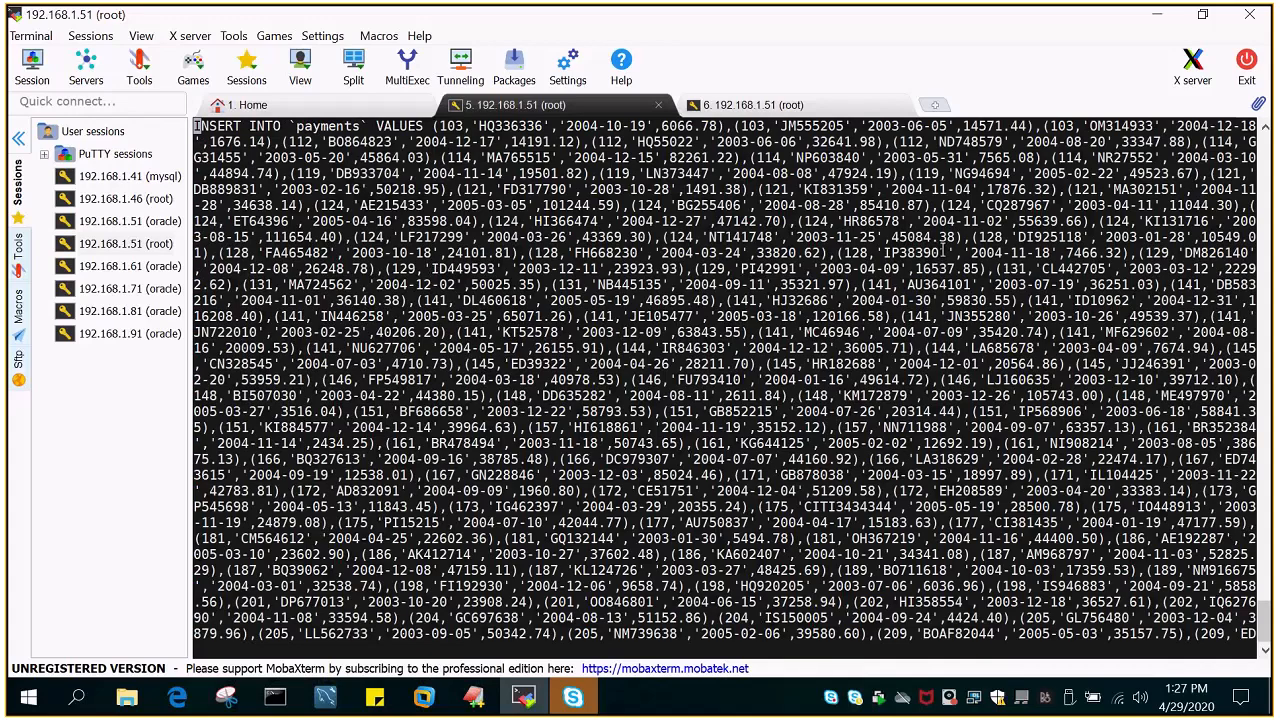
type(":q!")
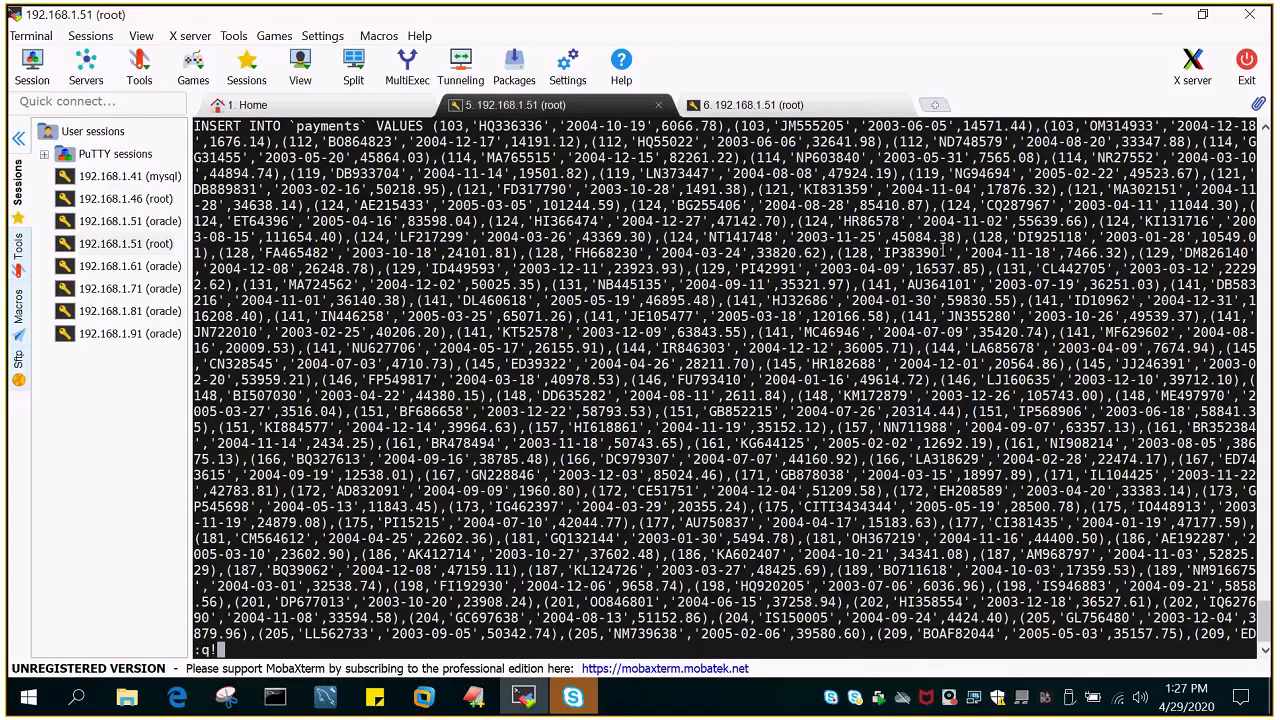
key("Return")
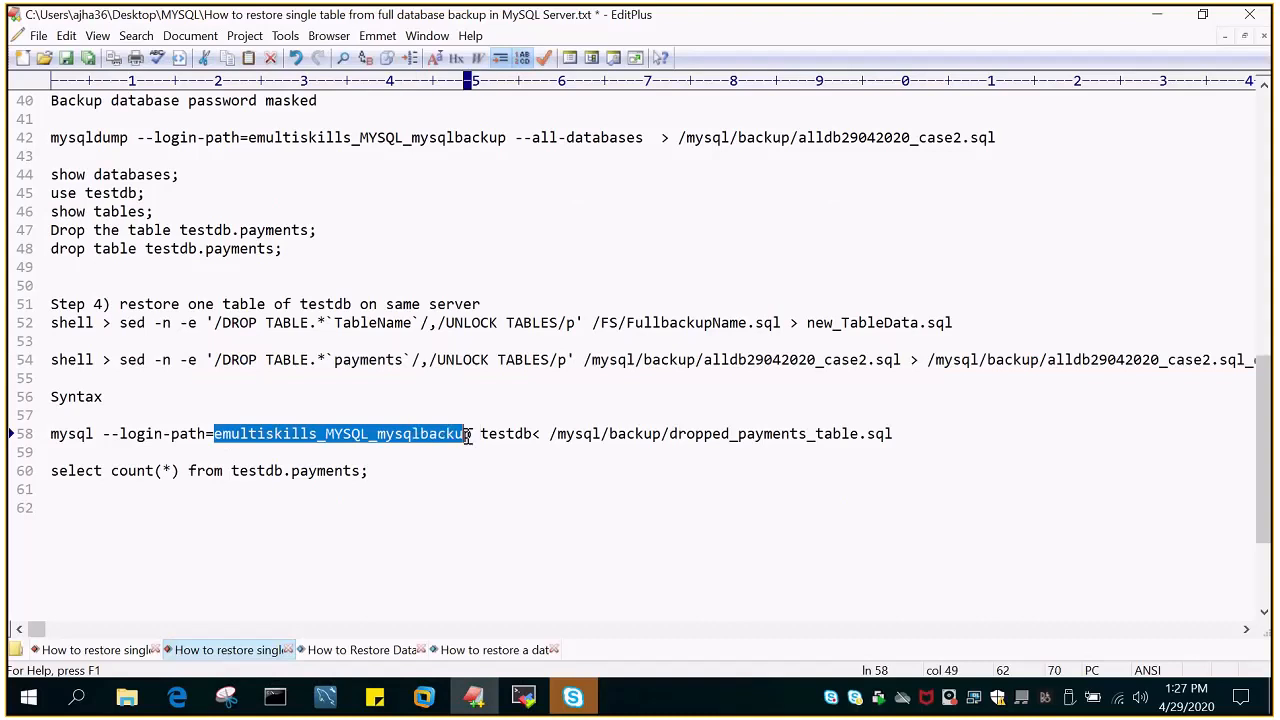
- Replace the old file path in line 58's testdb restore command with line 54's output path
double_click(504, 433)
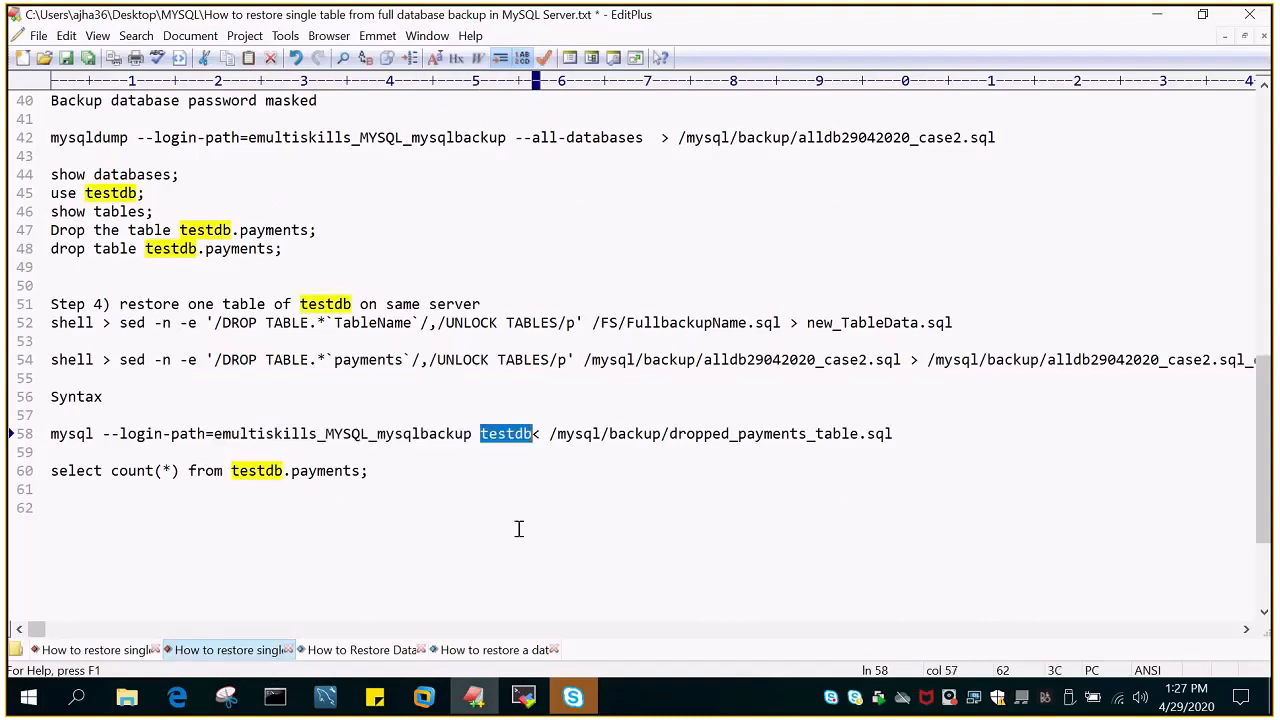
mouse_move(510, 440)
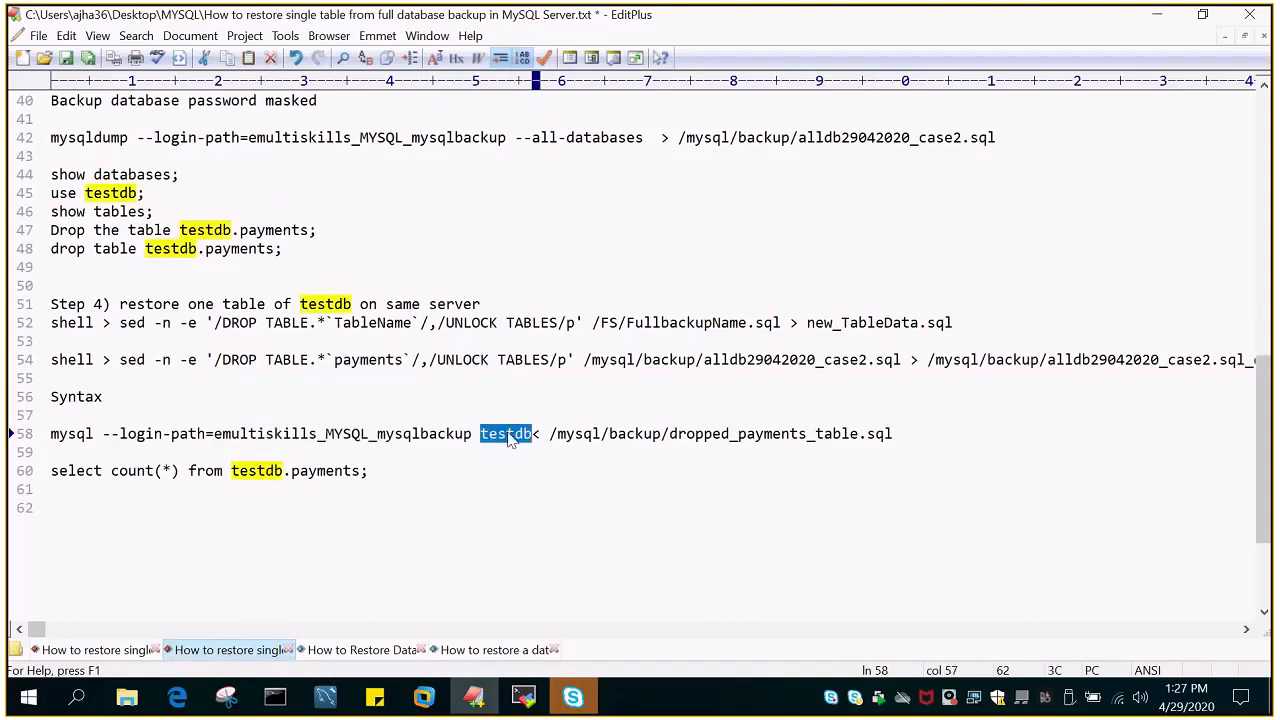
mouse_move(515, 536)
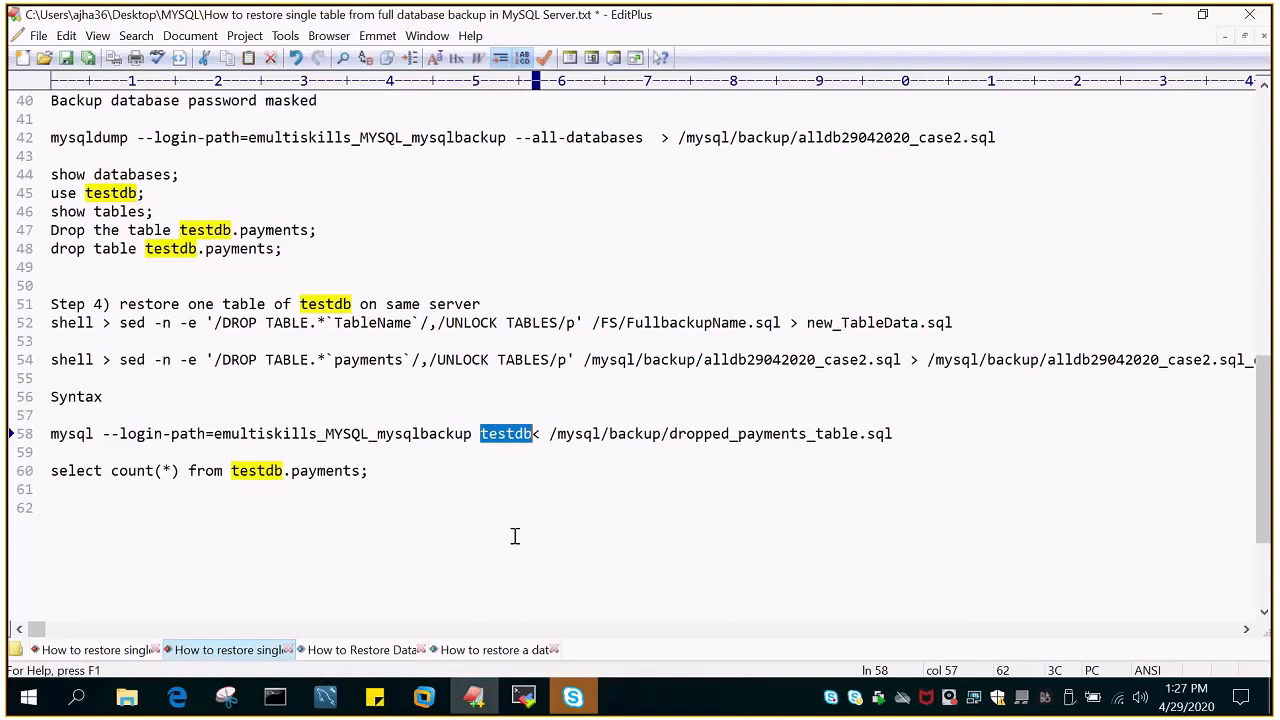
double_click(763, 433)
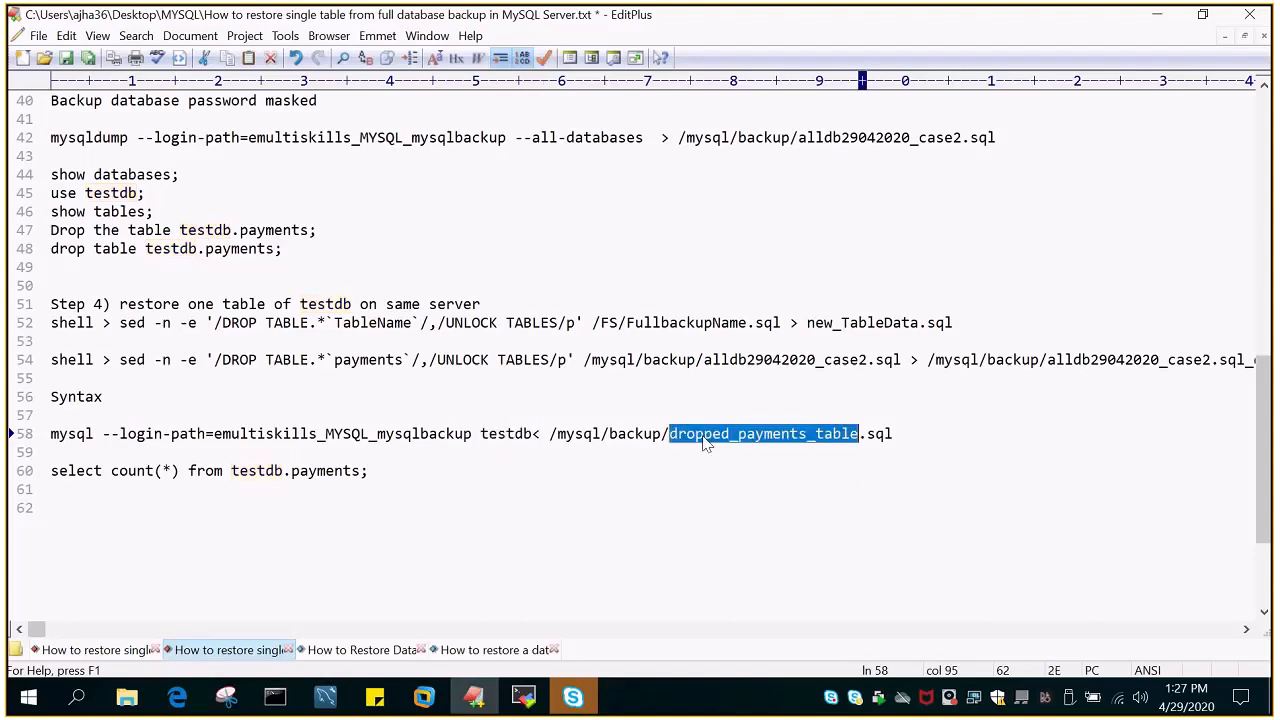
mouse_move(910, 433)
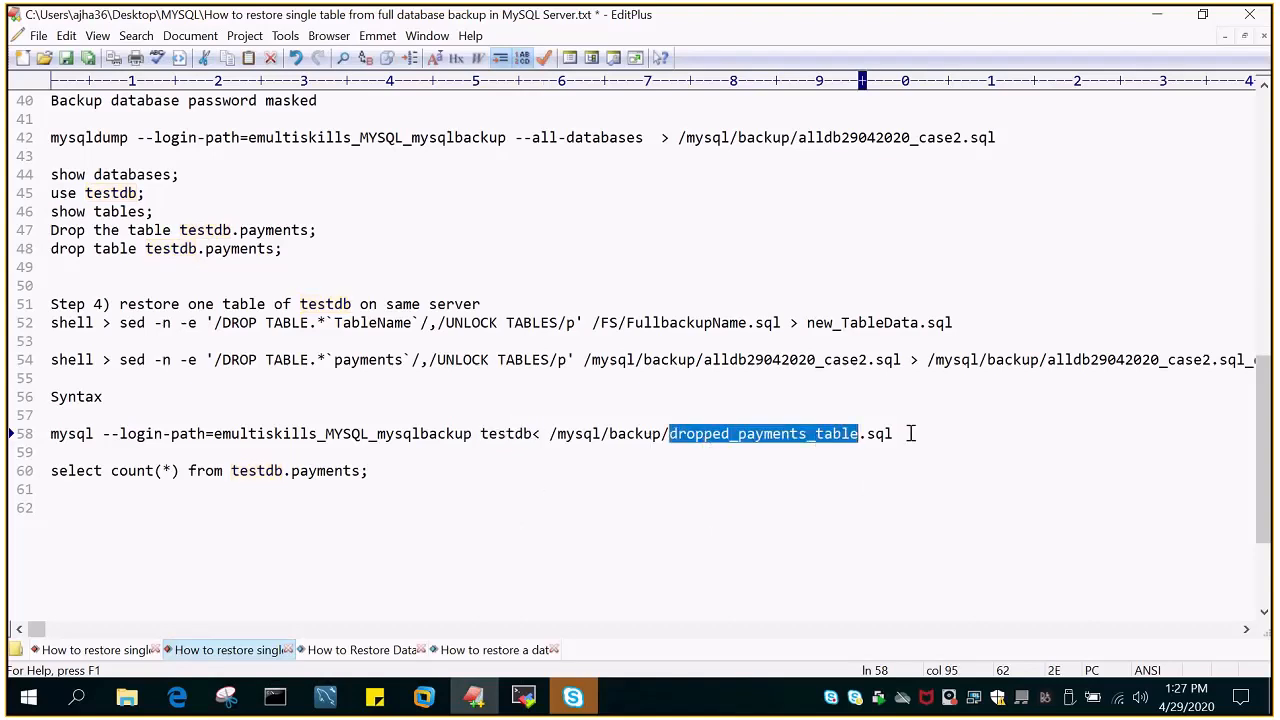
double_click(505, 433)
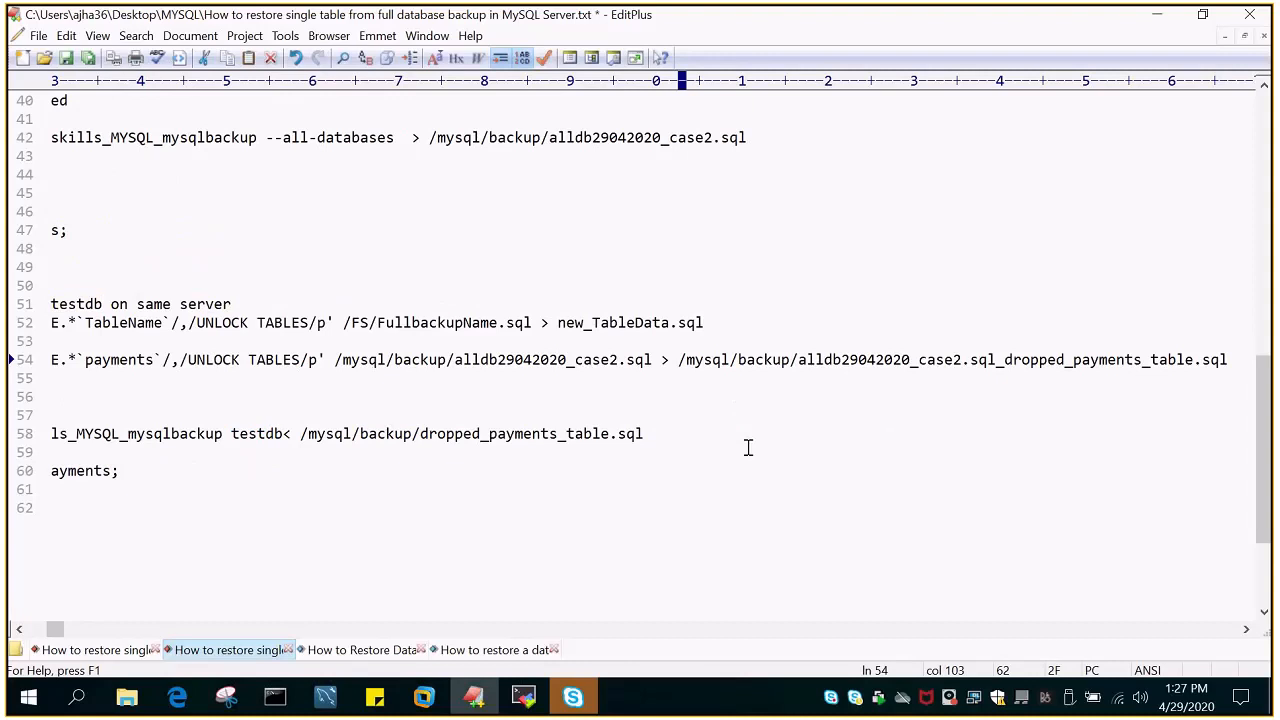
left_click_drag(678, 359, 1228, 359)
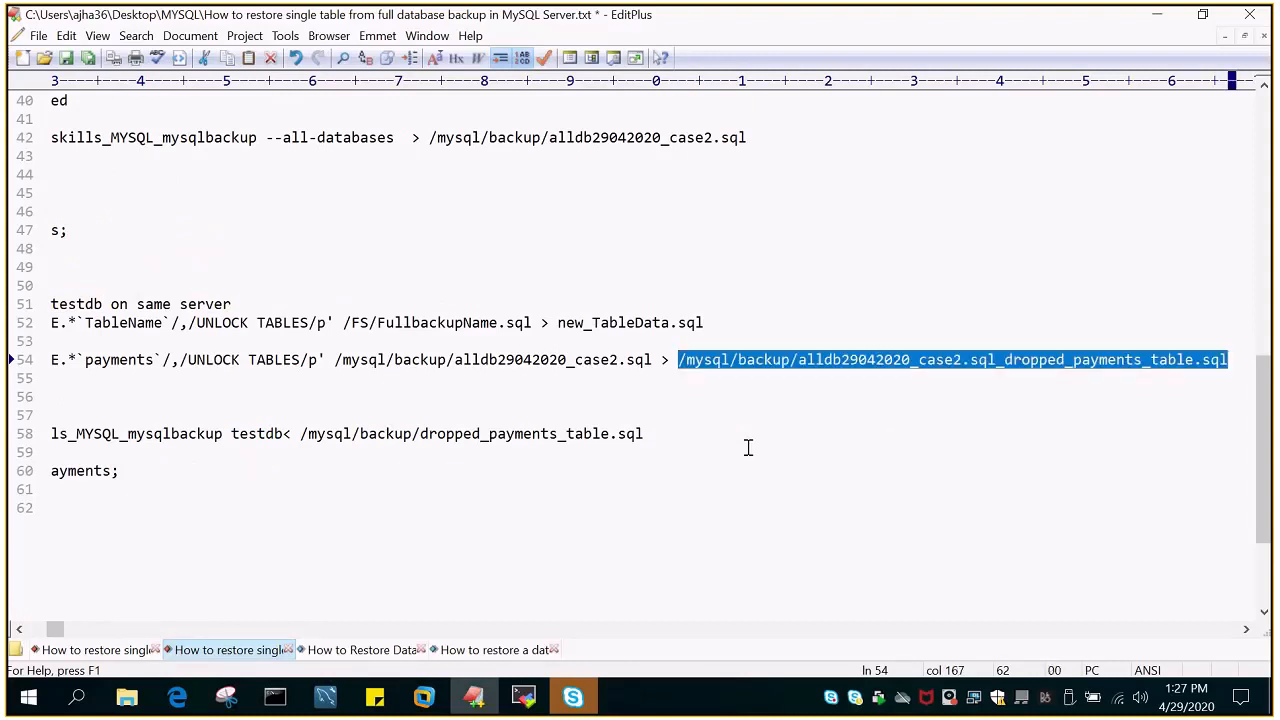
mouse_move(298, 433)
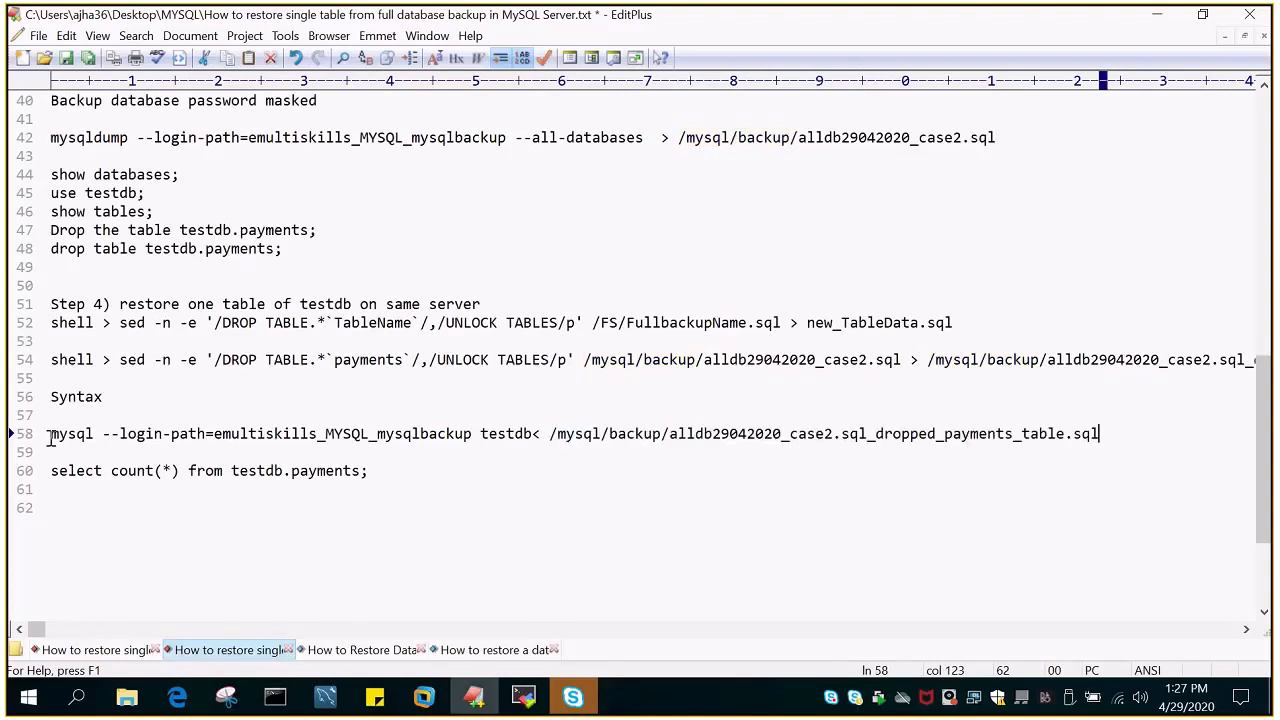
left_click(522, 697)
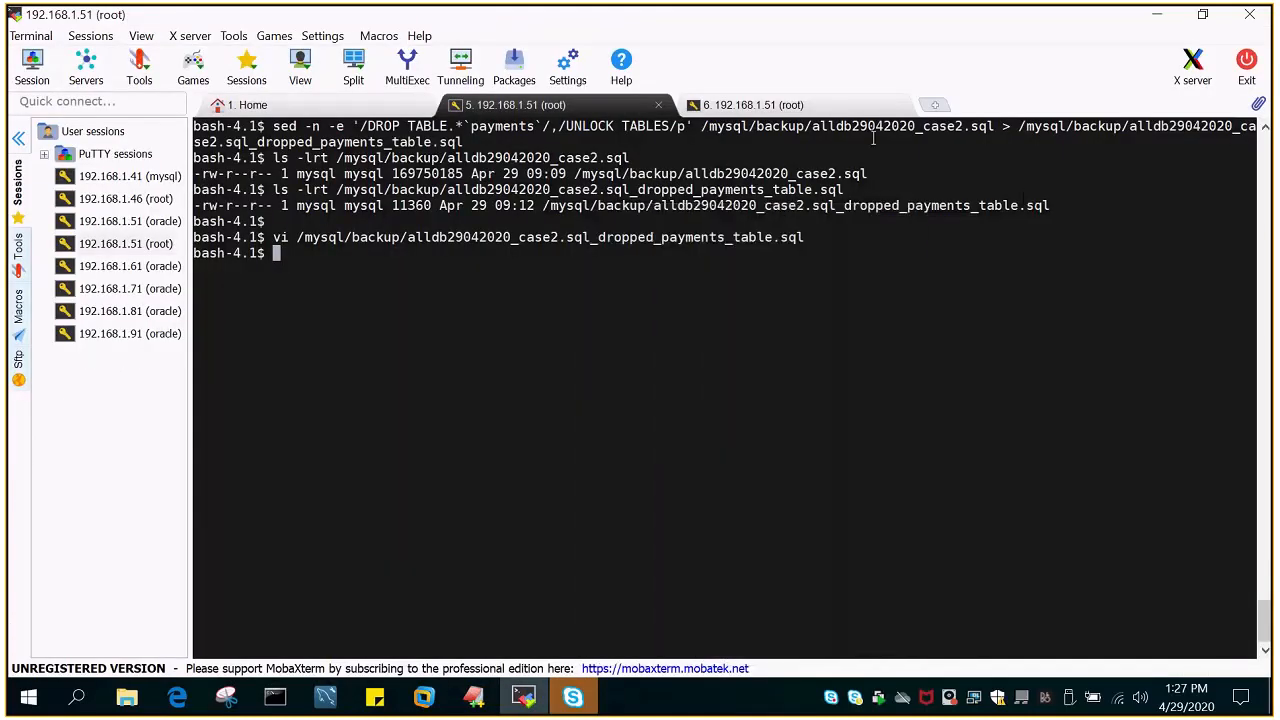
- Load the dropped_payments_table.sql dump into testdb via the login path, returning to a fresh prompt
left_click(752, 104)
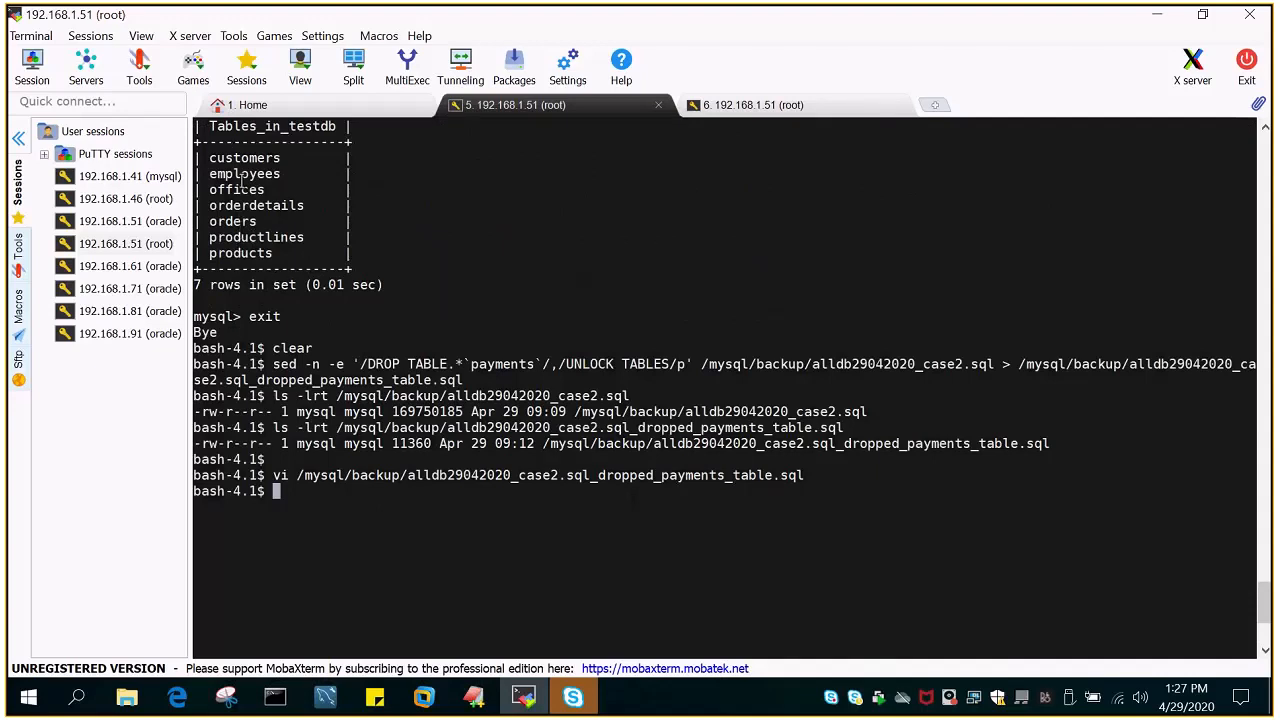
mouse_move(507, 192)
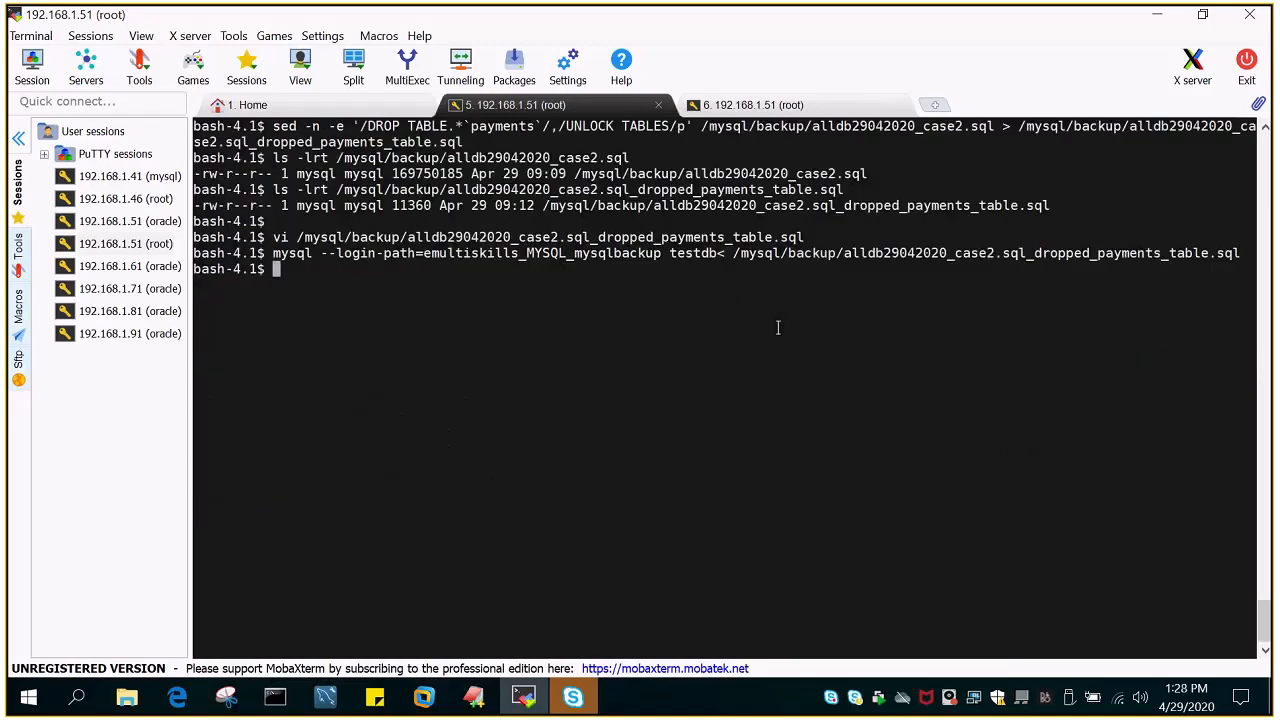
mouse_move(610, 268)
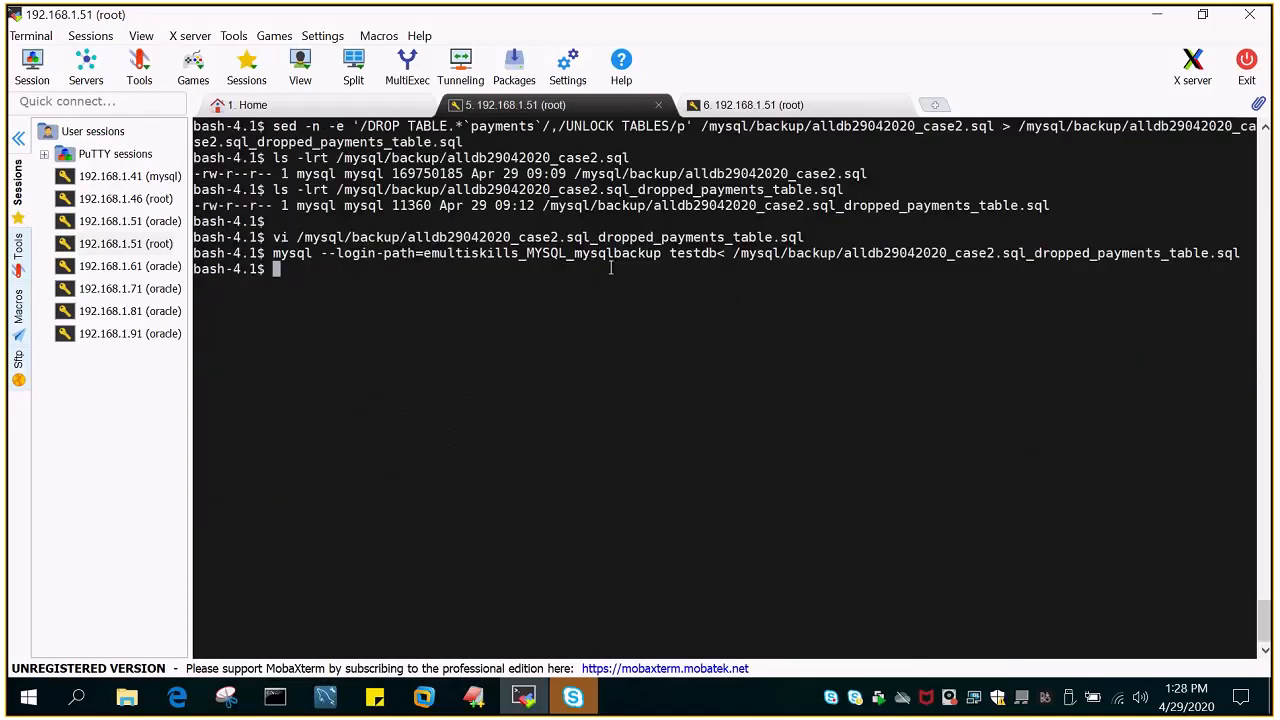
key("Return")
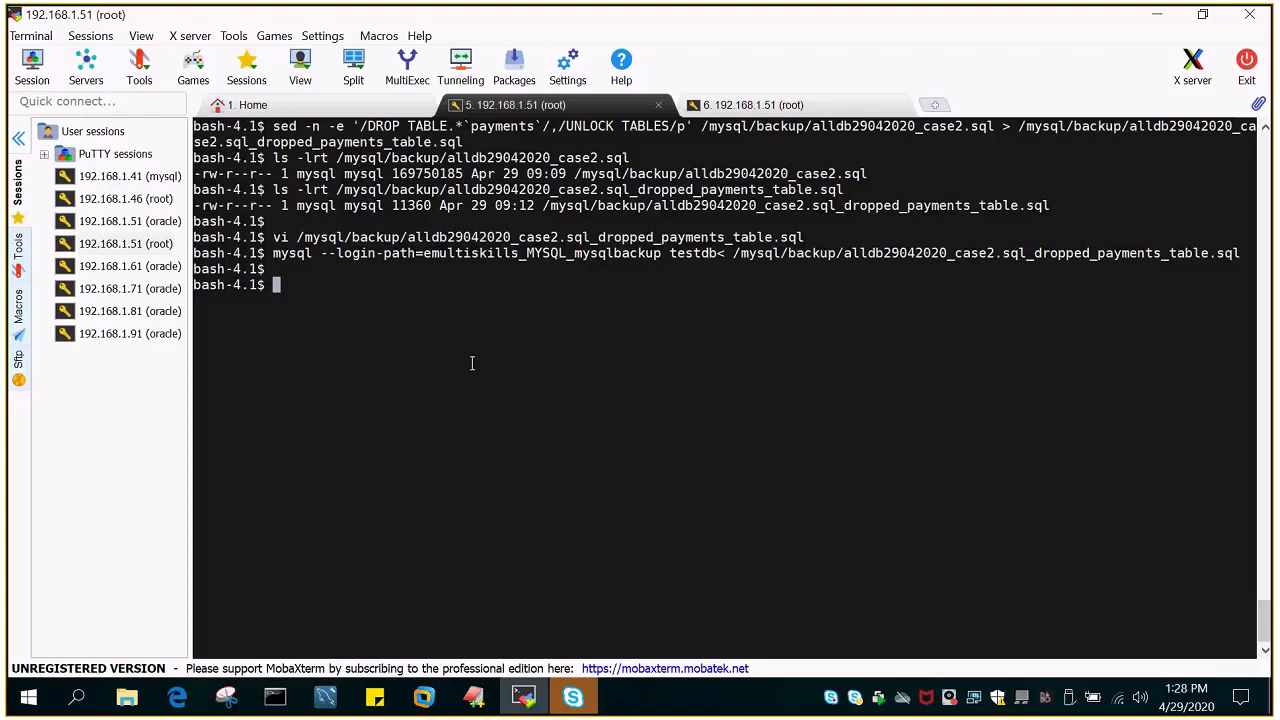
mouse_move(549, 397)
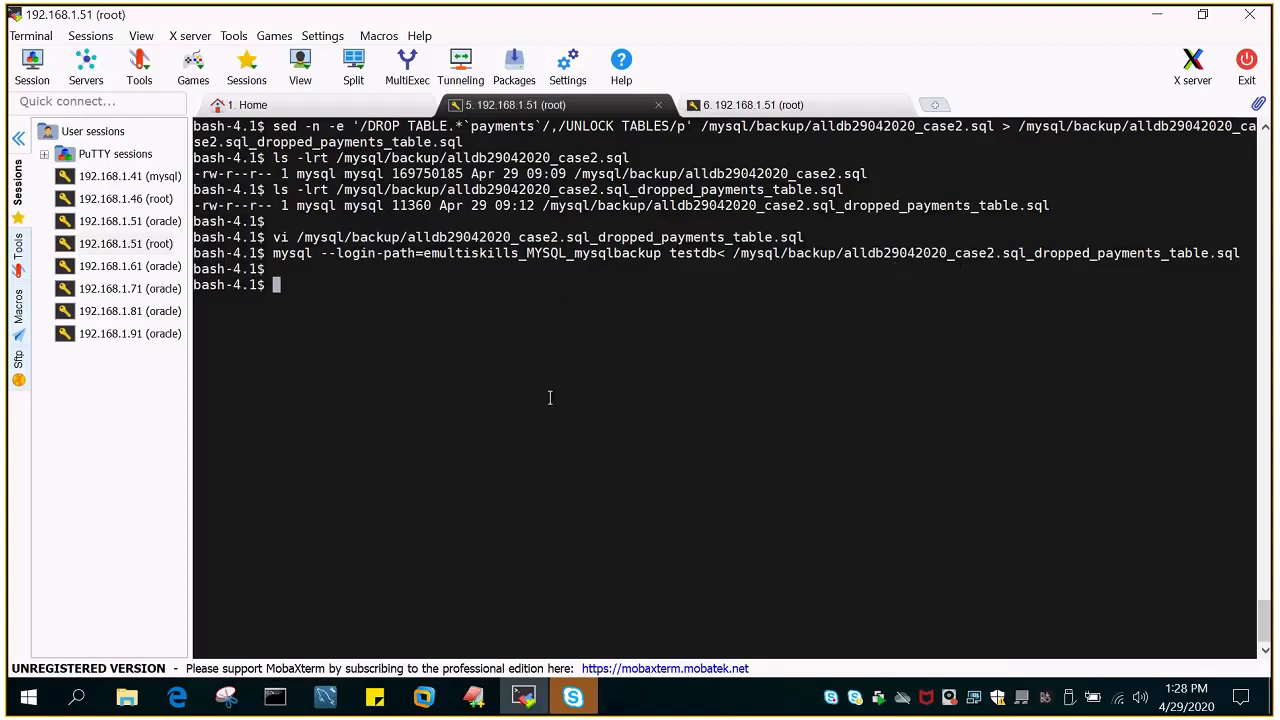
- List the filtered payments dump file and log into MySQL as root with the password
type("ls -lrt /mysql/backup/alldb29042020_case2.sql_dropped_payments_table.sql")
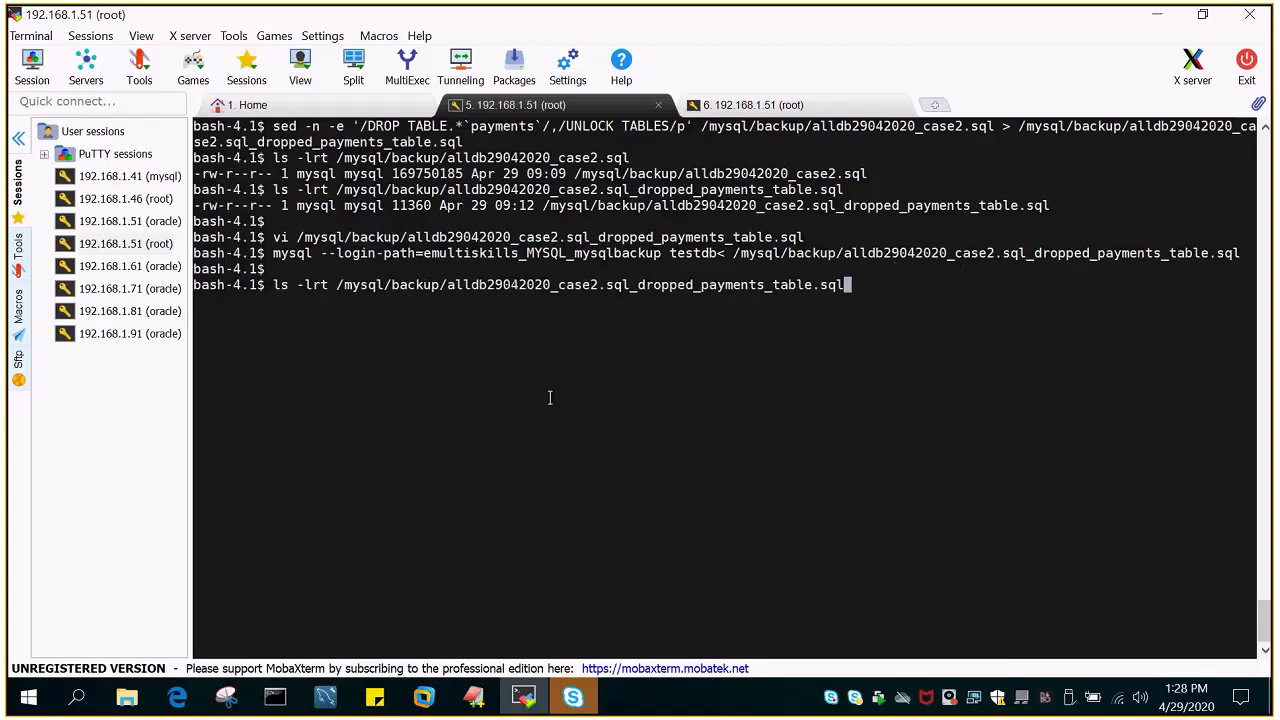
type("mysql -u root -p")
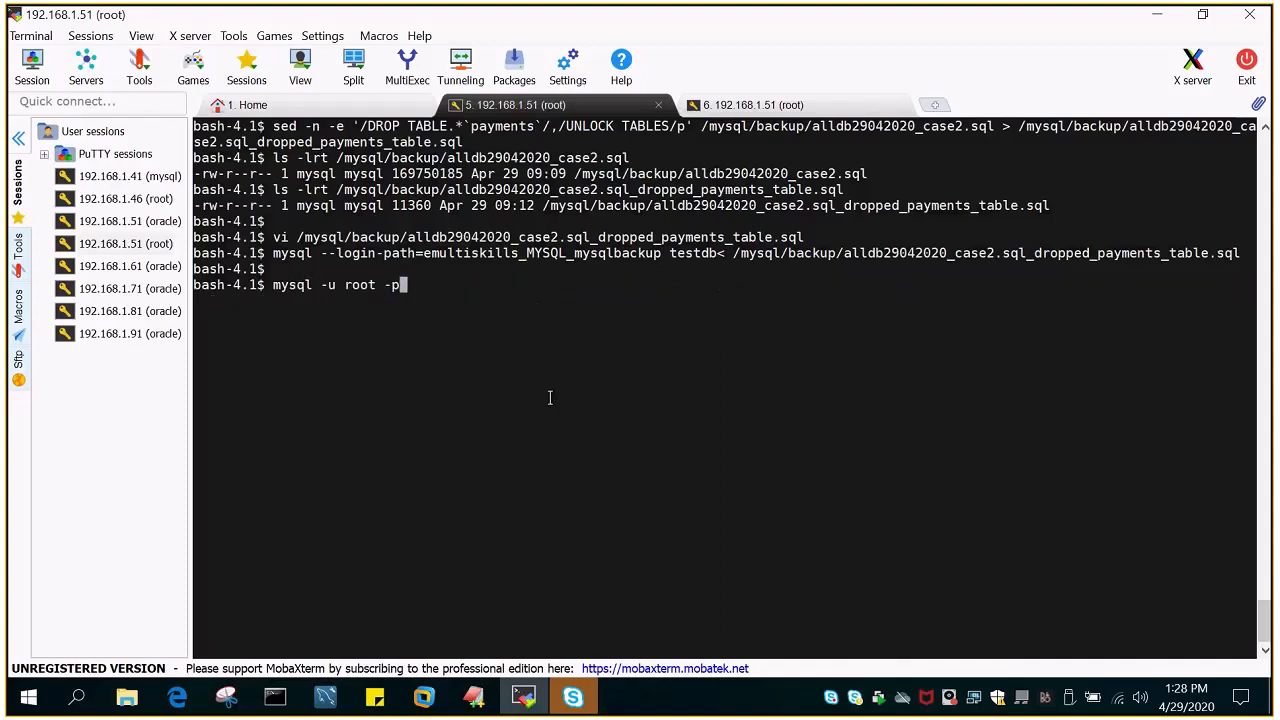
key("Return")
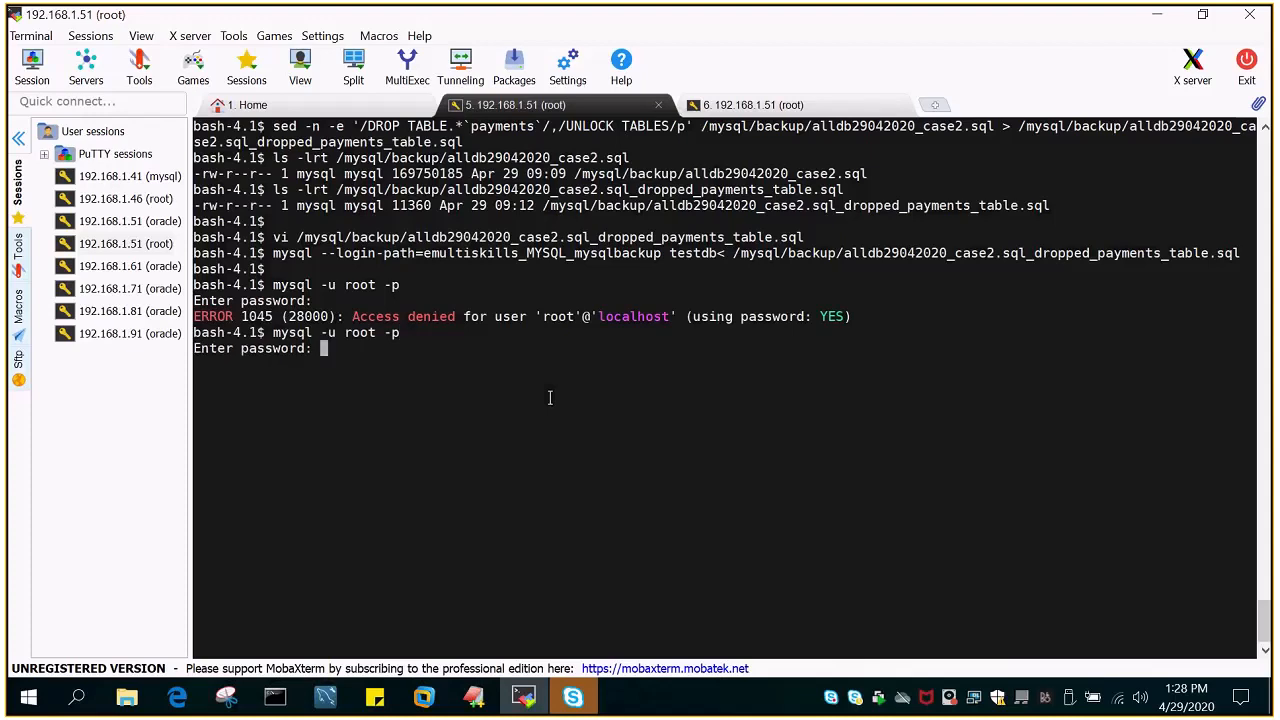
key("Return")
type("show databases;")
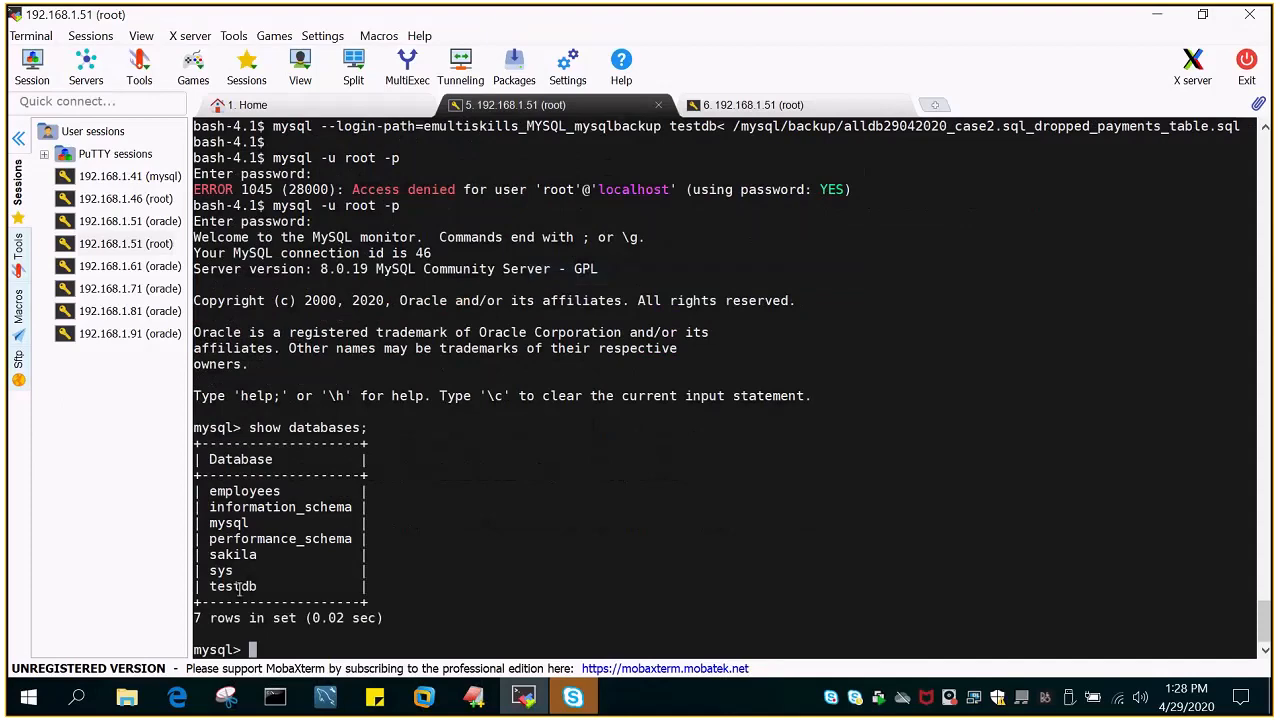
- Use testdb and show its tables, confirming eight including payments
double_click(232, 586)
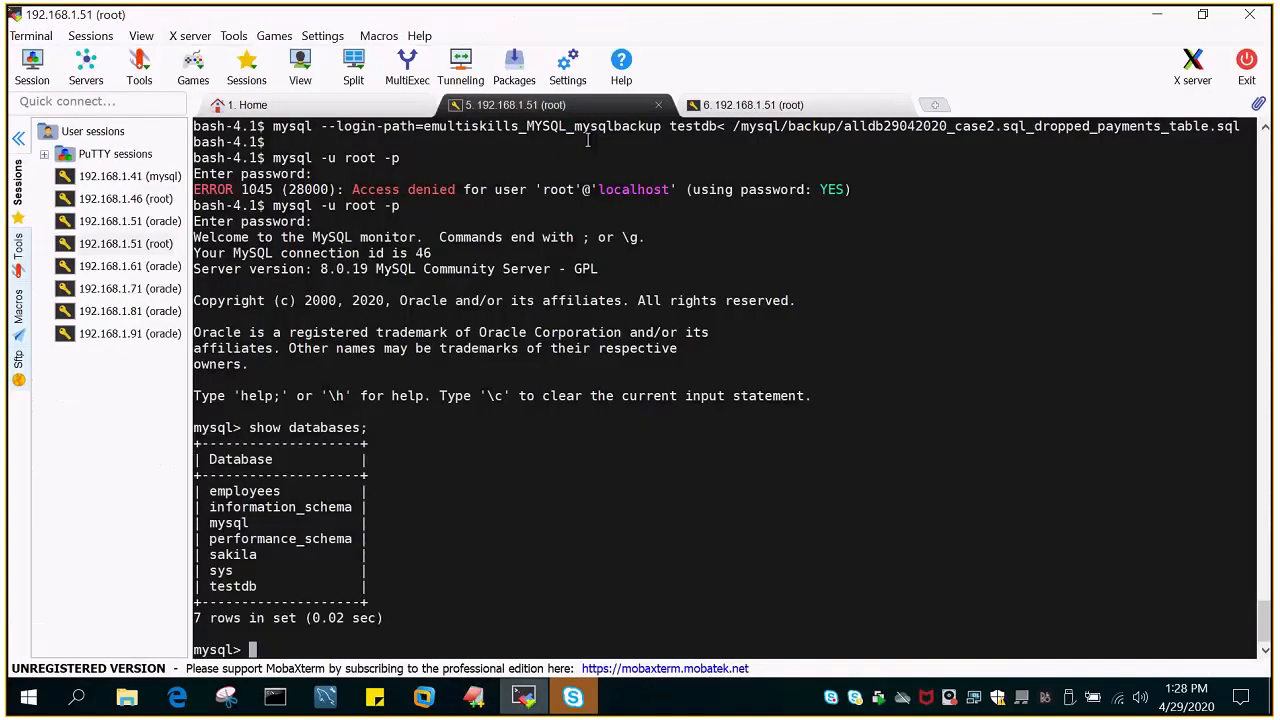
mouse_move(548, 185)
type("use testdb;")
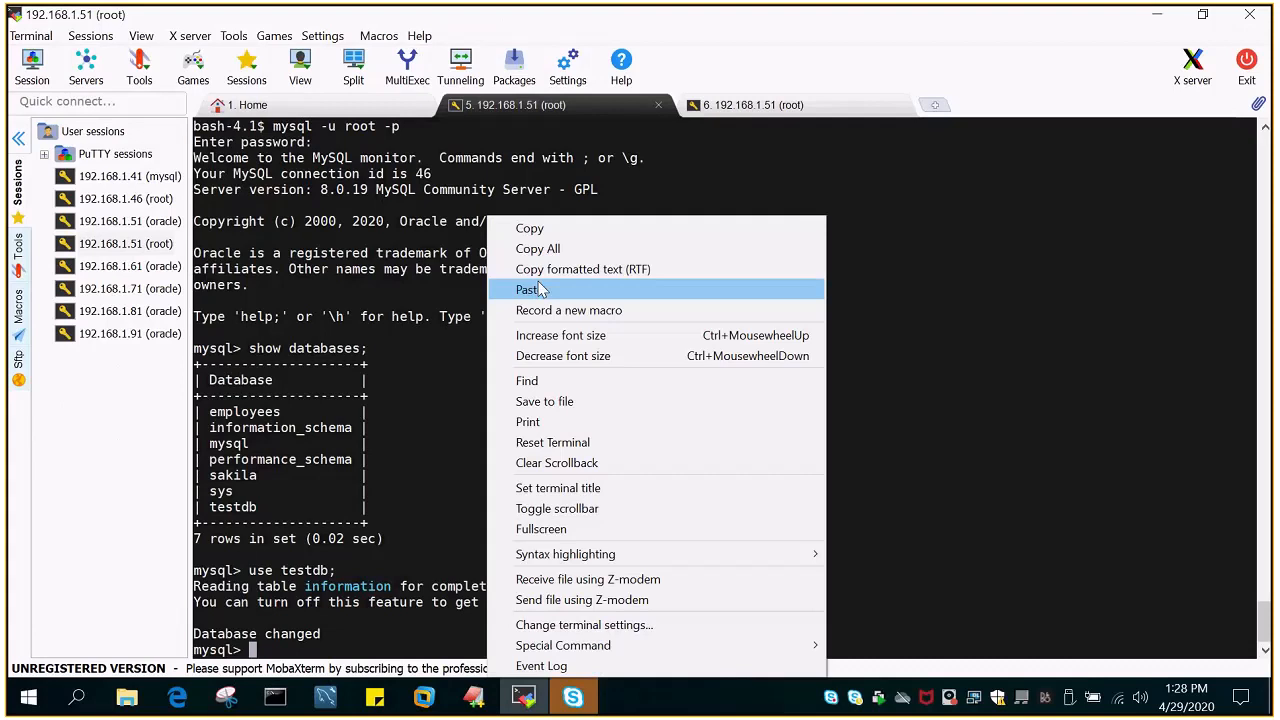
left_click(527, 289)
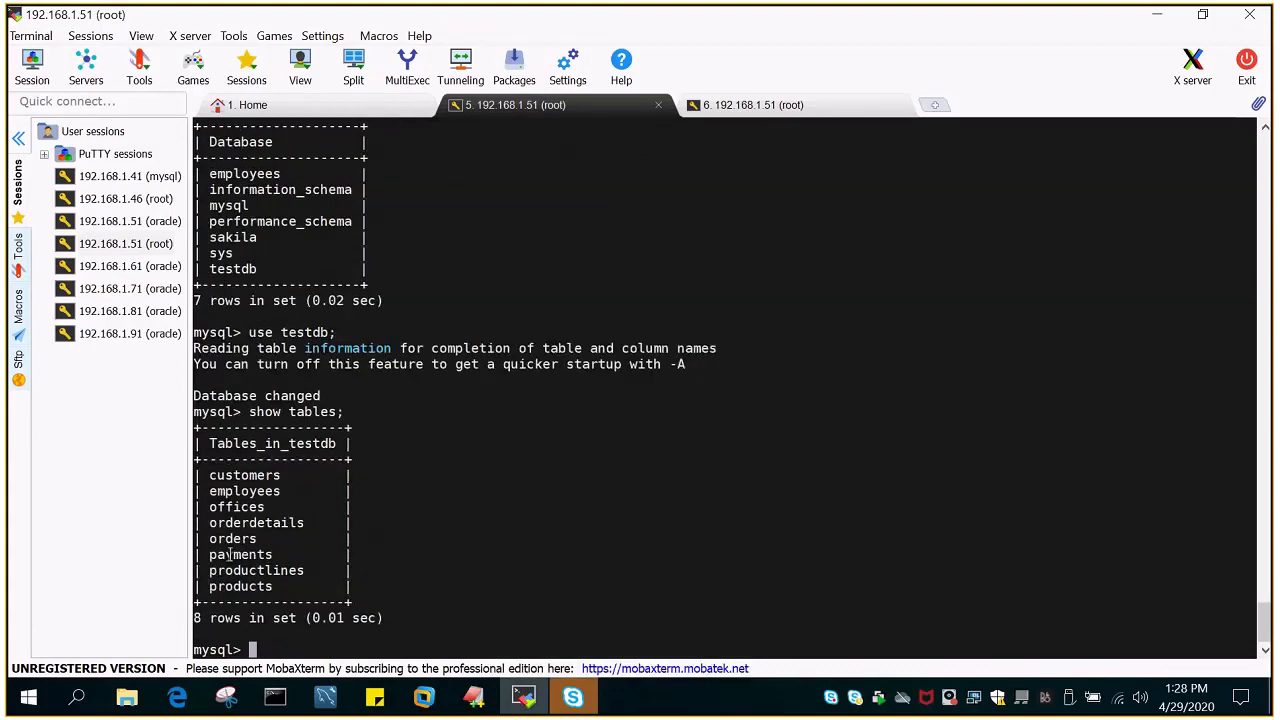
double_click(240, 554)
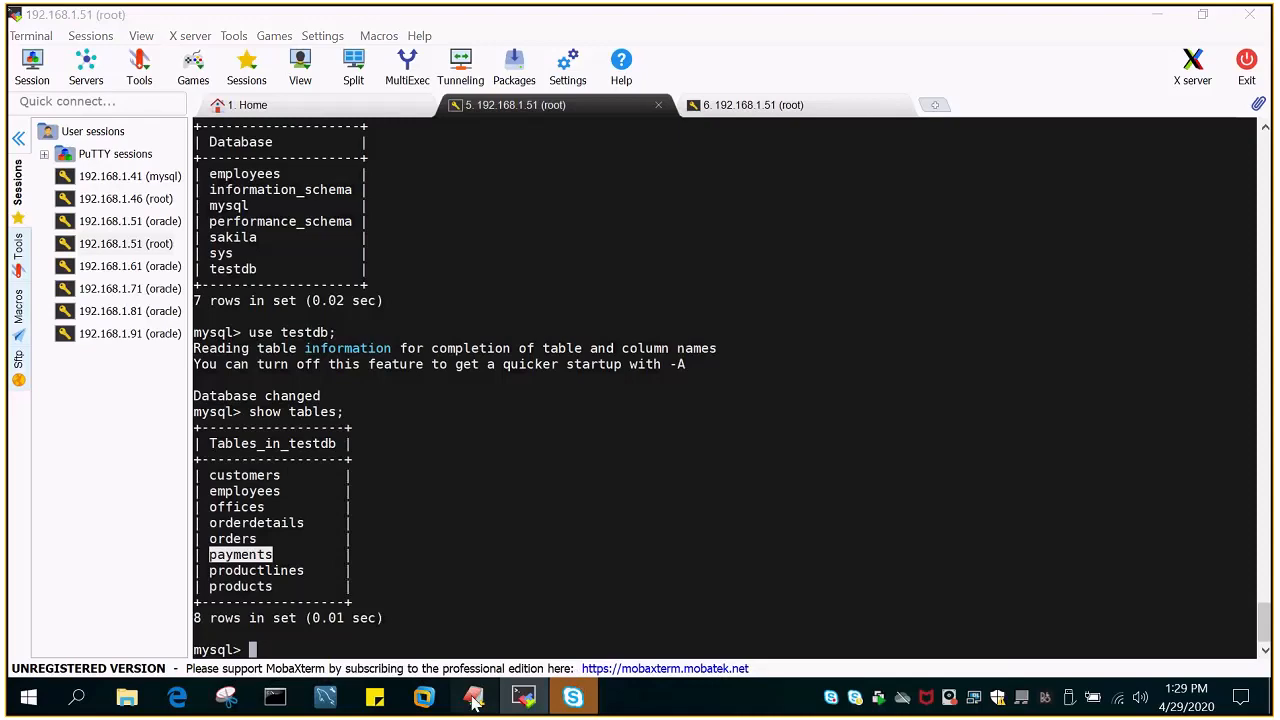
- Scroll the EditPlus notes to Step 4, highlighting testdb and the dropped_payments_table suffix
left_click(473, 697)
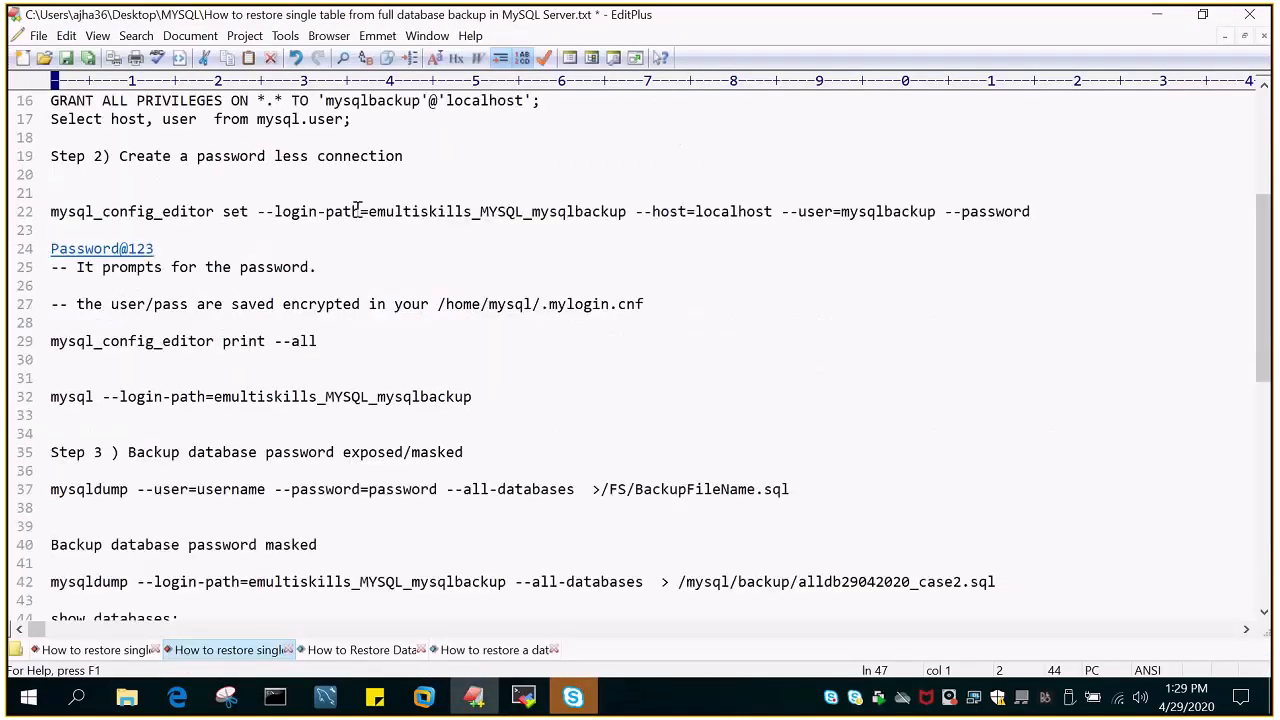
scroll("up", 3)
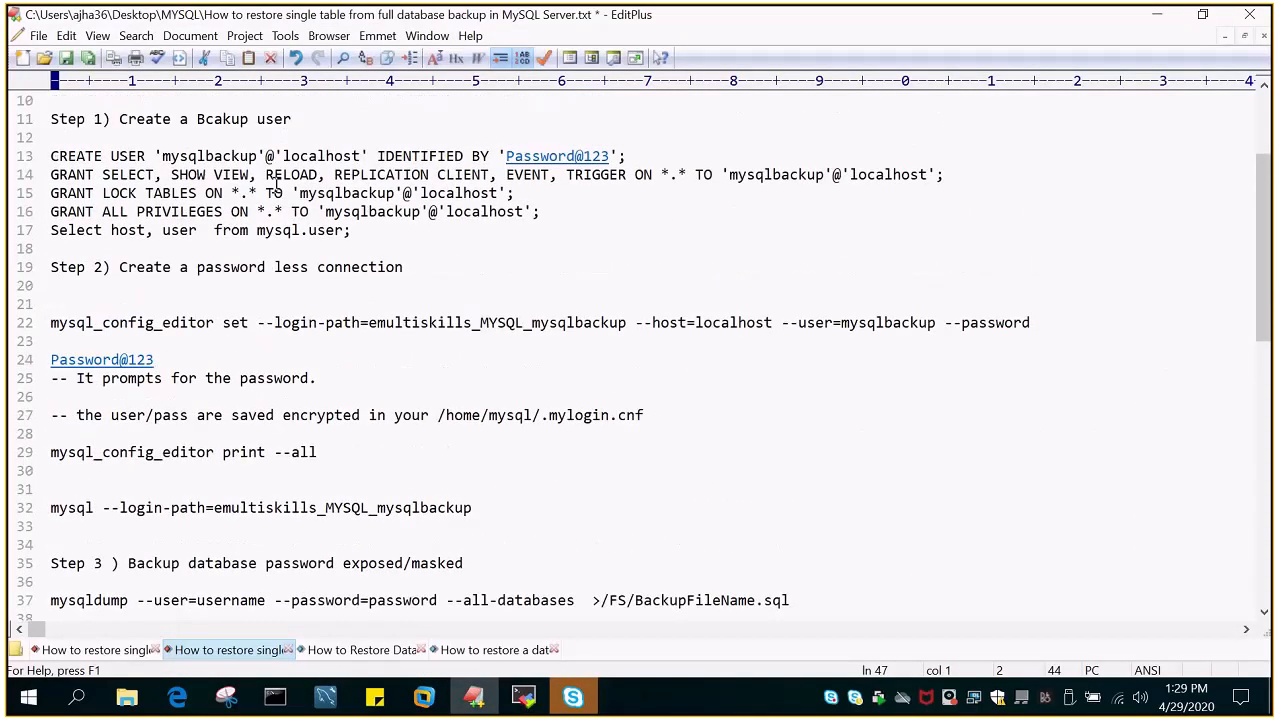
mouse_move(245, 275)
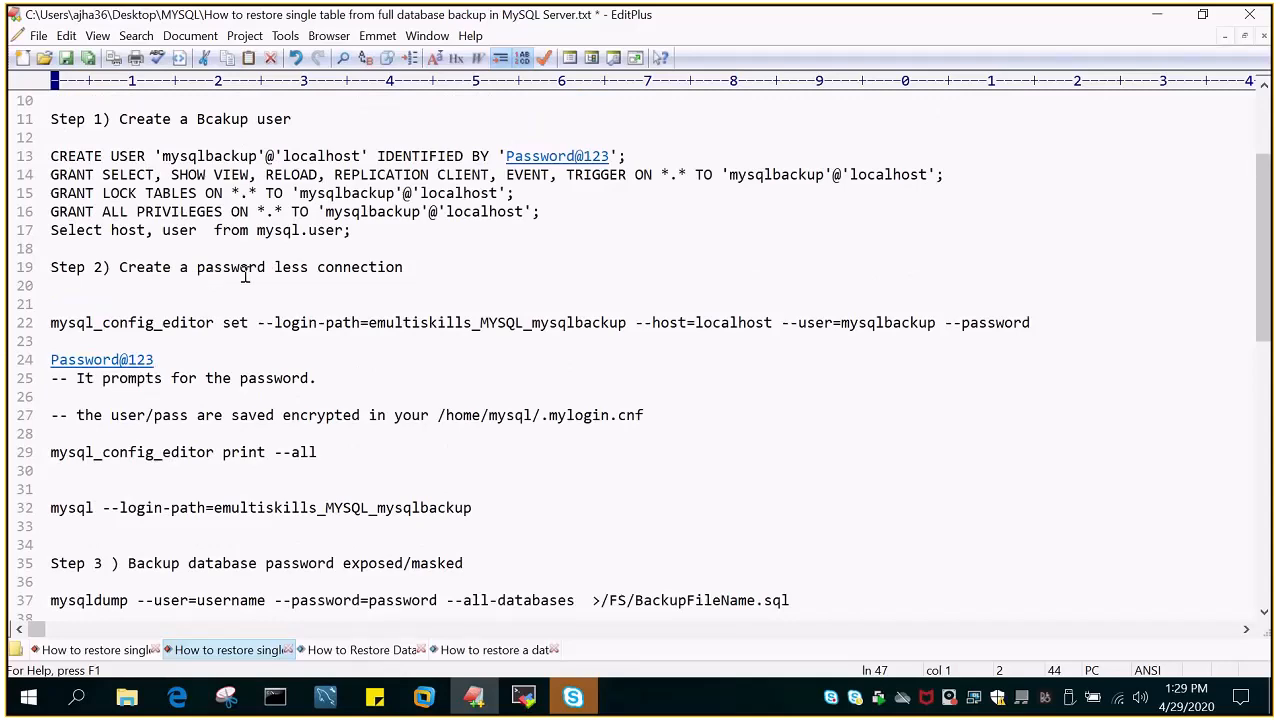
mouse_move(420, 392)
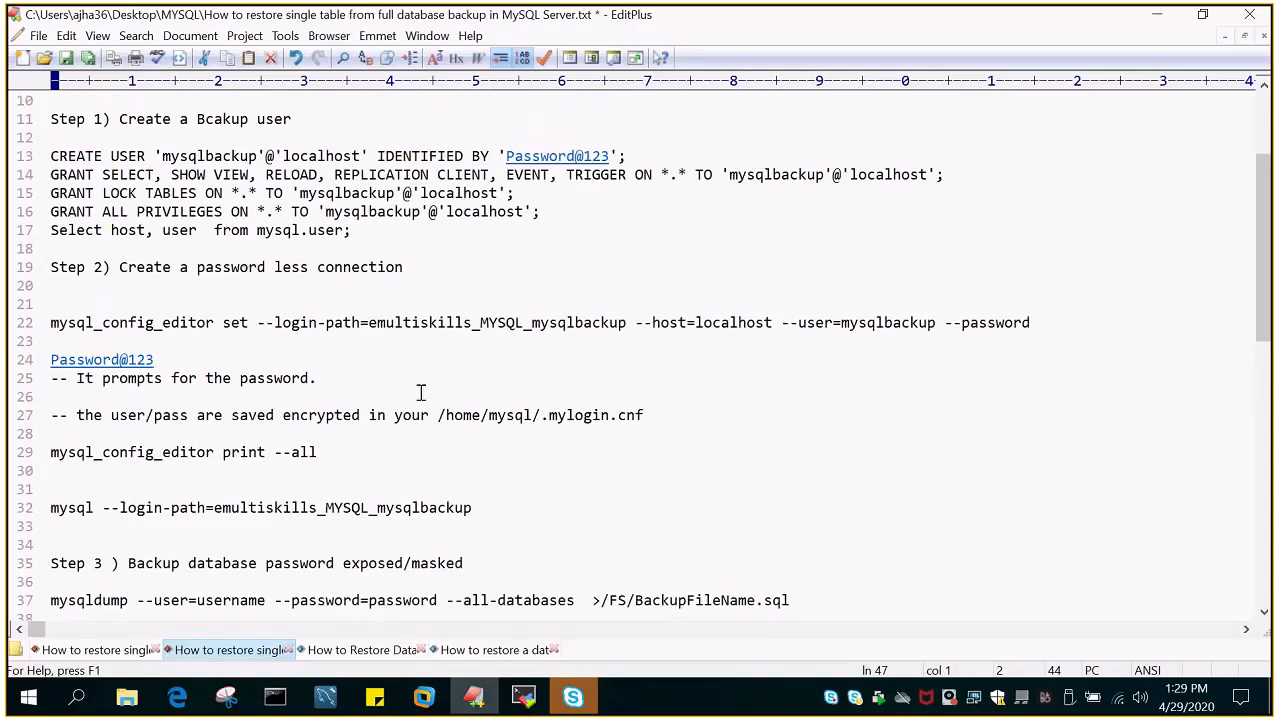
scroll("down", 3)
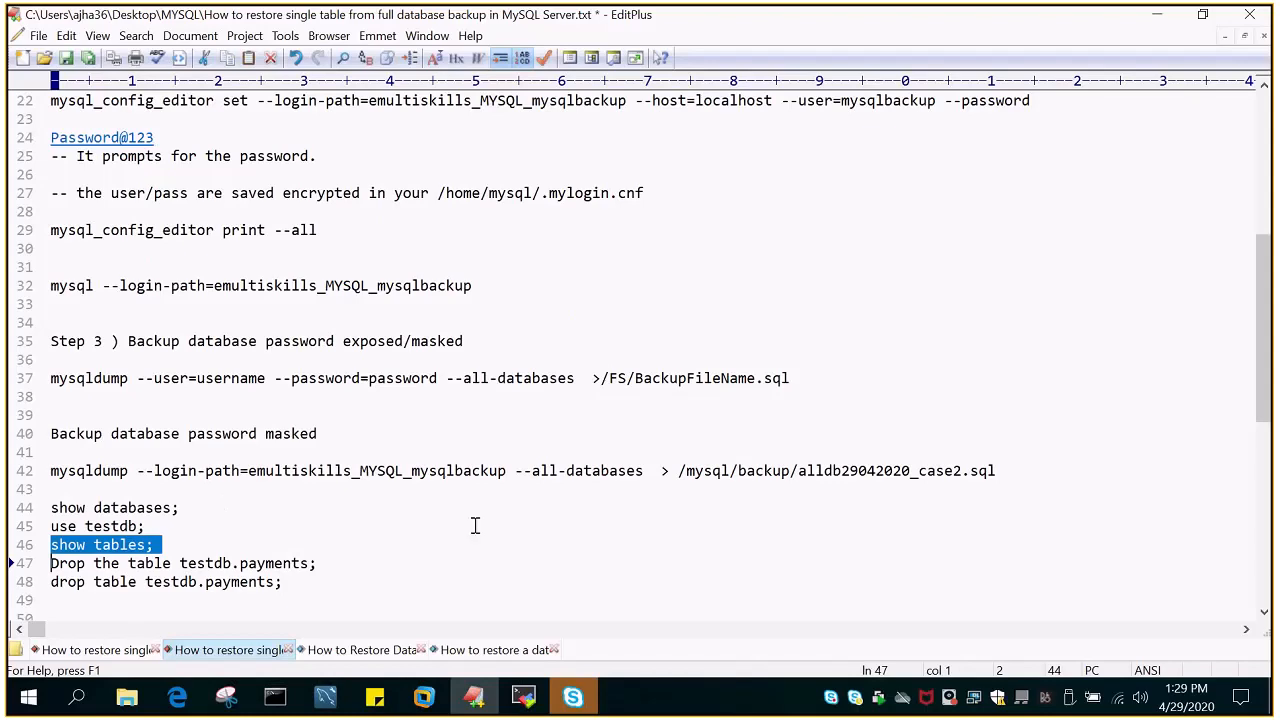
scroll("down", 3)
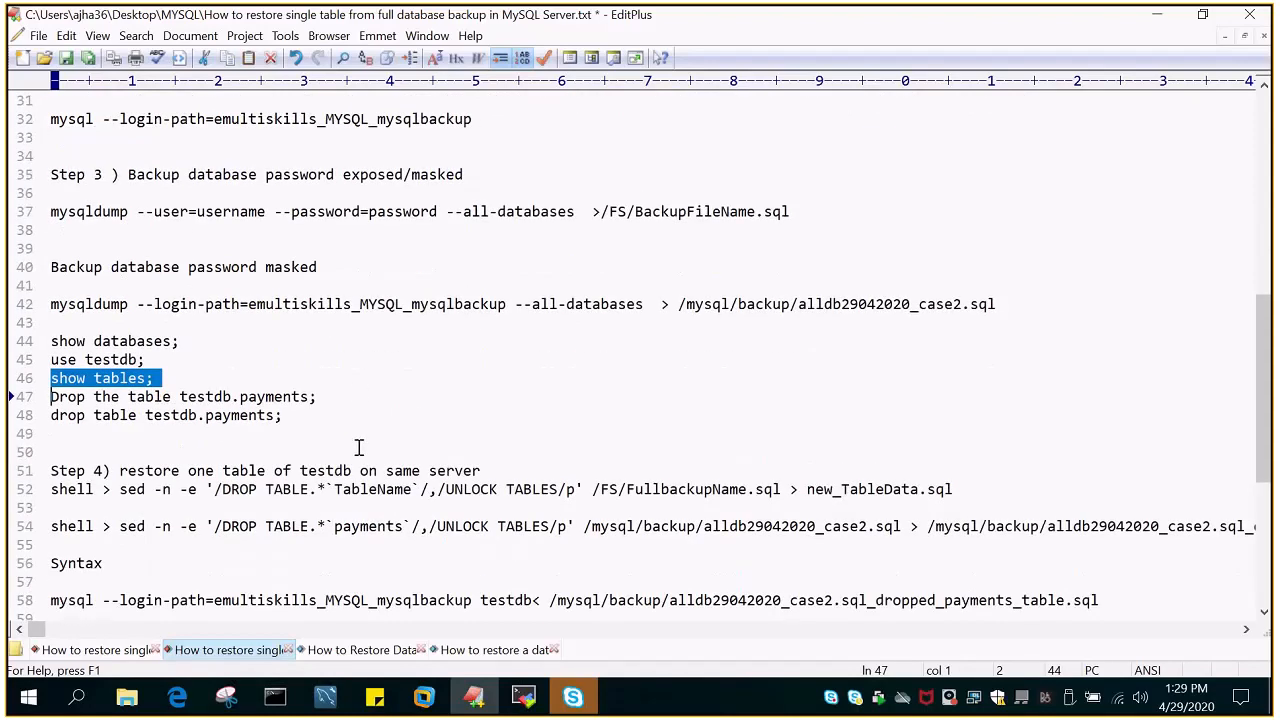
scroll("down", 3)
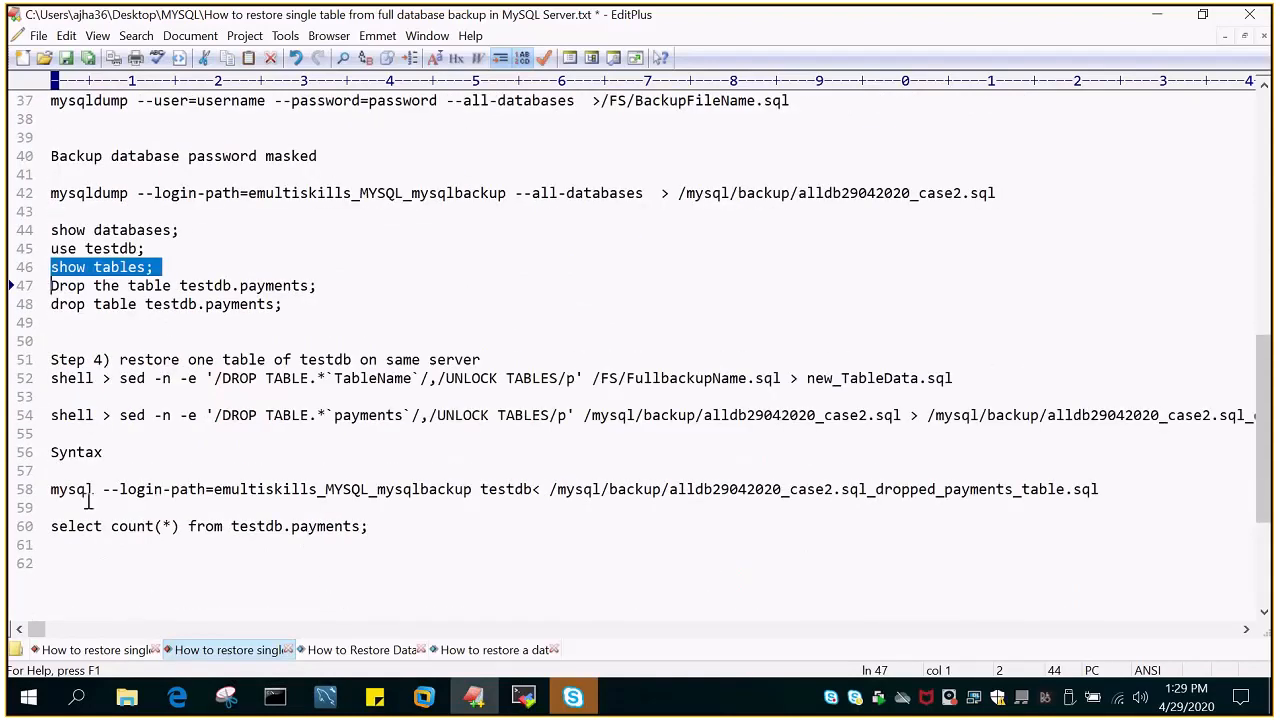
double_click(505, 489)
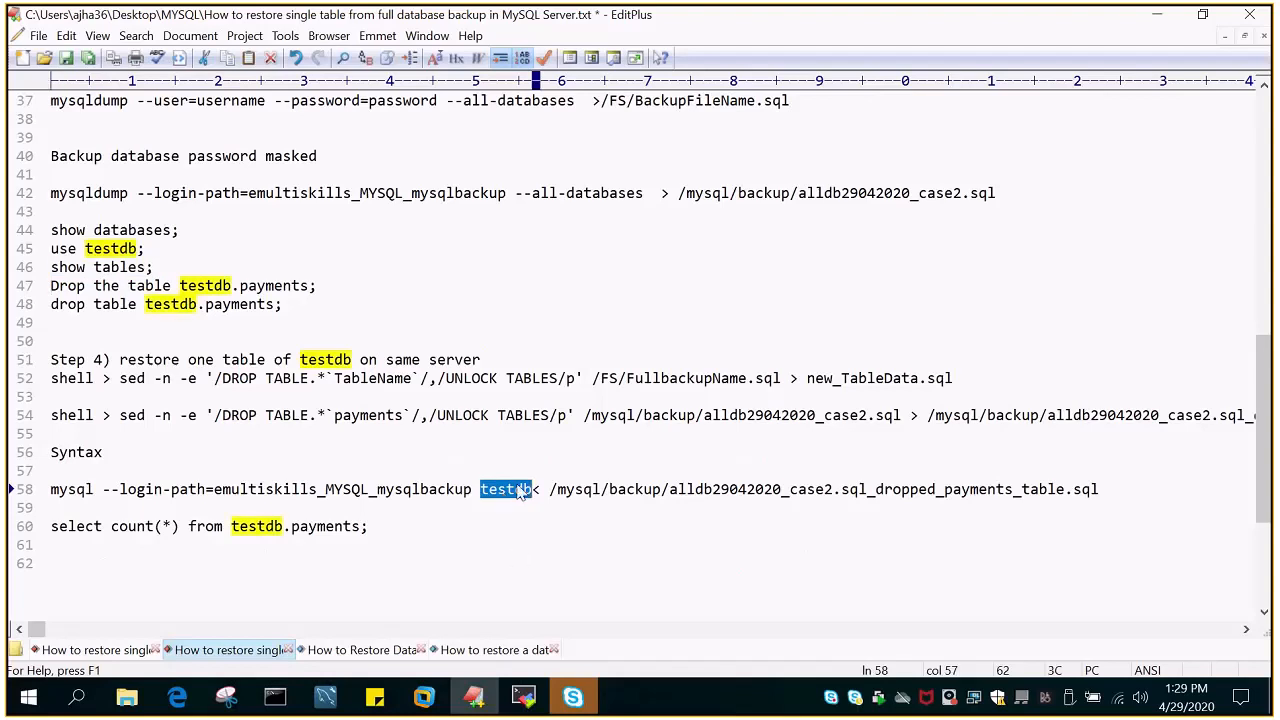
mouse_move(513, 497)
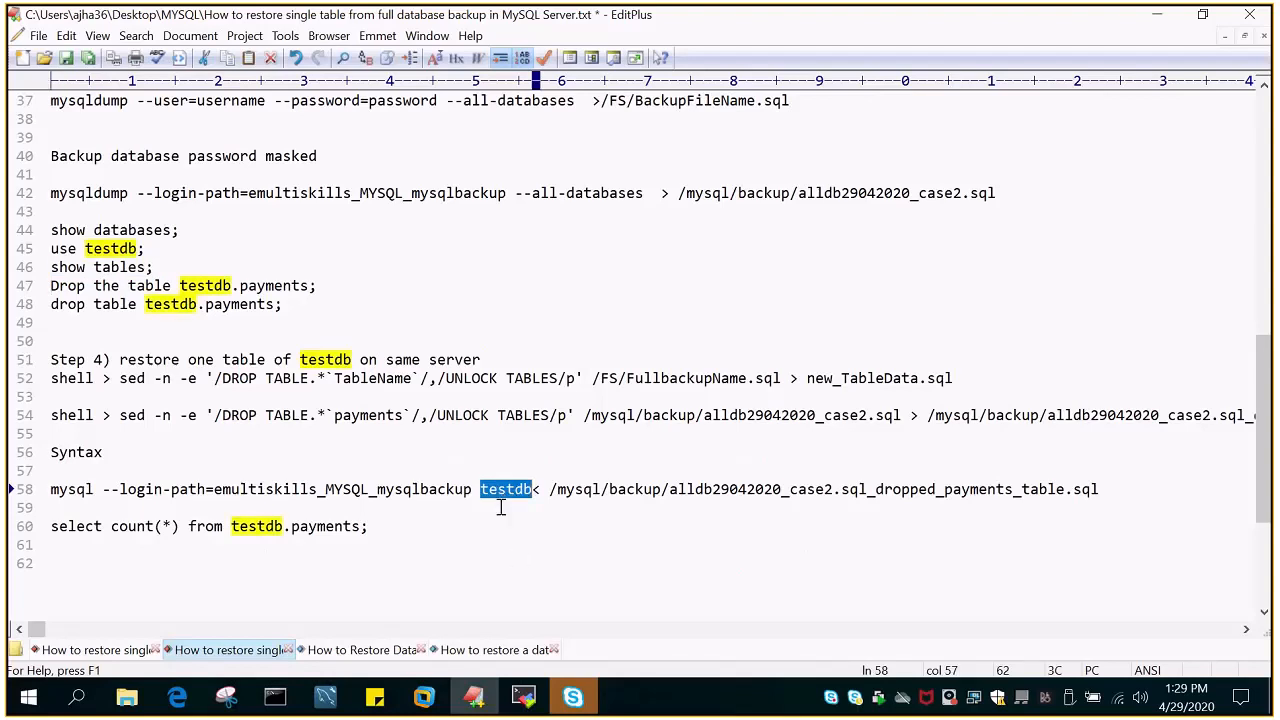
mouse_move(1065, 488)
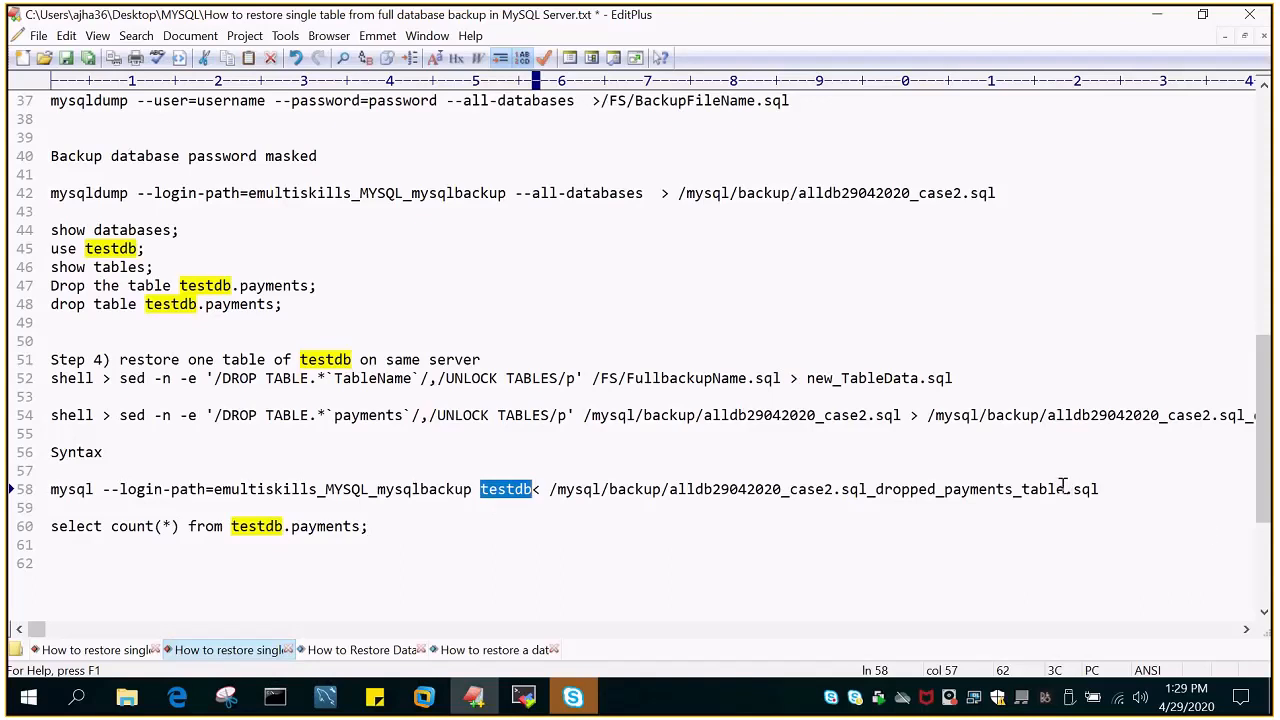
mouse_move(728, 394)
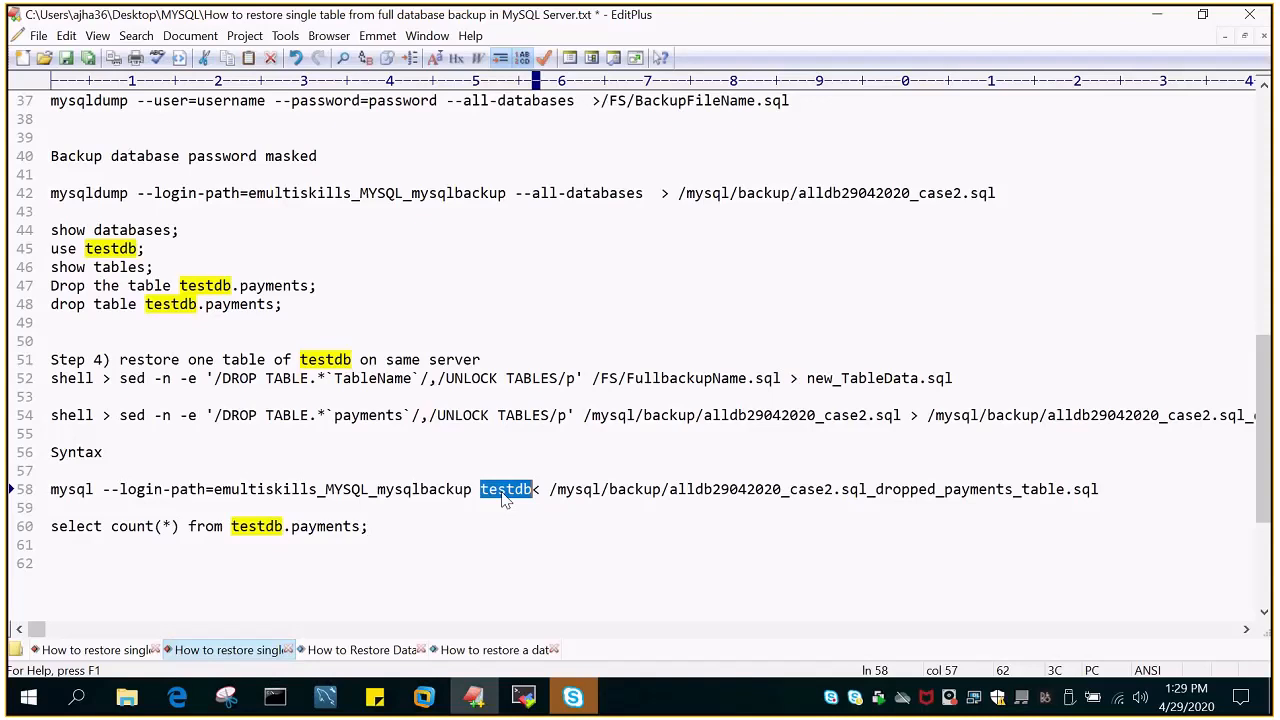
mouse_move(987, 490)
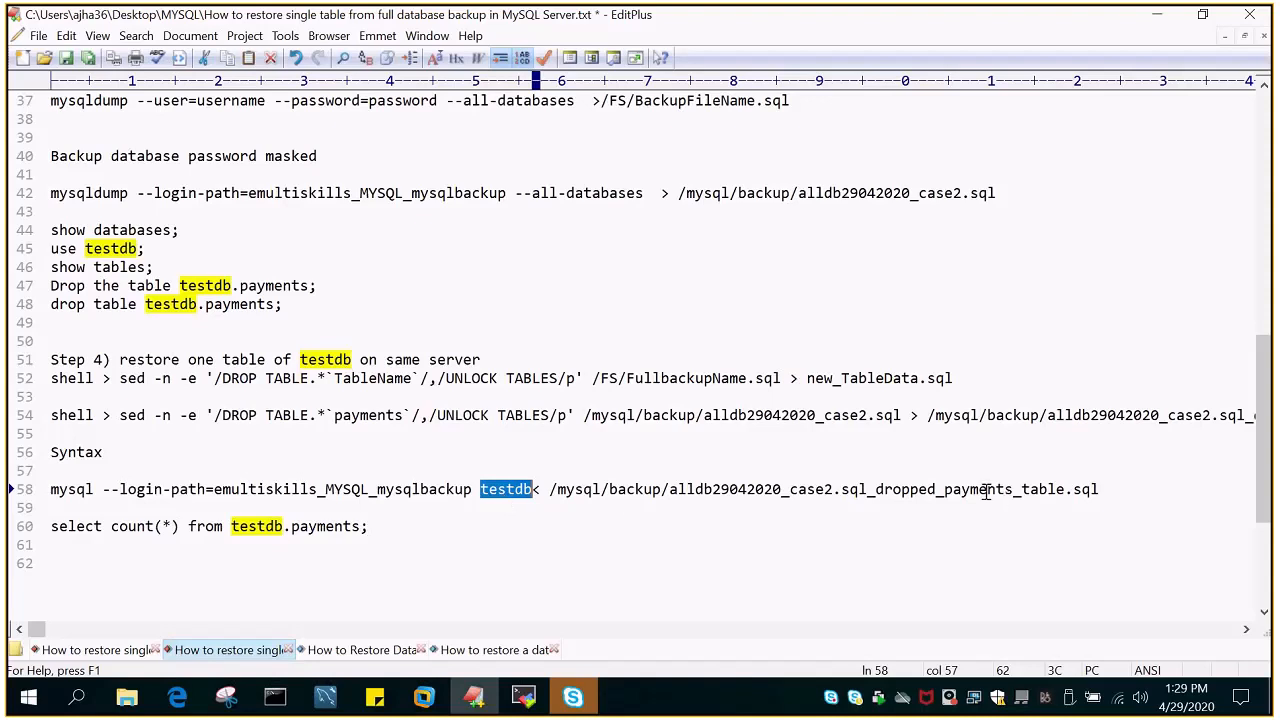
mouse_move(968, 521)
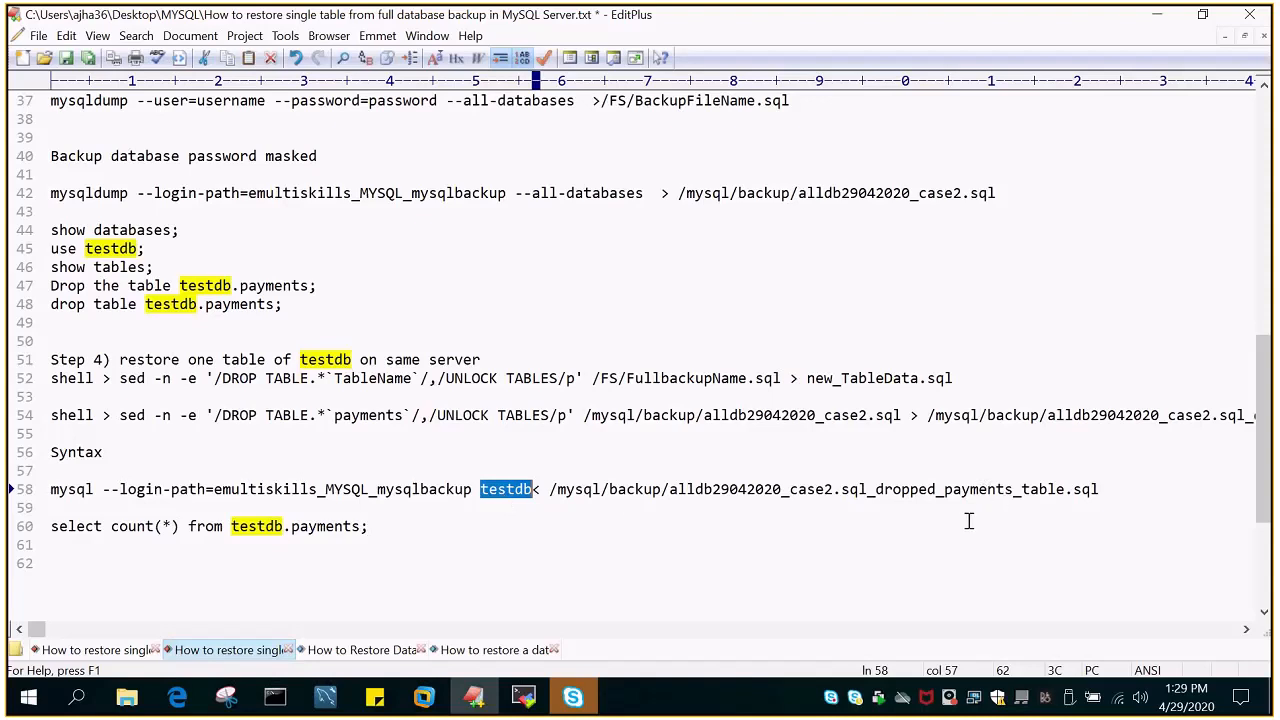
double_click(952, 489)
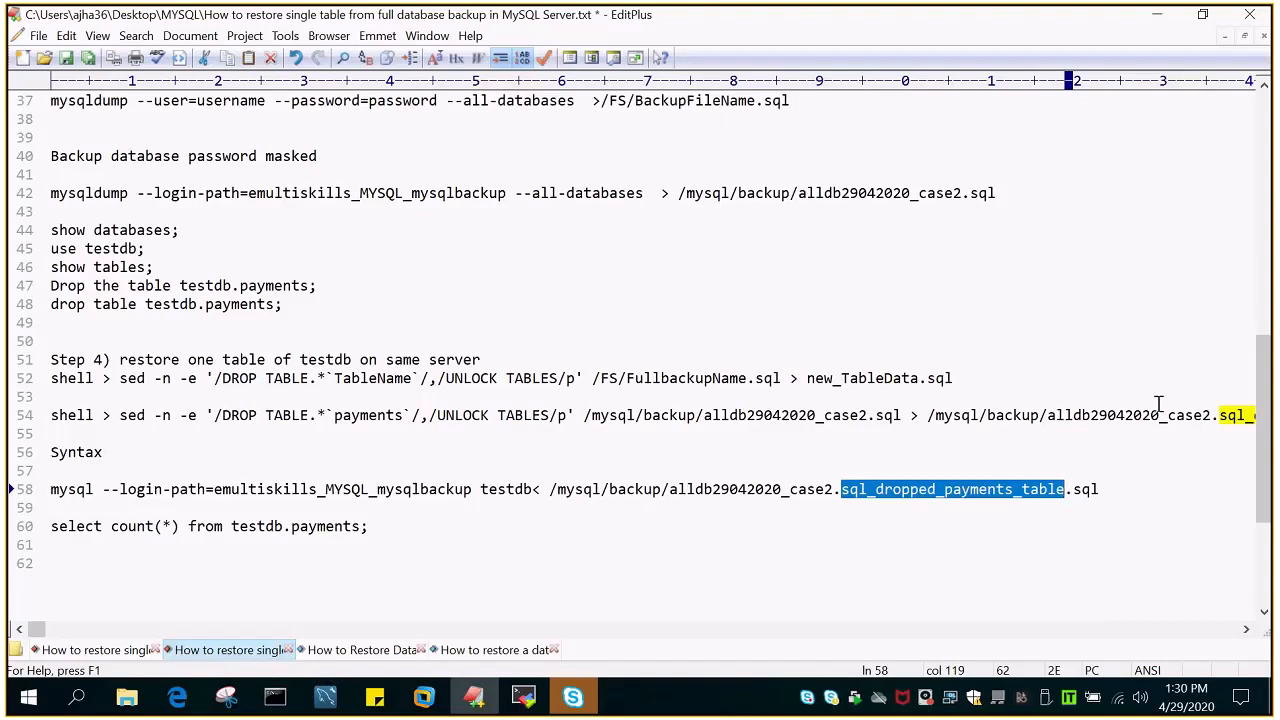
left_click(480, 359)
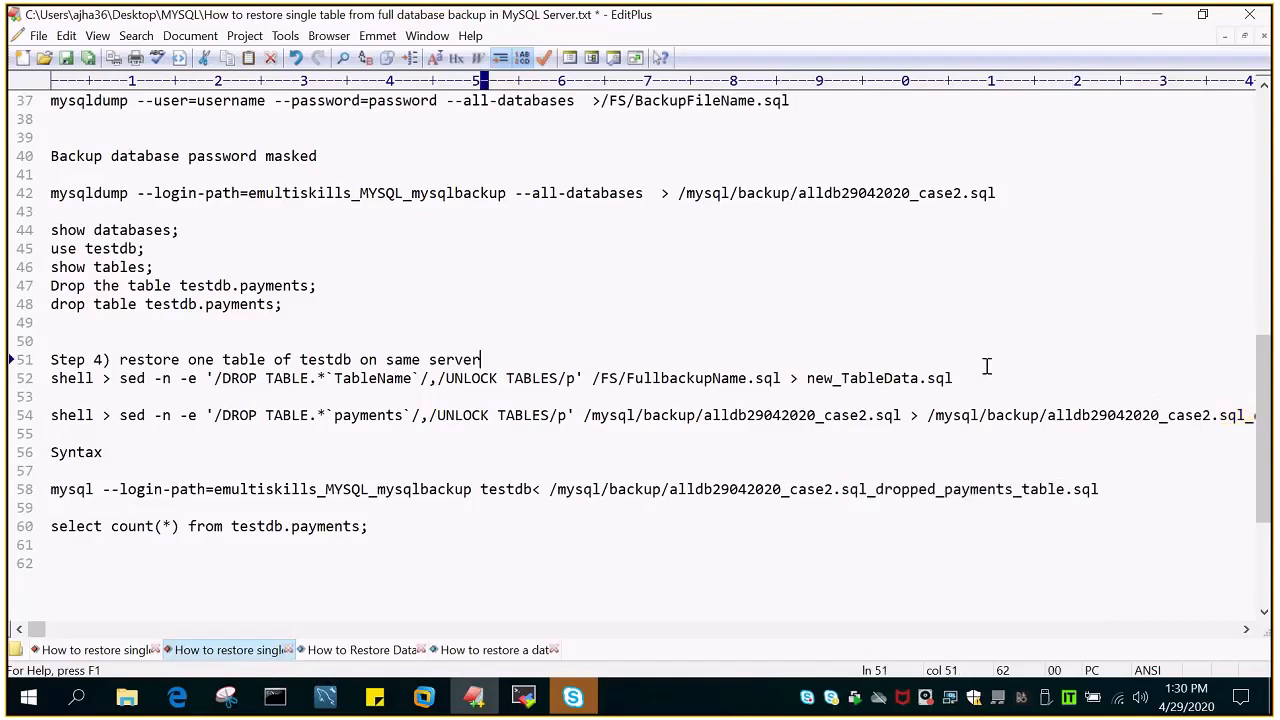
mouse_move(1040, 366)
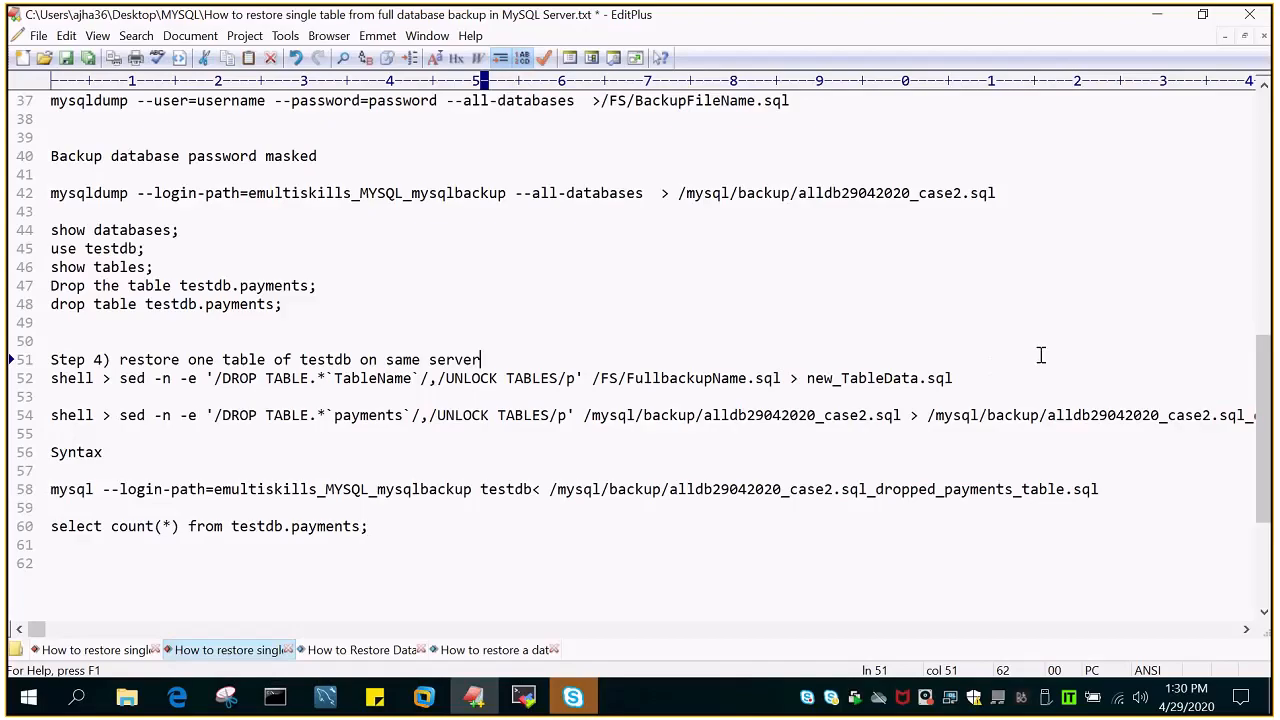